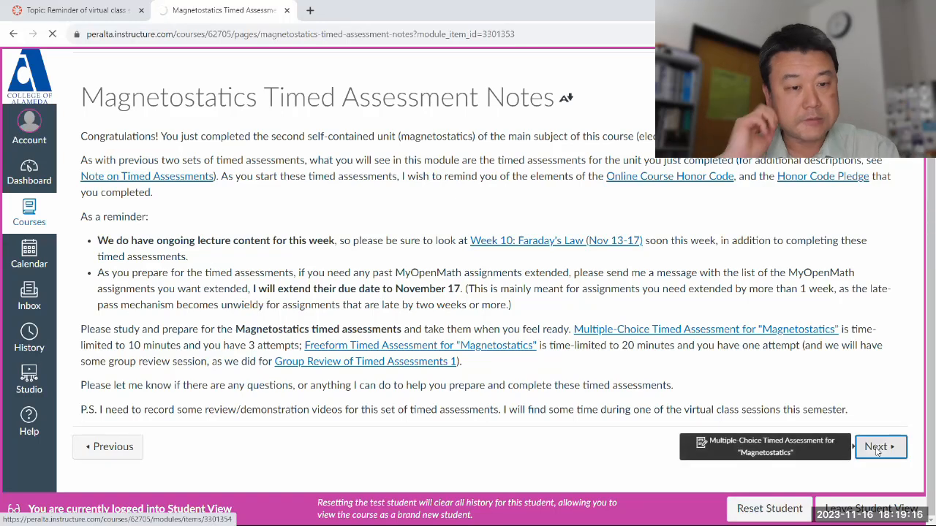
# Go from the Magnetostatics notes to the Multiple-Choice Timed Assessment page using Next.
pyautogui.click(875, 446)
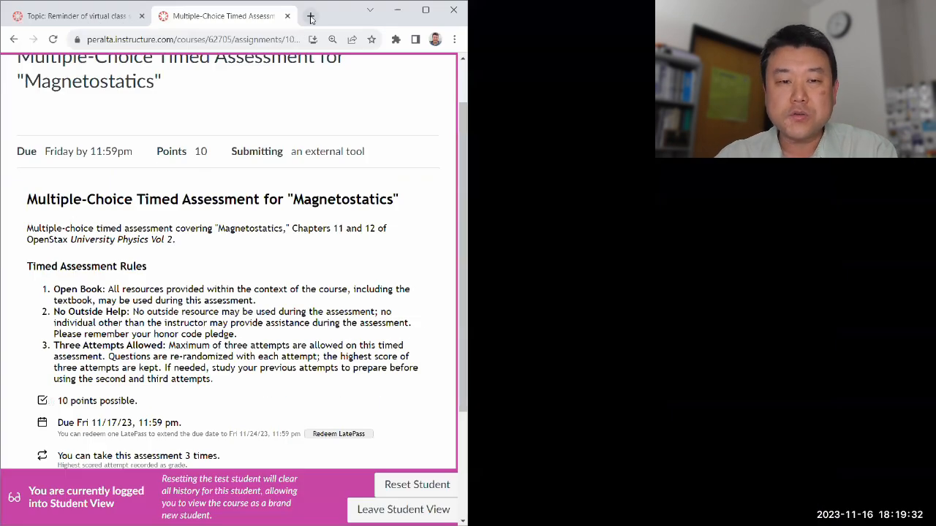
# Open a second Chrome window on the Perplexity AI home page beside the assessment.
pyautogui.click(310, 15)
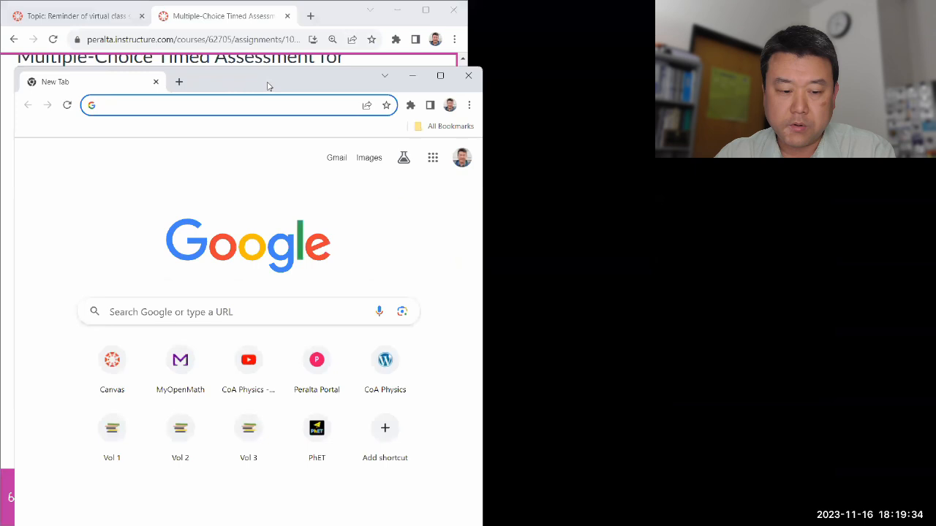
pyautogui.click(468, 75)
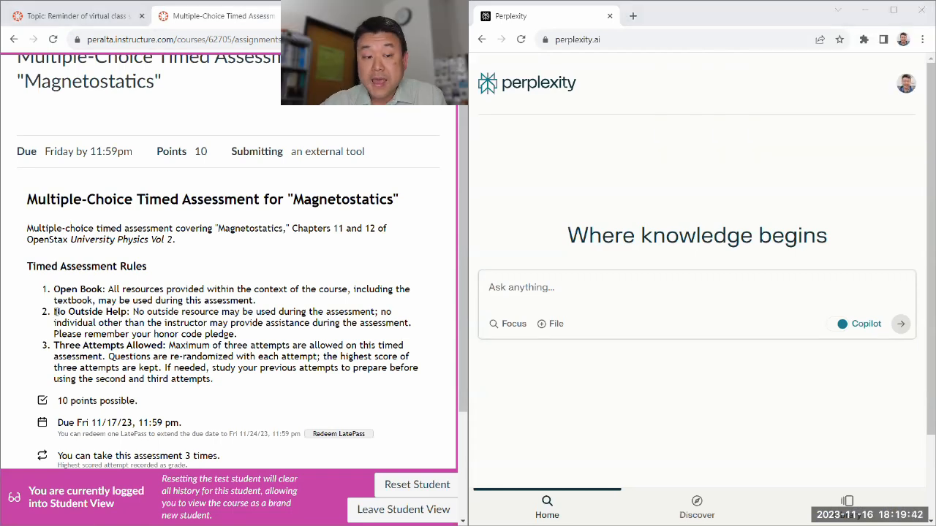
pyautogui.doubleClick(89, 311)
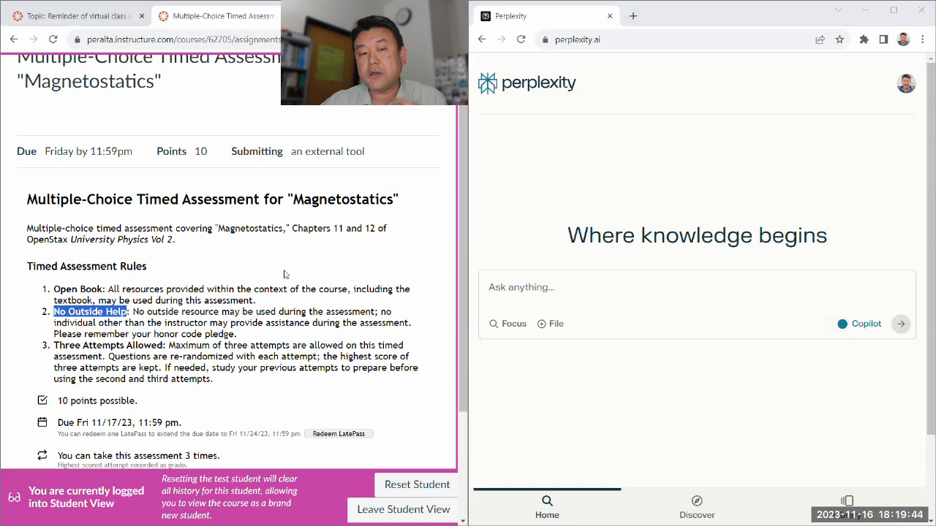
pyautogui.scroll(-3)
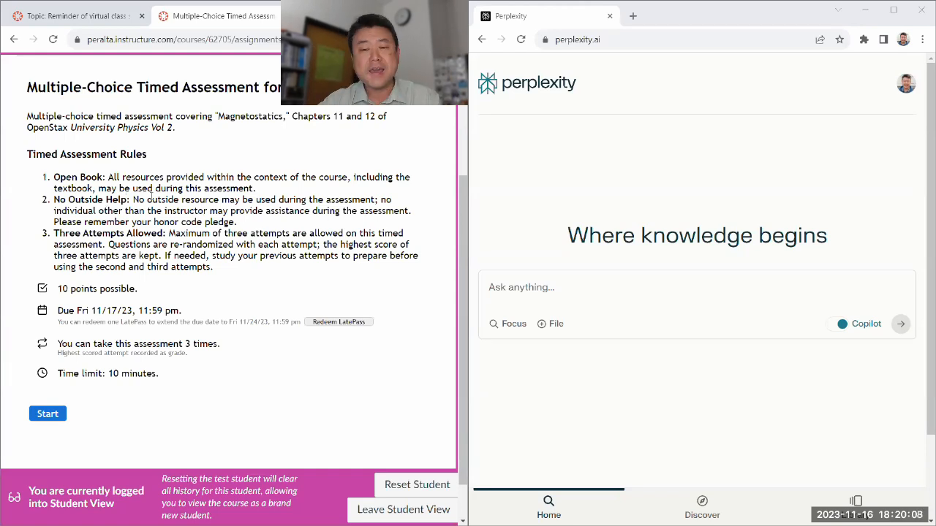
pyautogui.moveTo(523, 115)
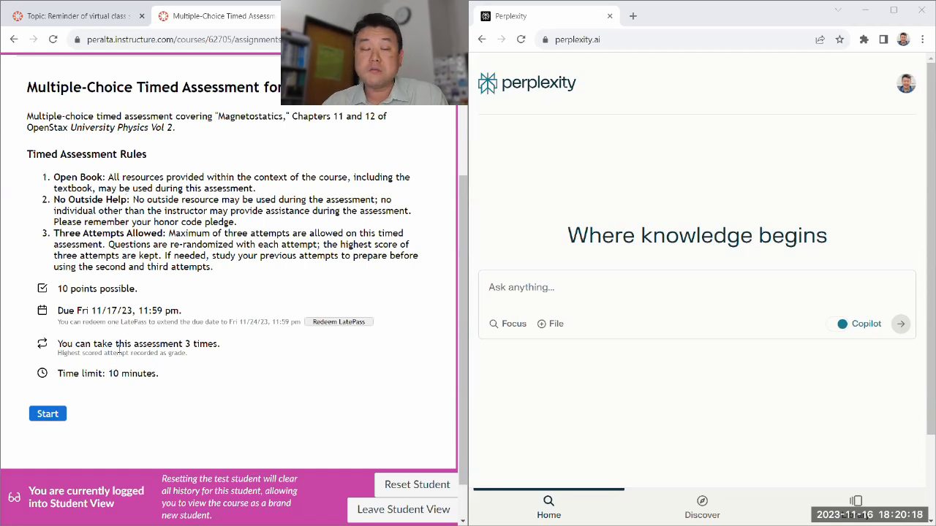
pyautogui.moveTo(143, 388)
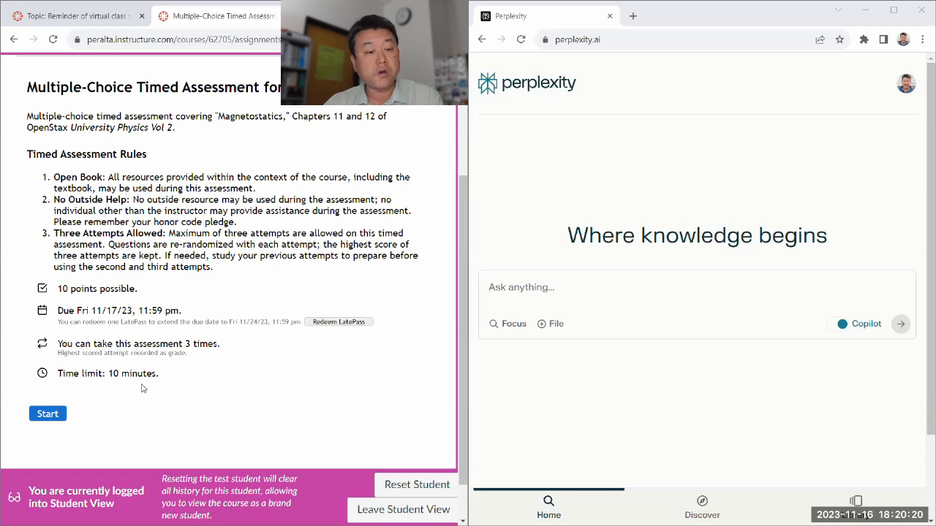
pyautogui.moveTo(167, 373)
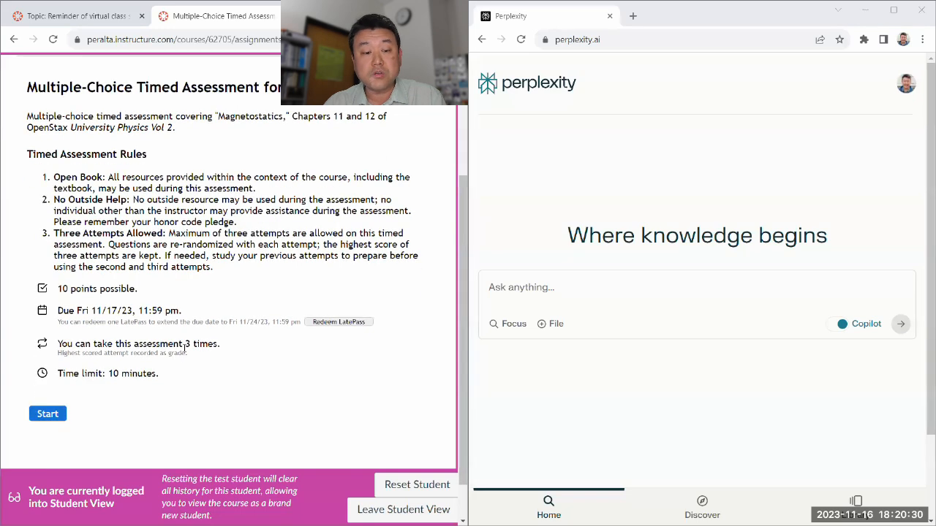
pyautogui.doubleClick(188, 343)
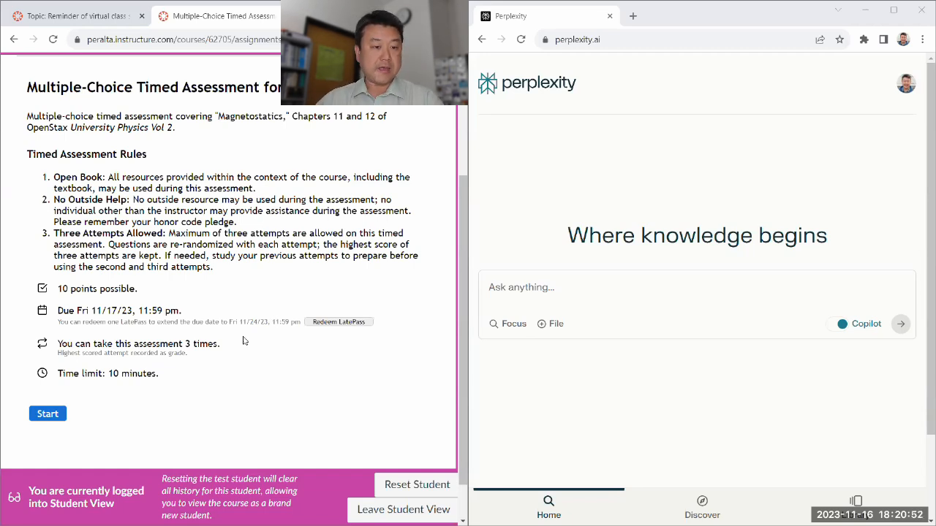
pyautogui.moveTo(48, 414)
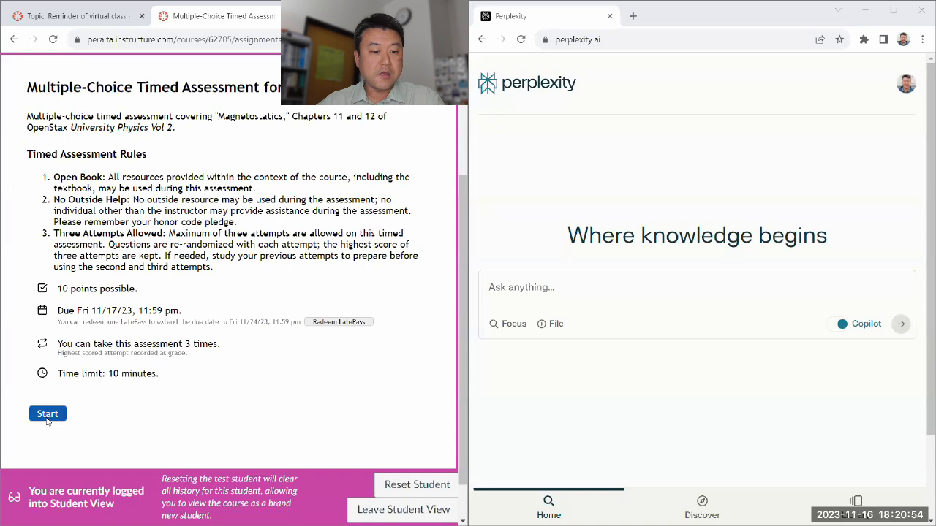
# Start the timed attempt and select Question 1 with its four choices.
pyautogui.click(48, 413)
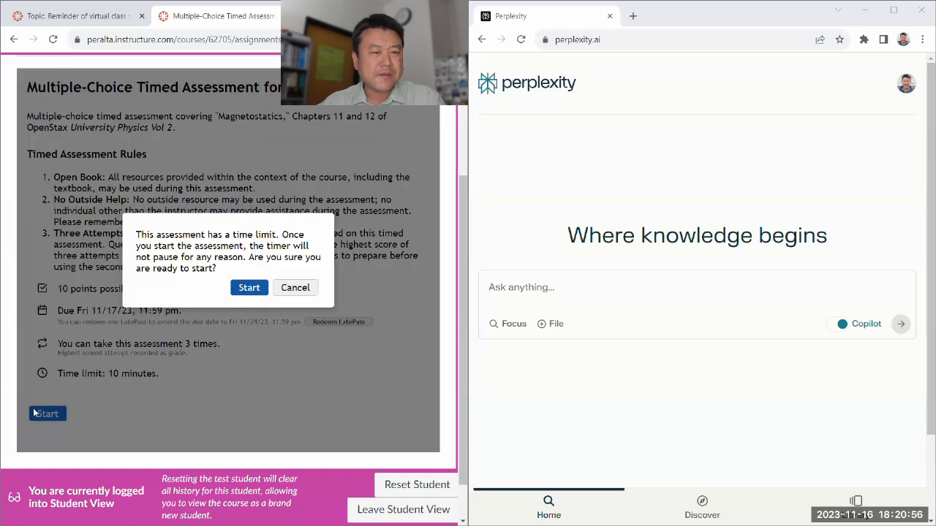
pyautogui.click(295, 288)
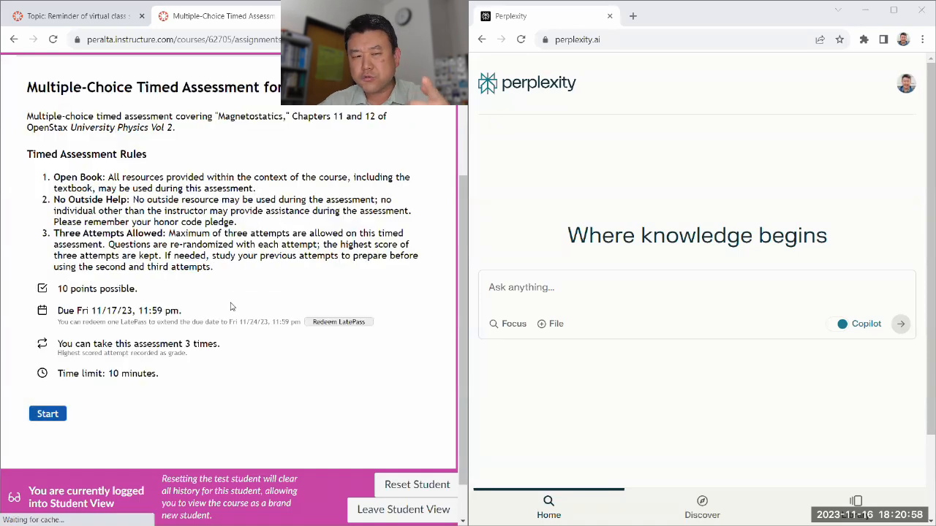
pyautogui.click(47, 414)
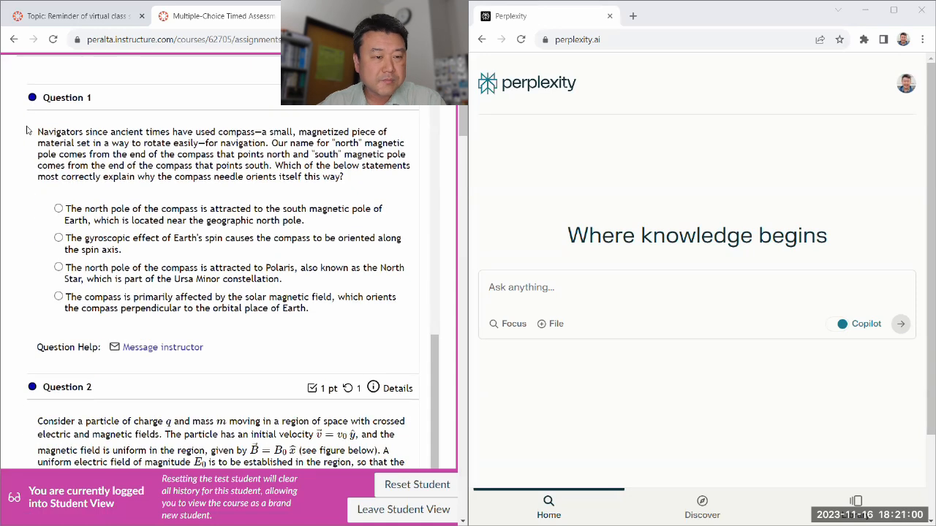
pyautogui.moveTo(38, 131); pyautogui.dragTo(333, 297)
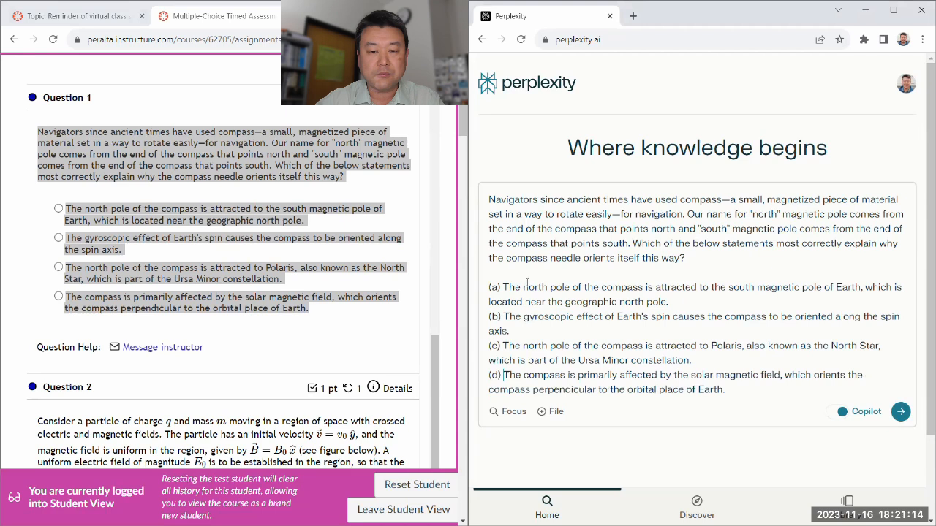
# Submit Question 1 to Perplexity and read its answer: choice (a) on Earth's south pole.
pyautogui.click(901, 411)
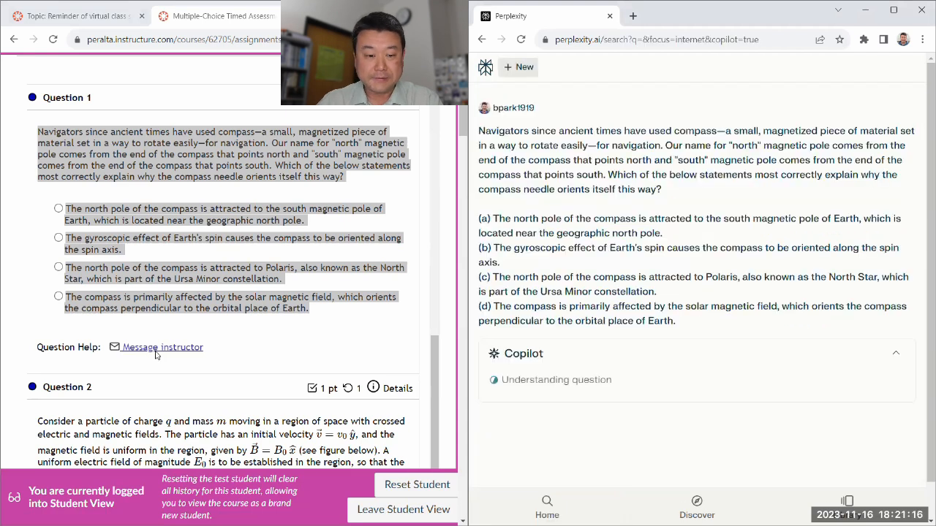
pyautogui.scroll(-3)
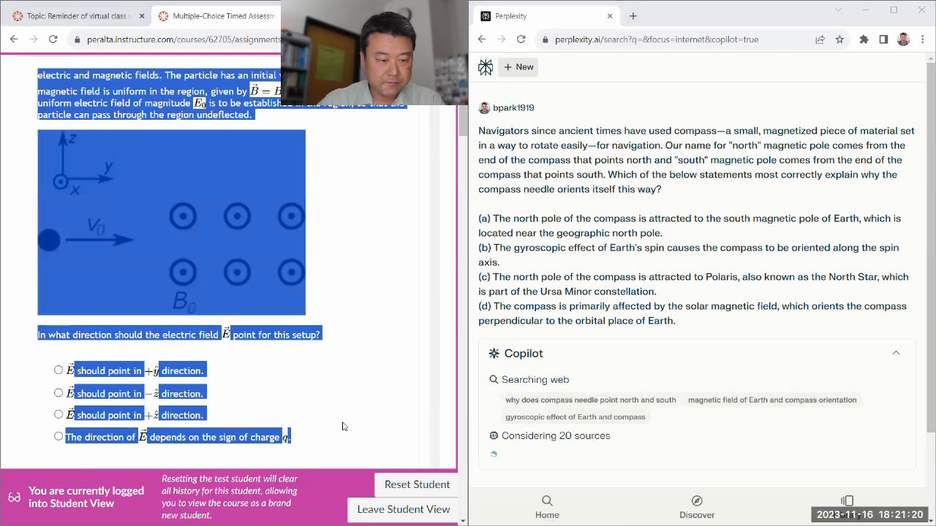
pyautogui.scroll(3)
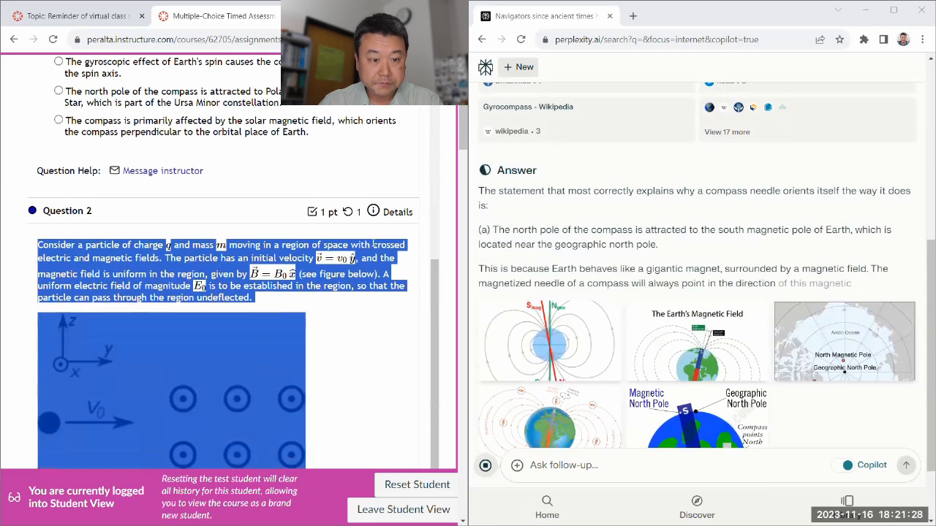
pyautogui.scroll(-3)
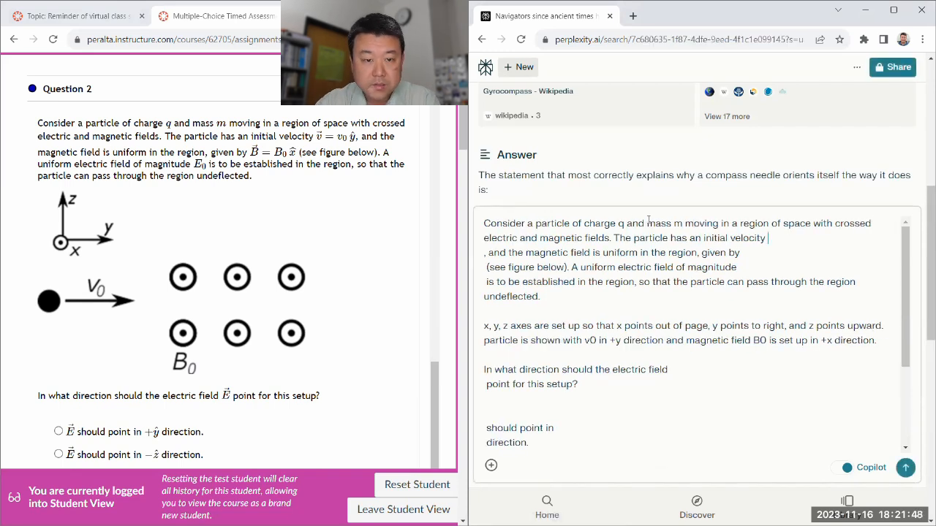
# Rewrite Question 2's notation as vec v = v_0 hat y, vec B = B_0 hat x, with choice labels.
pyautogui.write('vec v = v')
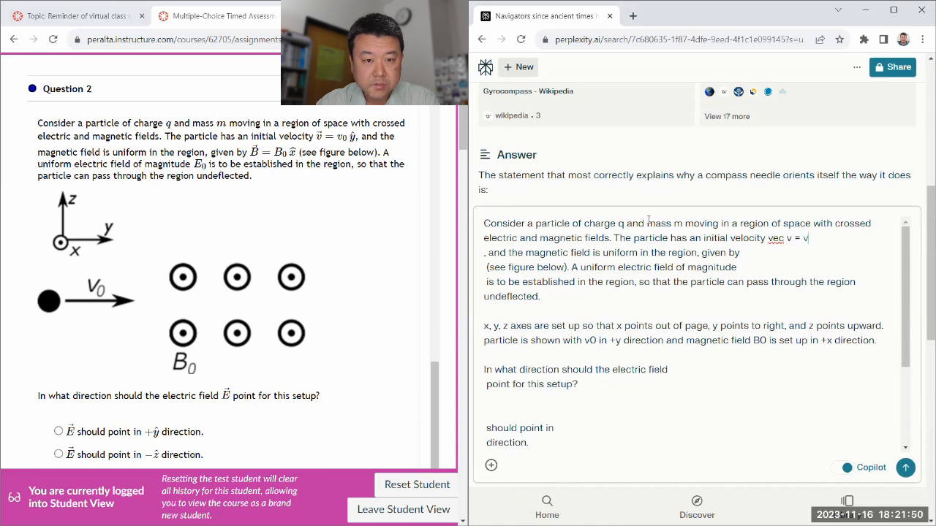
pyautogui.write('_0 vec')
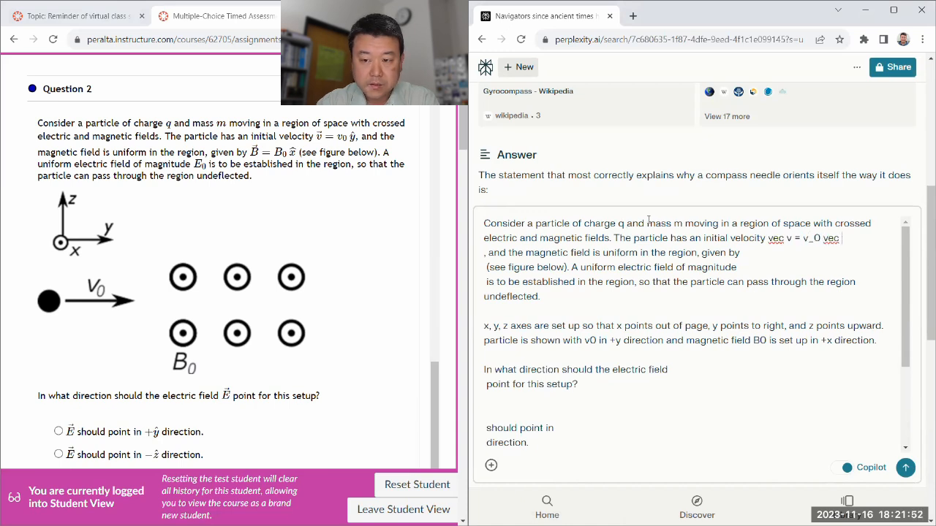
pyautogui.write('hat y, and the magnetic field is uniform in the region, given by')
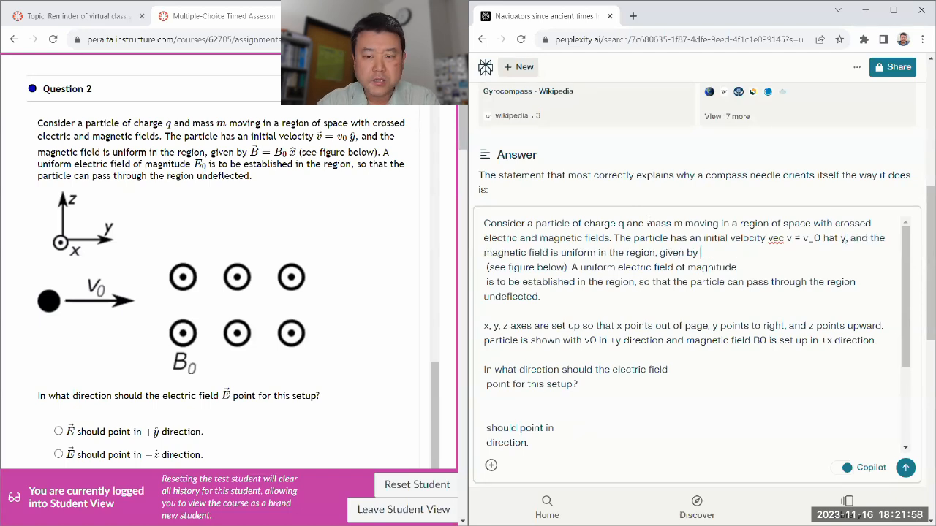
pyautogui.write('vec B = B')
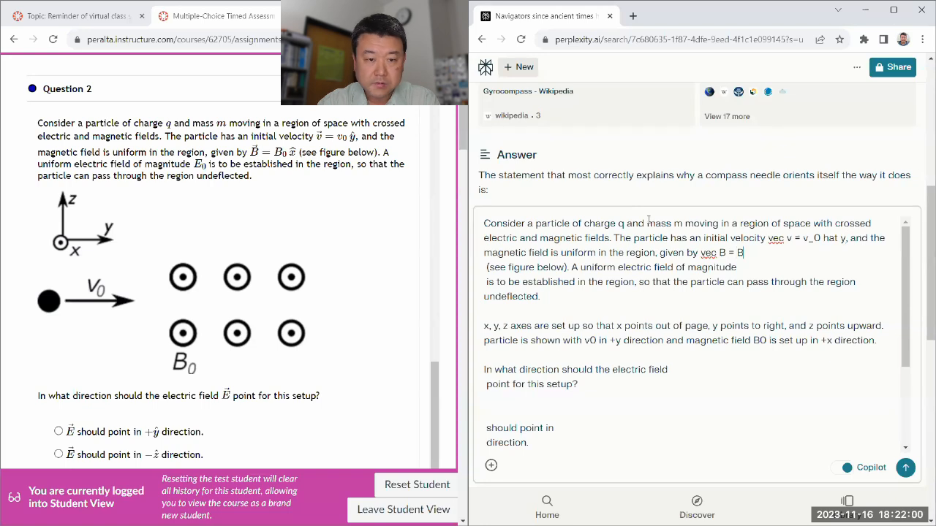
pyautogui.write('_0 hat x')
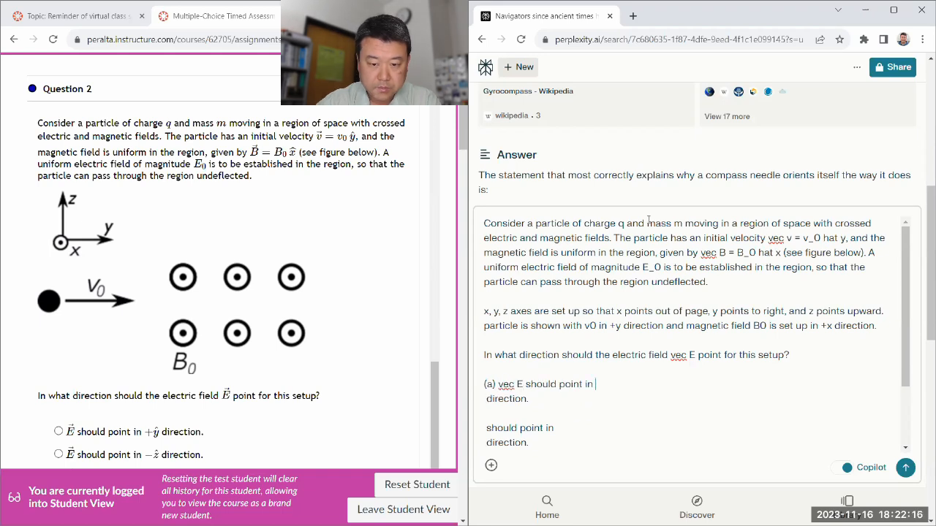
pyautogui.write('+hat y direction.')
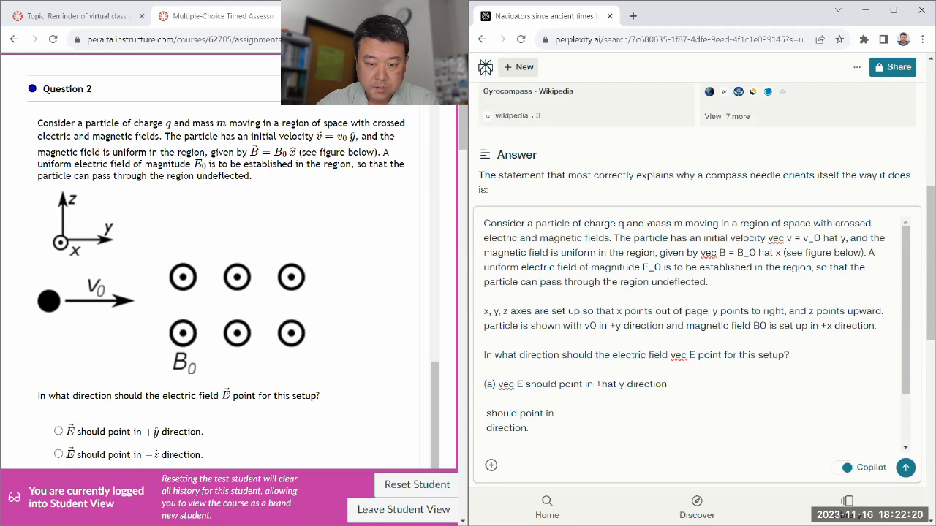
pyautogui.write('(b) vec E')
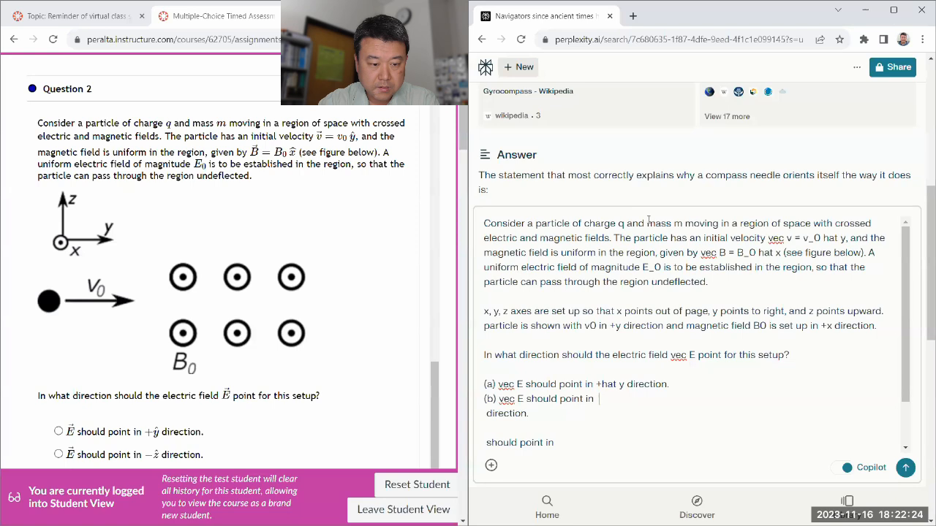
pyautogui.write('hat z  direction.')
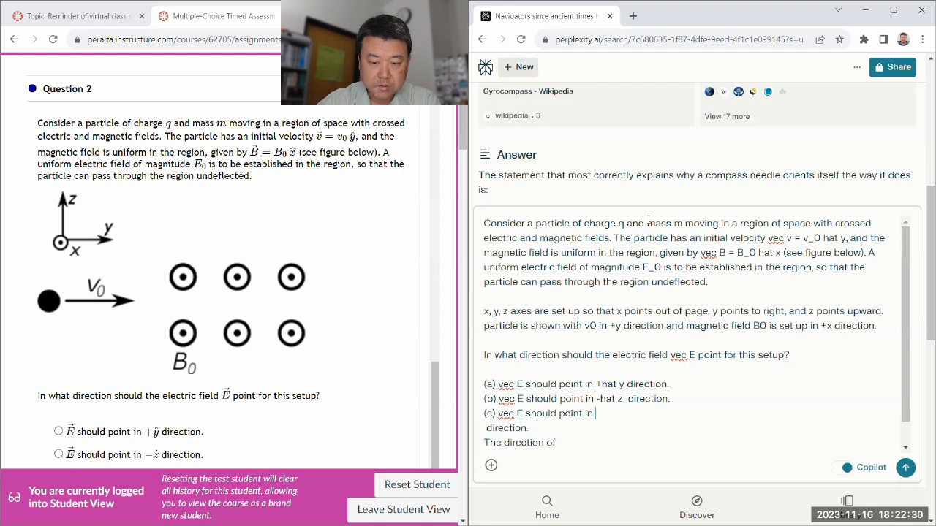
pyautogui.scroll(-3)
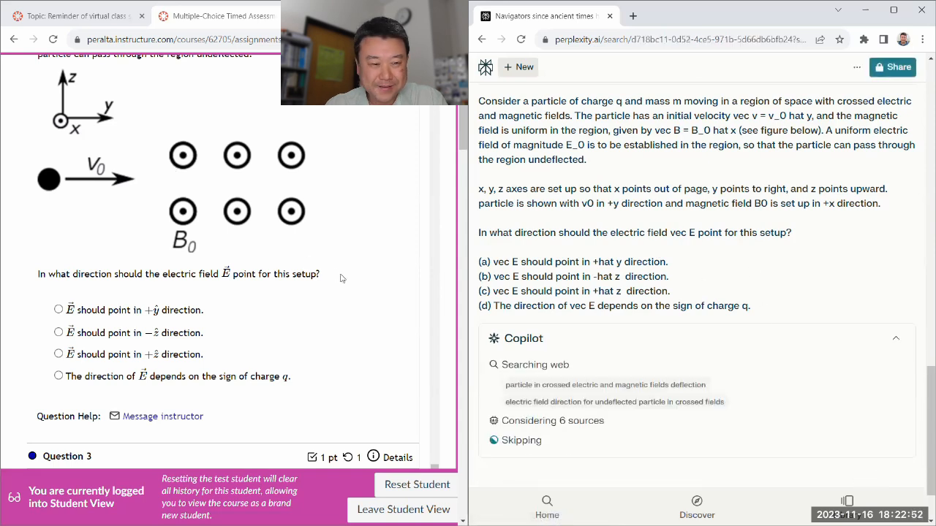
# Review Perplexity's Question 2 answer (b) and queue Question 3 with options (a)–(d).
pyautogui.scroll(-3)
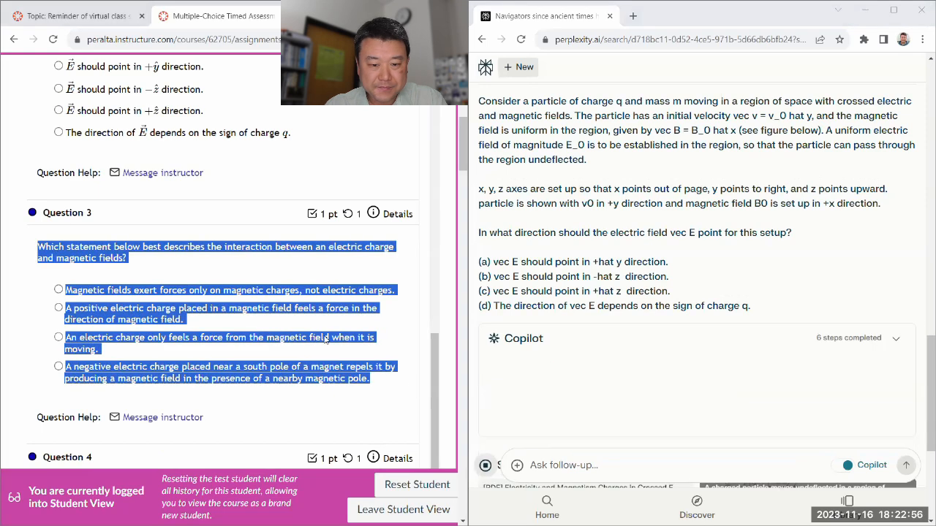
pyautogui.scroll(-3)
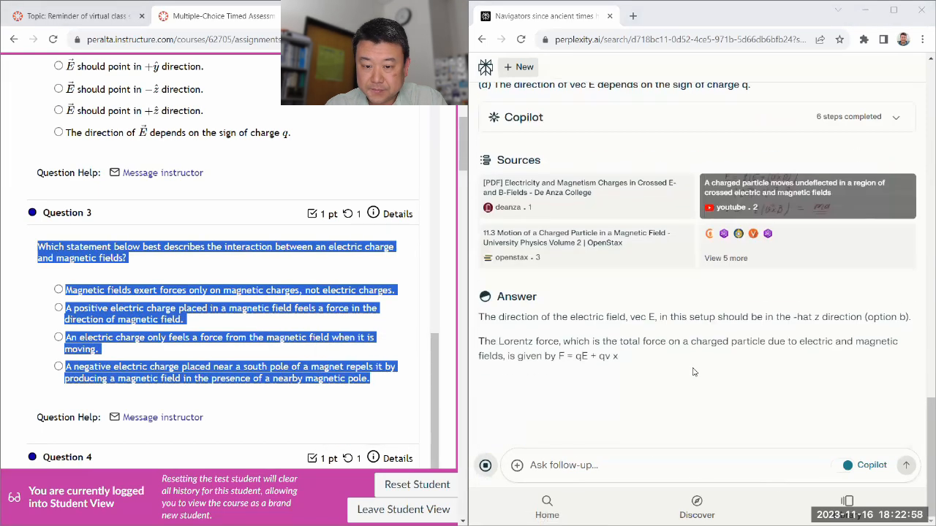
pyautogui.scroll(3)
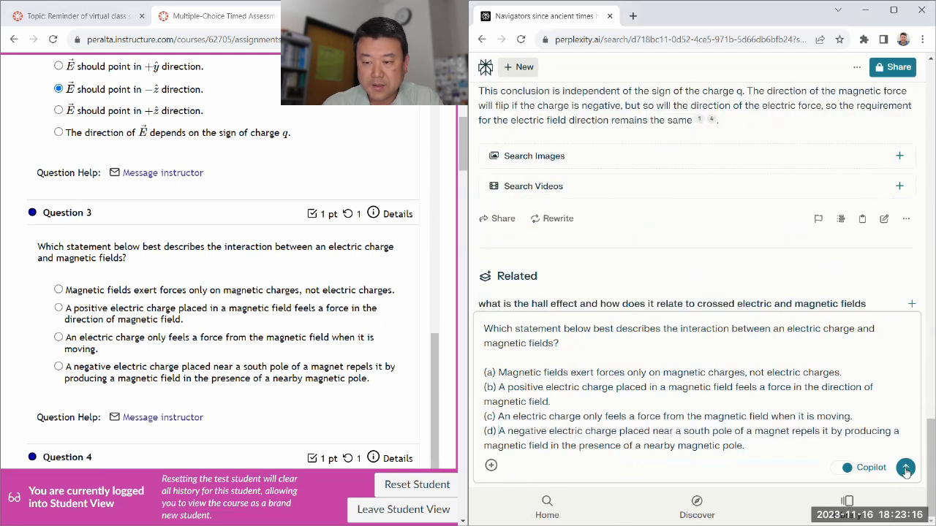
# Send Question 3 and read answer (c): a charge feels magnetic force only when moving.
pyautogui.click(906, 468)
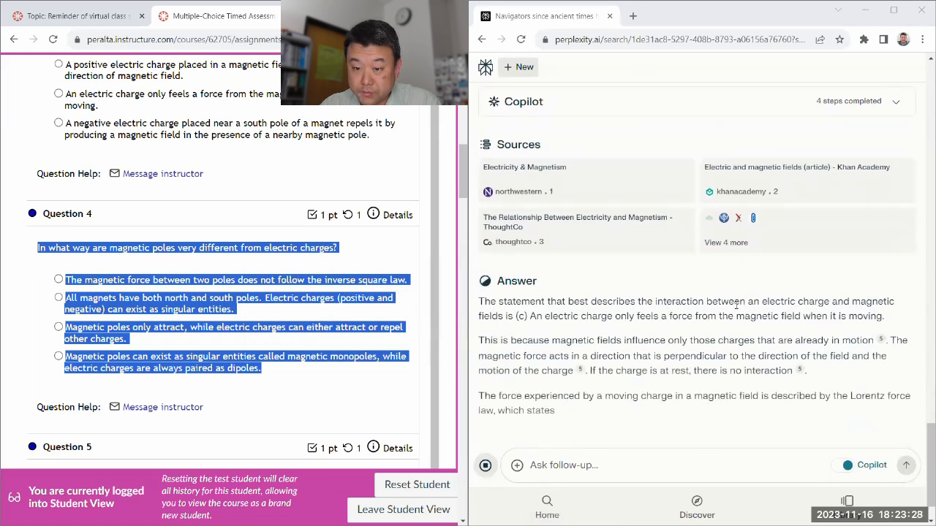
pyautogui.scroll(3)
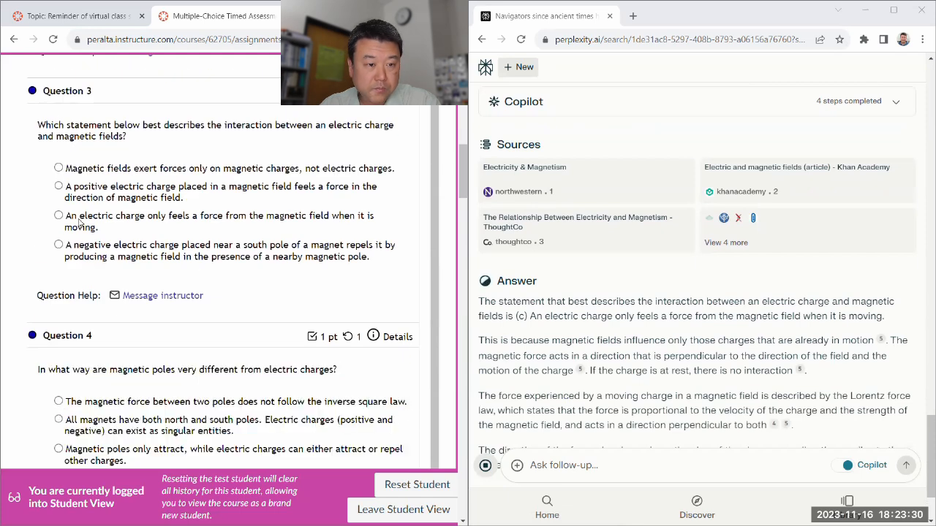
pyautogui.scroll(-3)
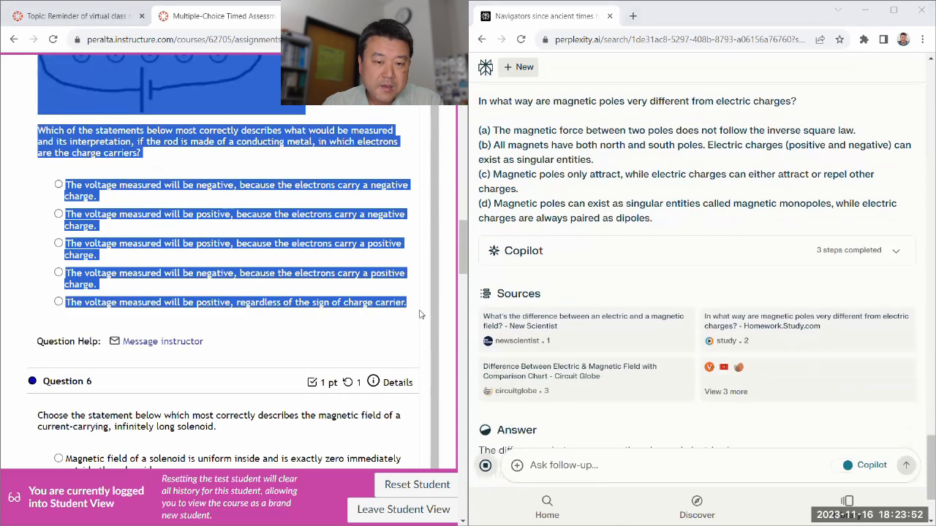
# Read Perplexity's Question 4 answer naming (b): magnetic poles always come in pairs.
pyautogui.scroll(3)
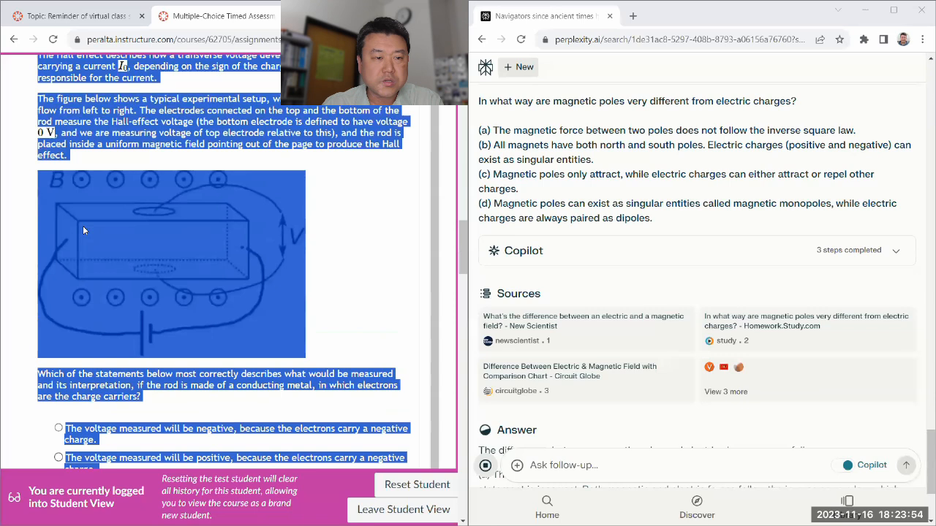
pyautogui.scroll(3)
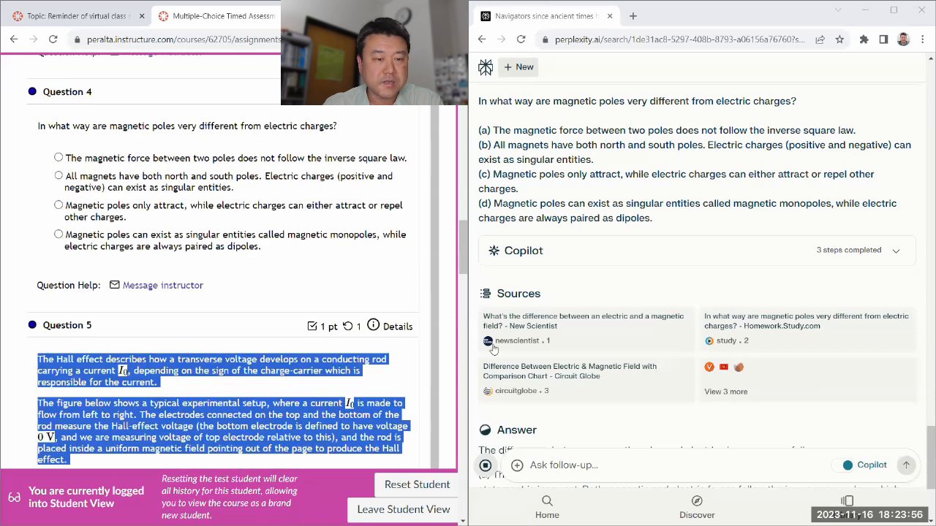
pyautogui.scroll(-3)
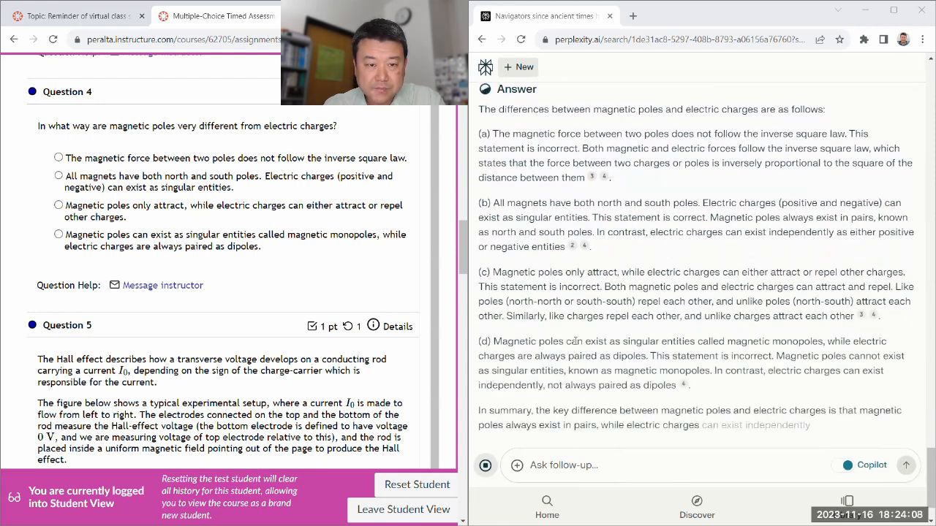
pyautogui.scroll(-3)
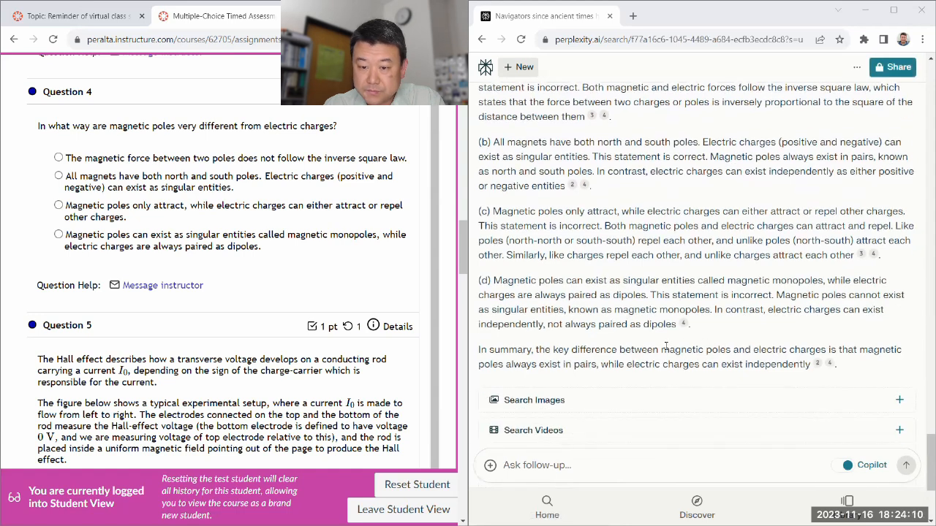
# Mark option (b), all magnets have north and south poles, for Question 4 in Canvas.
pyautogui.rightClick(804, 345)
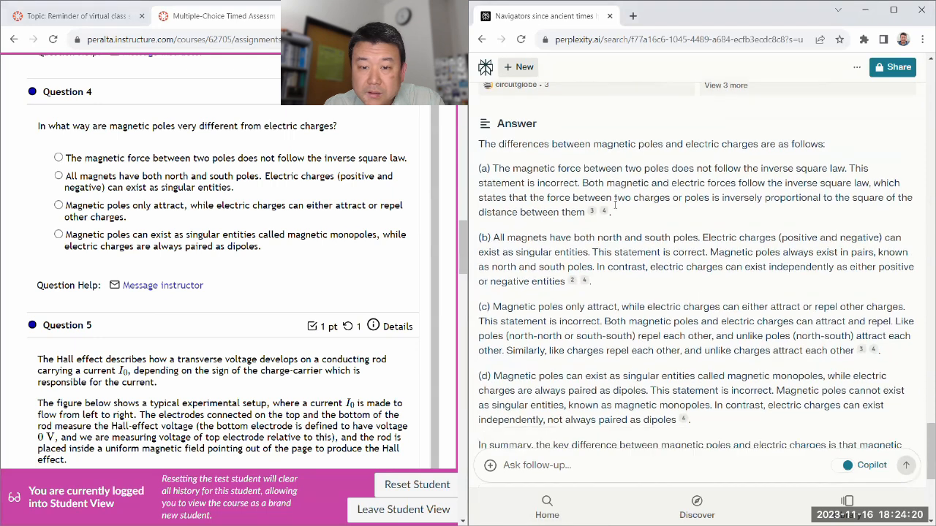
pyautogui.scroll(3)
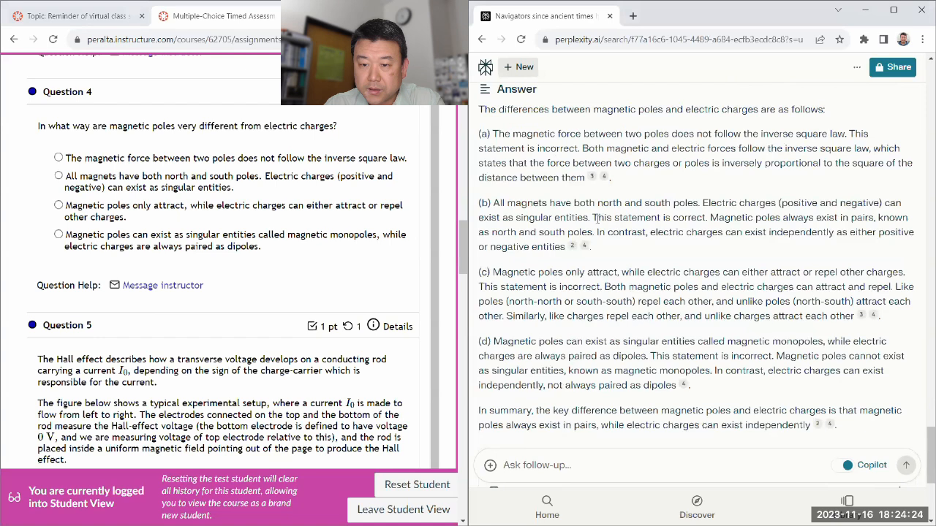
pyautogui.click(59, 175)
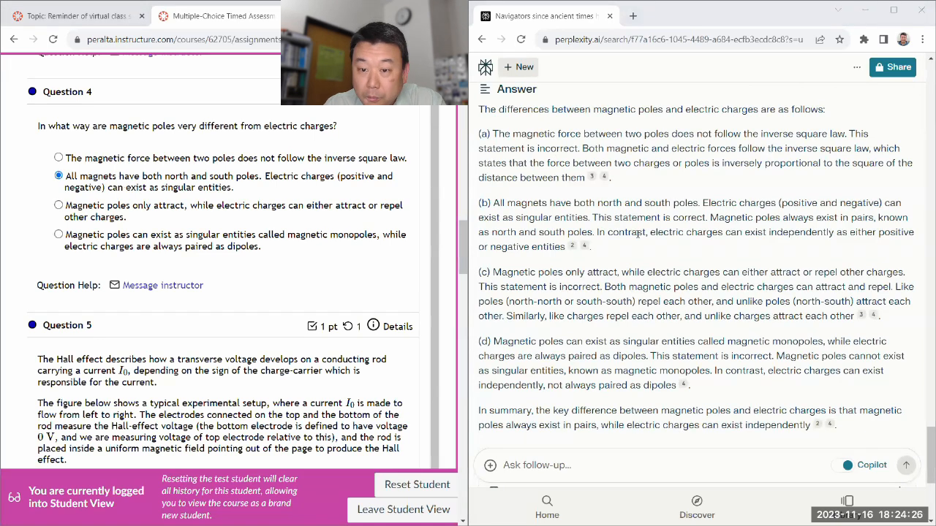
pyautogui.scroll(-3)
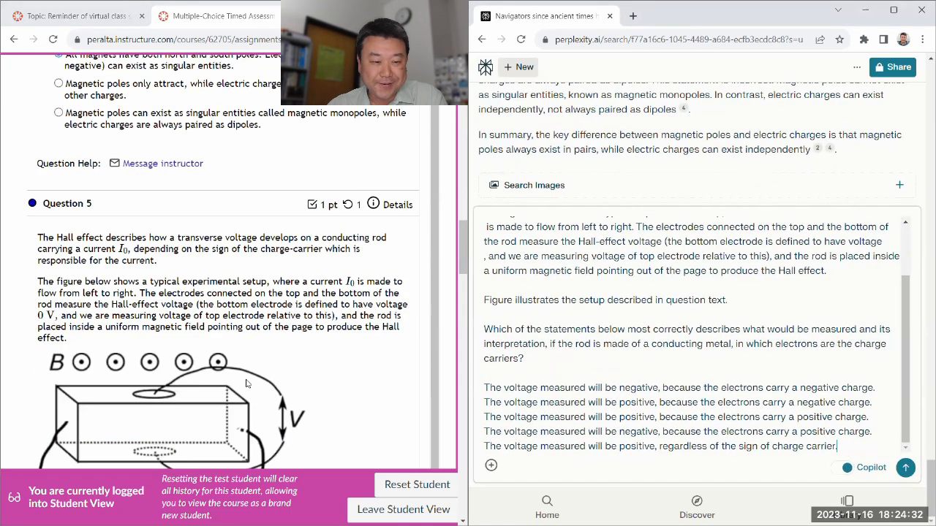
# Submit Hall-effect Question 5 with options (a)–(e) and read answer (a): negative voltage.
pyautogui.scroll(-3)
pyautogui.write('(b)')
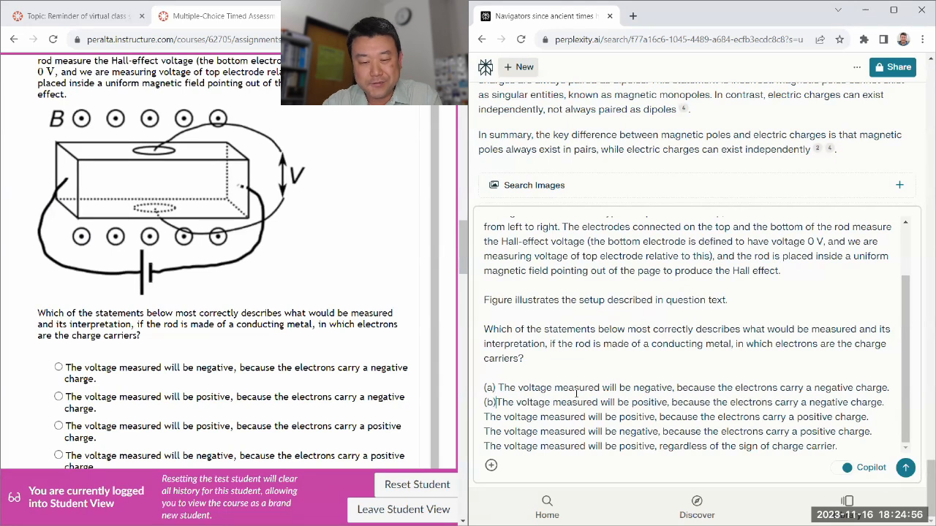
pyautogui.scroll(-3)
pyautogui.write('(c) ')
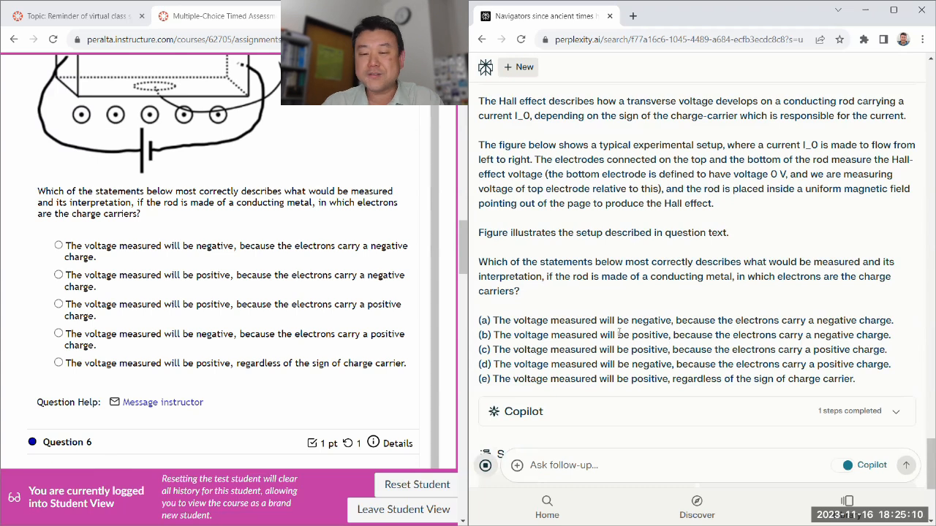
pyautogui.scroll(-3)
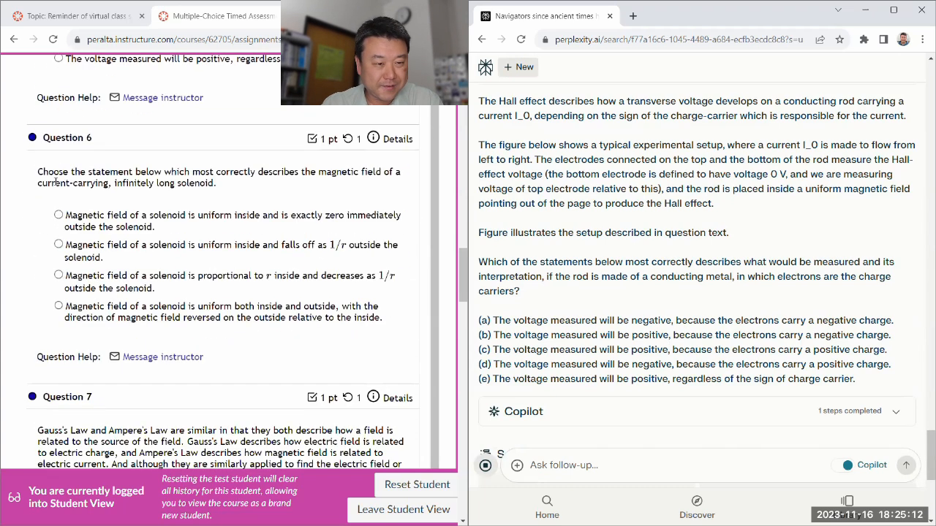
pyautogui.moveTo(38, 171); pyautogui.dragTo(382, 317)
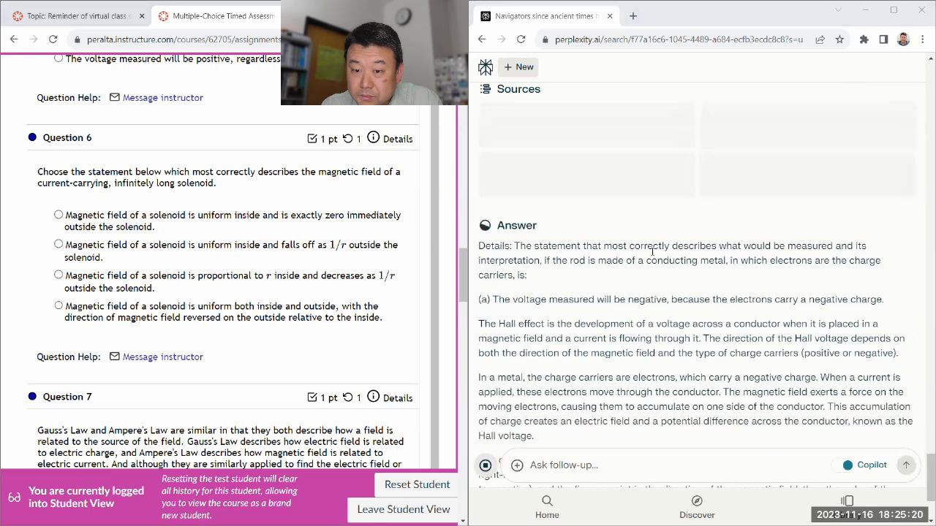
pyautogui.scroll(3)
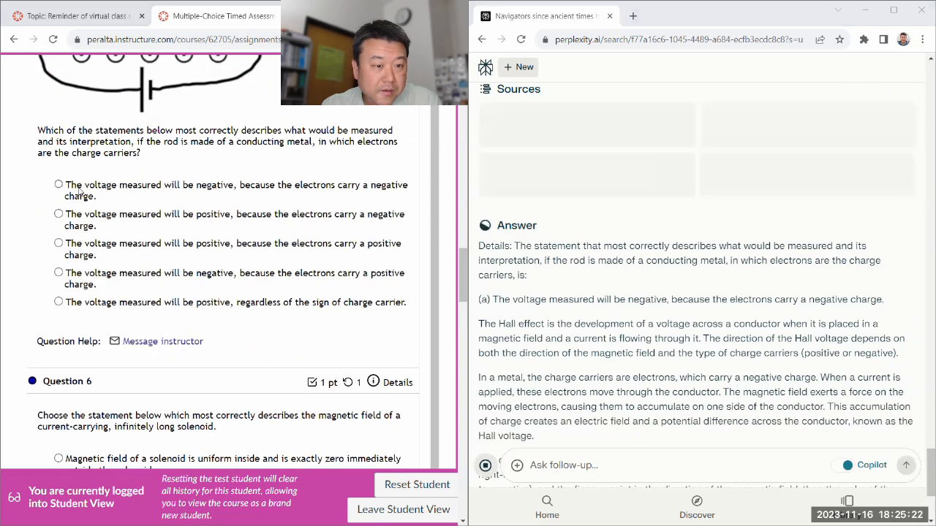
pyautogui.scroll(-3)
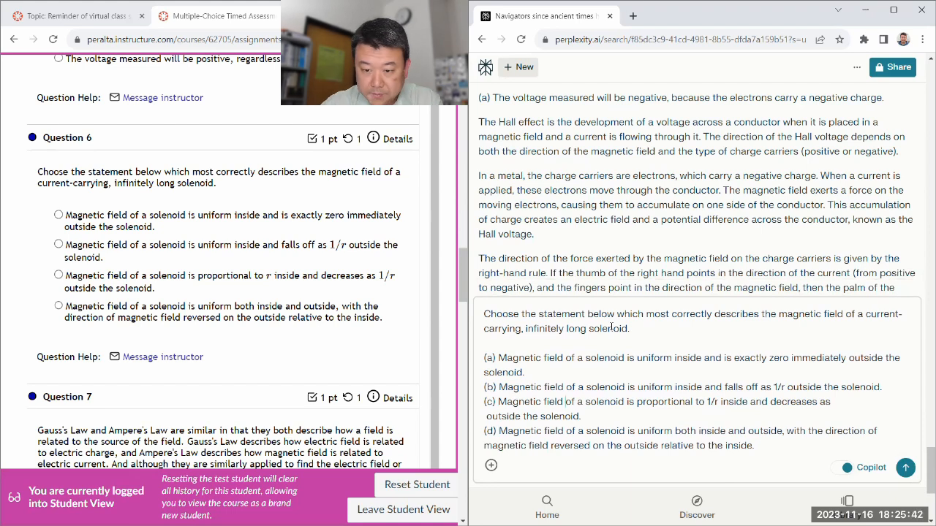
# Submit solenoid Question 6 and read answer (a): uniform field inside, zero outside.
pyautogui.doubleClick(713, 402)
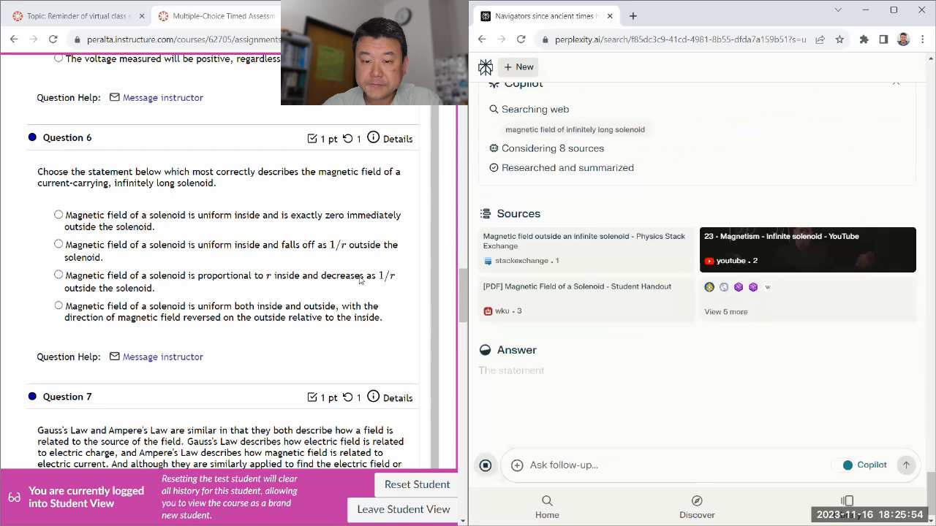
pyautogui.scroll(-3)
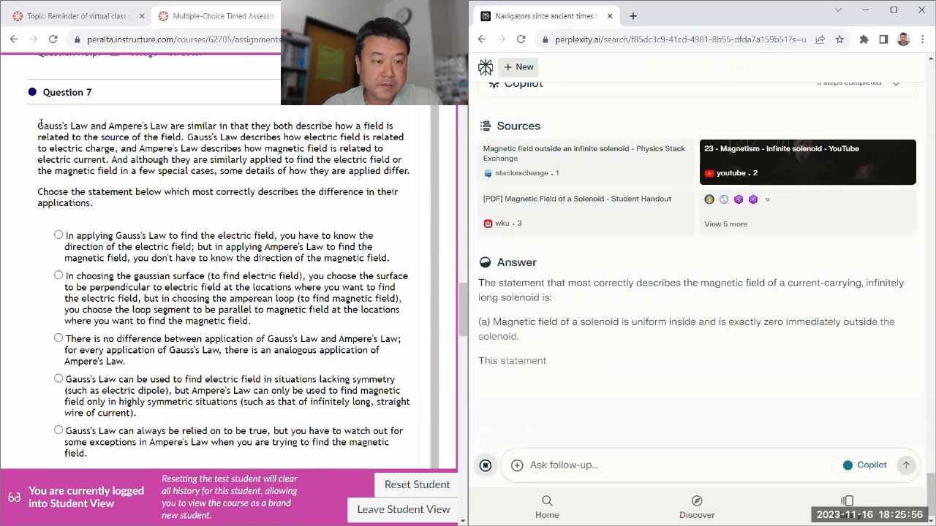
pyautogui.scroll(-3)
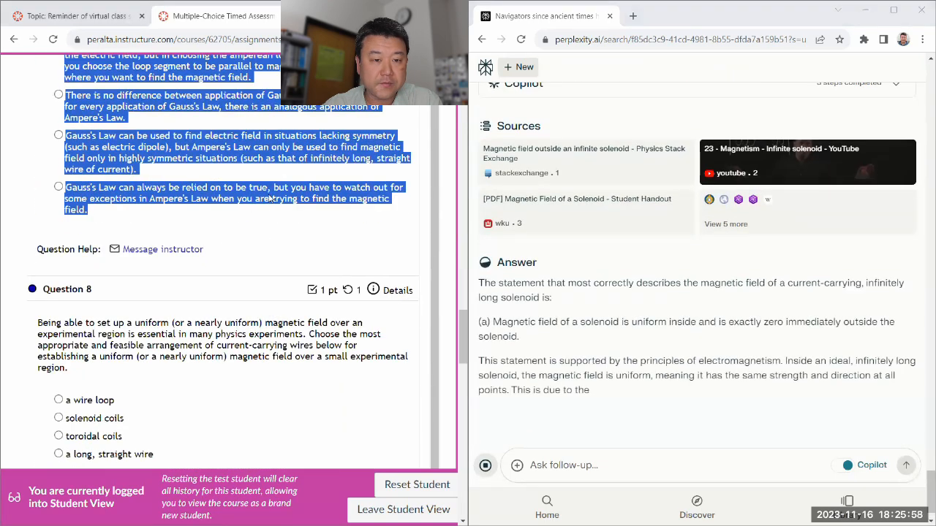
pyautogui.scroll(3)
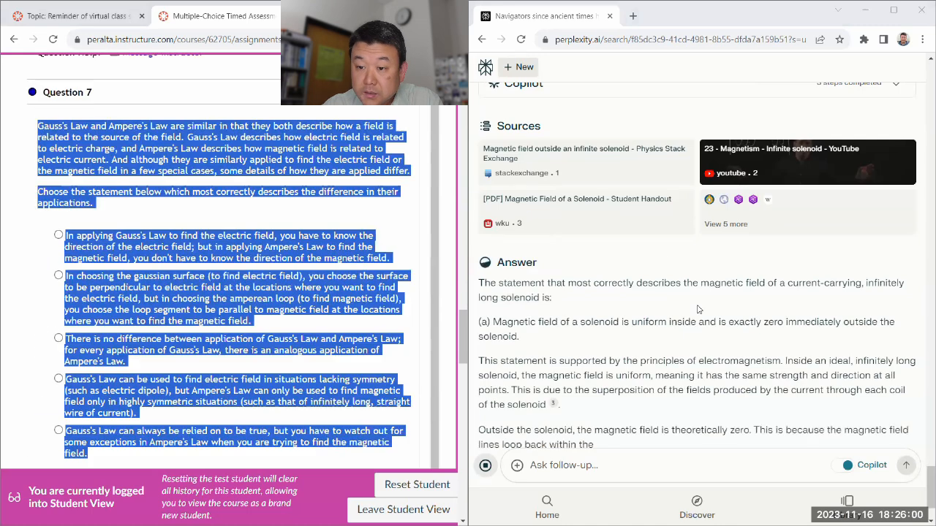
pyautogui.scroll(3)
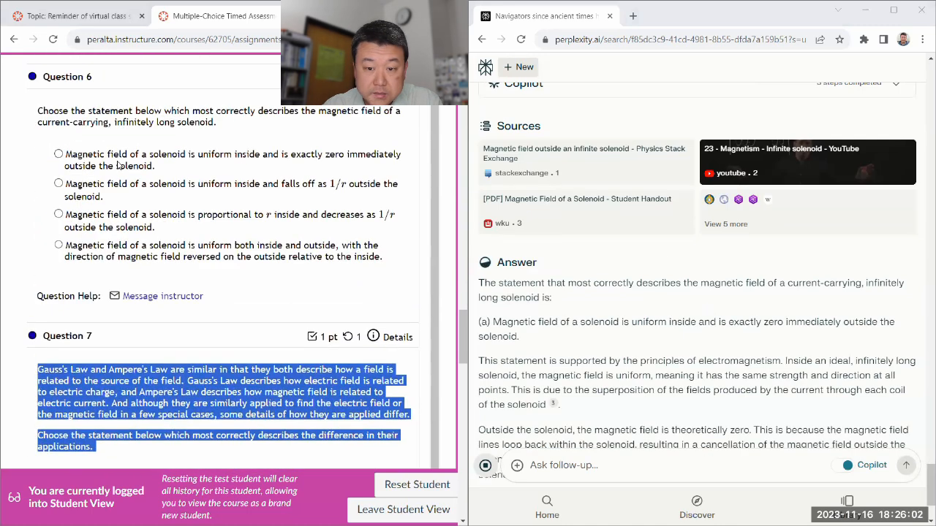
pyautogui.scroll(-3)
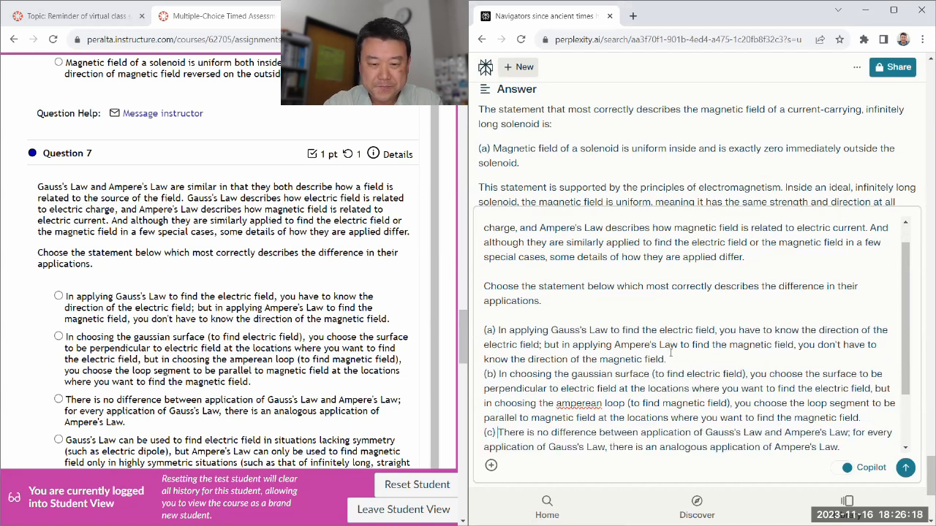
# Read Perplexity's answer recommending option (b) for the Gauss's versus Ampere's Law question.
pyautogui.scroll(-3)
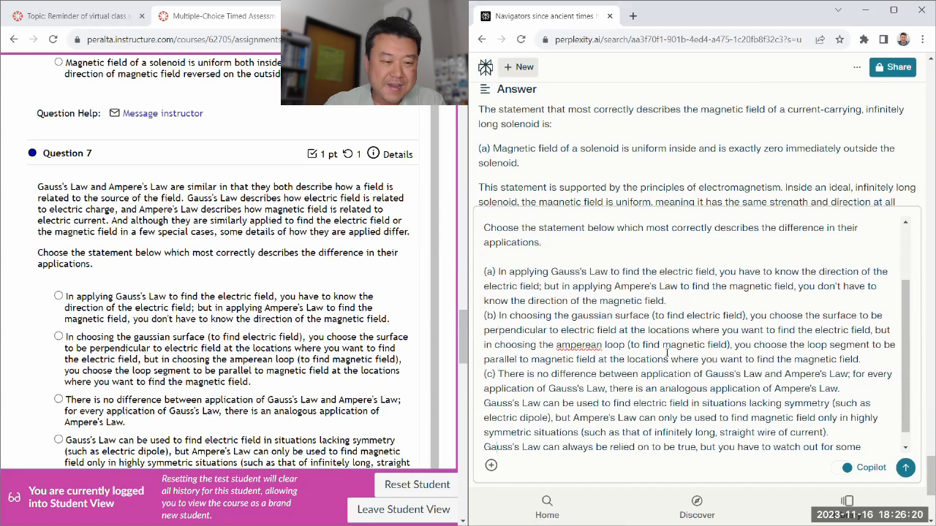
pyautogui.scroll(-3)
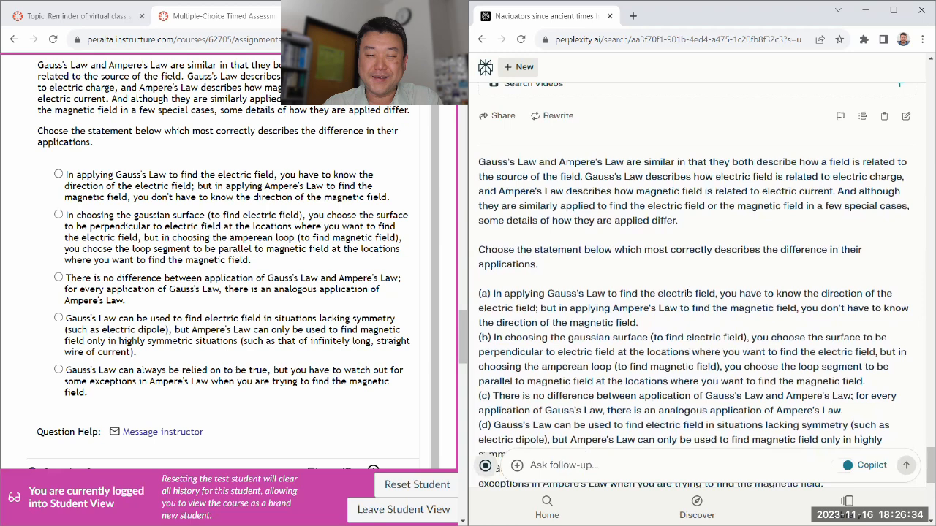
pyautogui.scroll(-3)
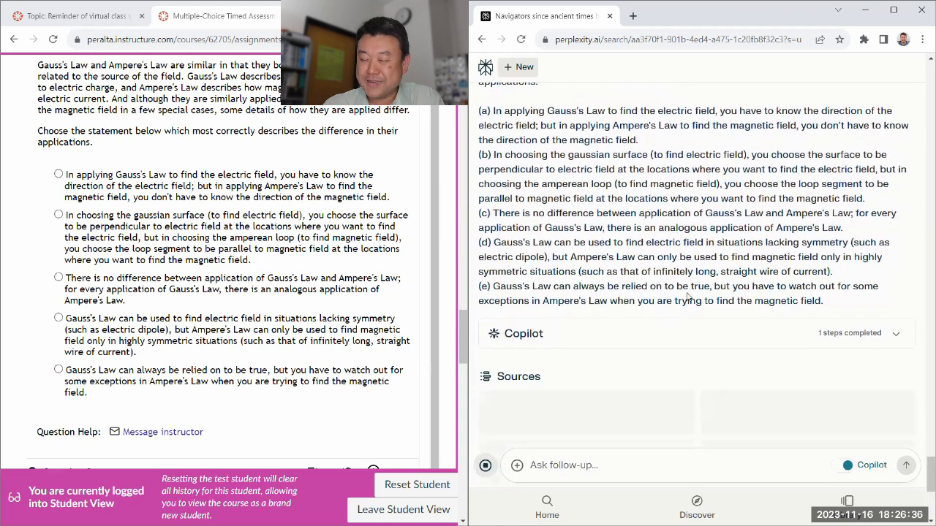
pyautogui.scroll(-3)
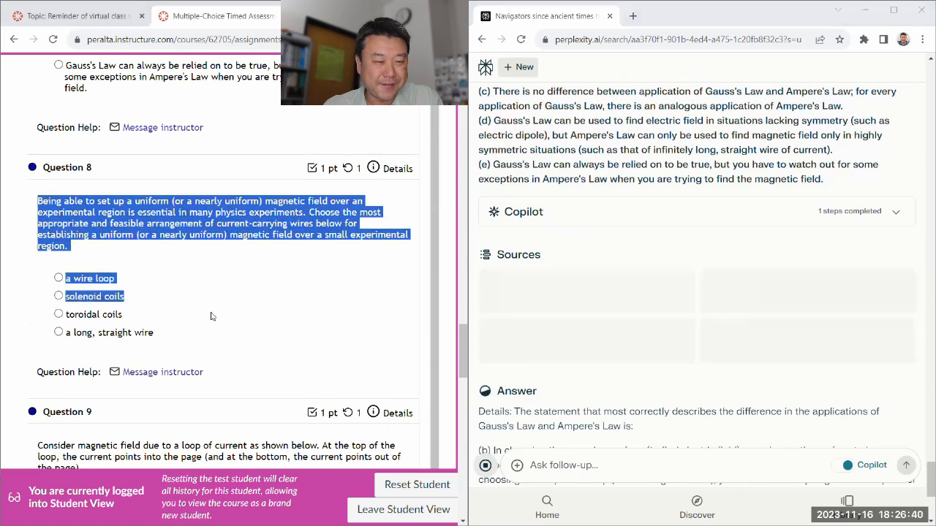
# Select Question 8's uniform-field text and its four choices.
pyautogui.moveTo(65, 297); pyautogui.dragTo(153, 332)
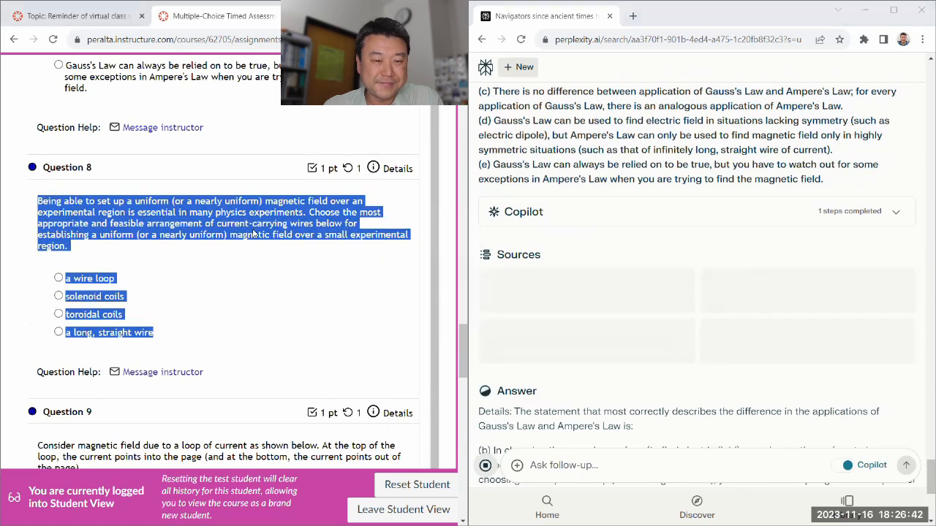
pyautogui.scroll(3)
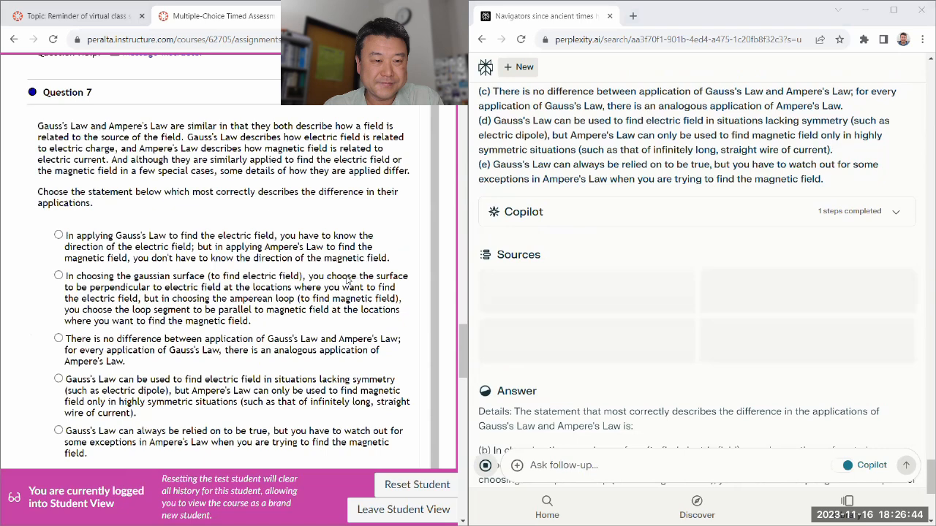
pyautogui.scroll(-3)
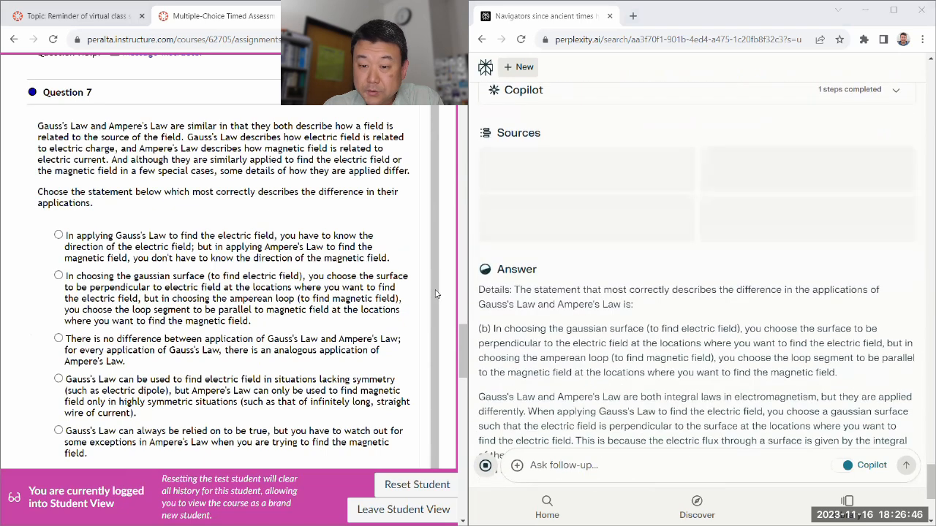
pyautogui.scroll(-3)
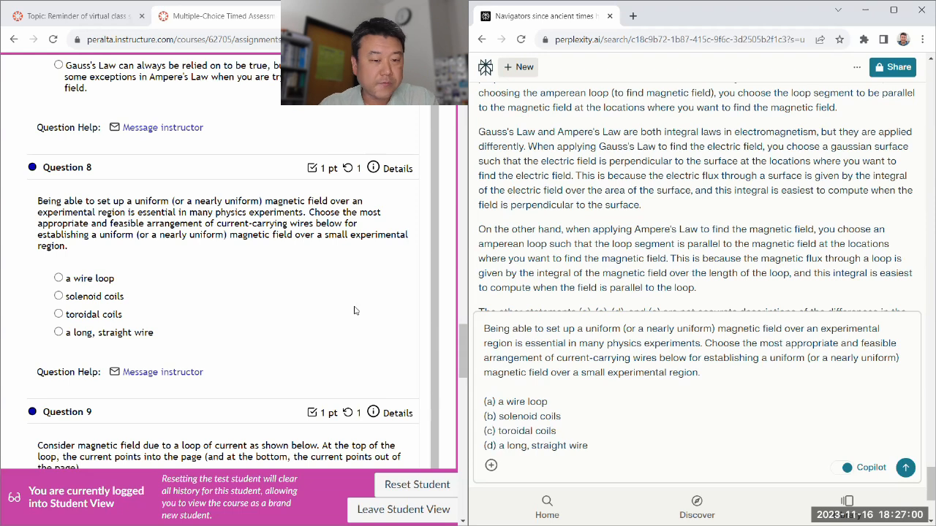
# Read Perplexity's solenoid answer and mark 'solenoid coils' for Question 8 in Canvas.
pyautogui.scroll(-3)
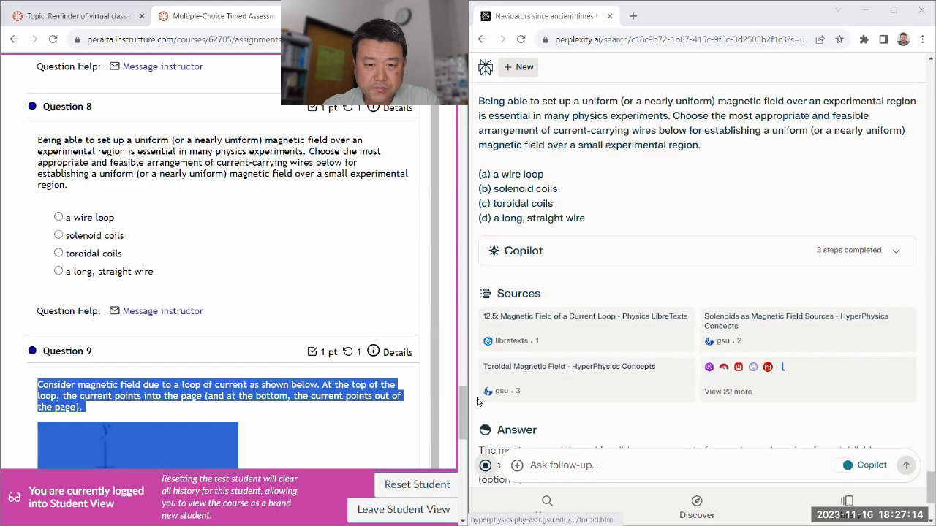
pyautogui.scroll(3)
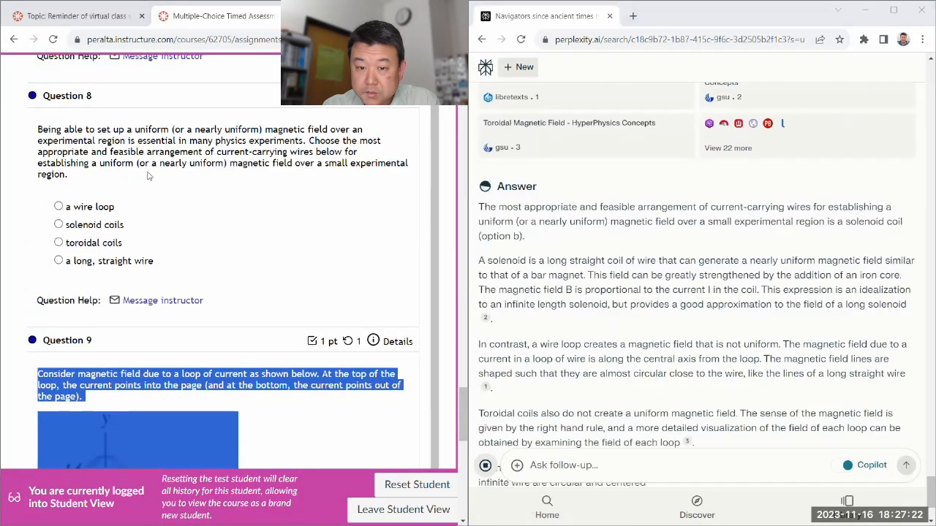
pyautogui.click(58, 224)
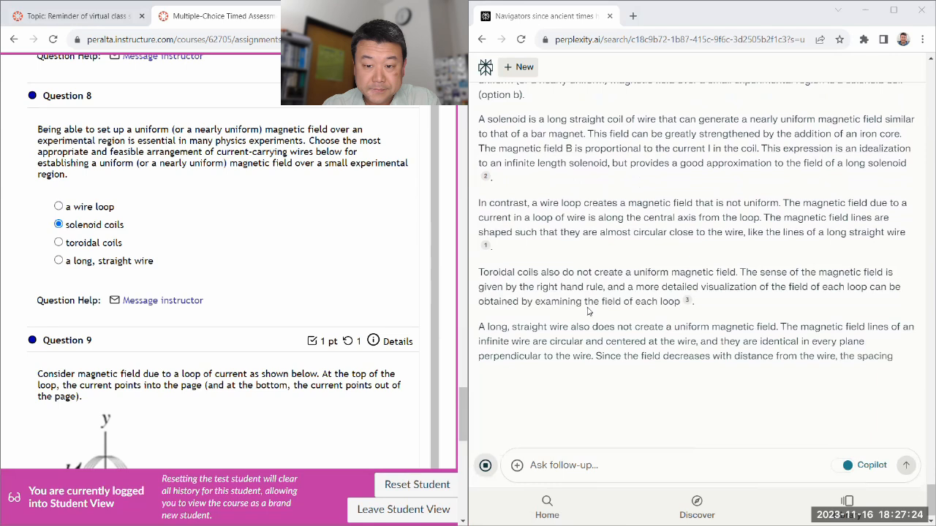
pyautogui.scroll(-3)
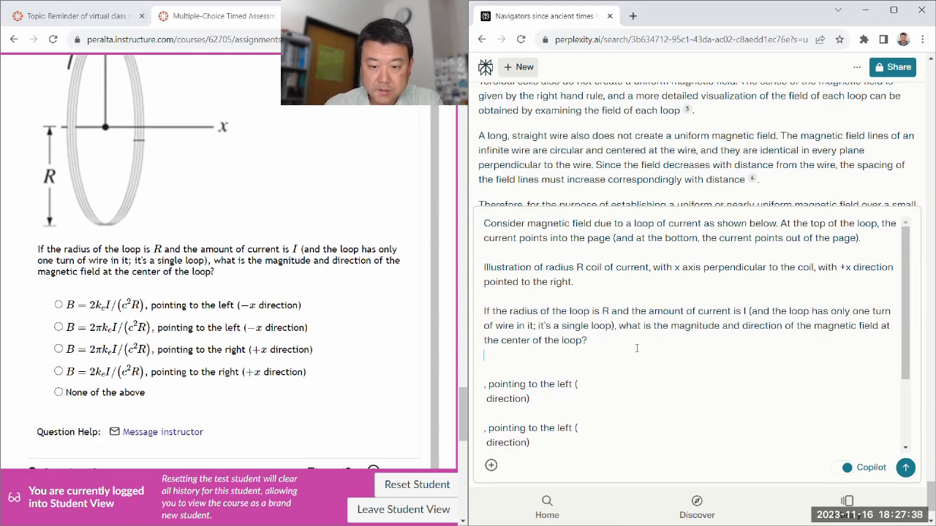
# Write Question 9's options as plain-text formulas, e.g. '(a) B = 2k_e I / ...', and submit.
pyautogui.write('(a) B')
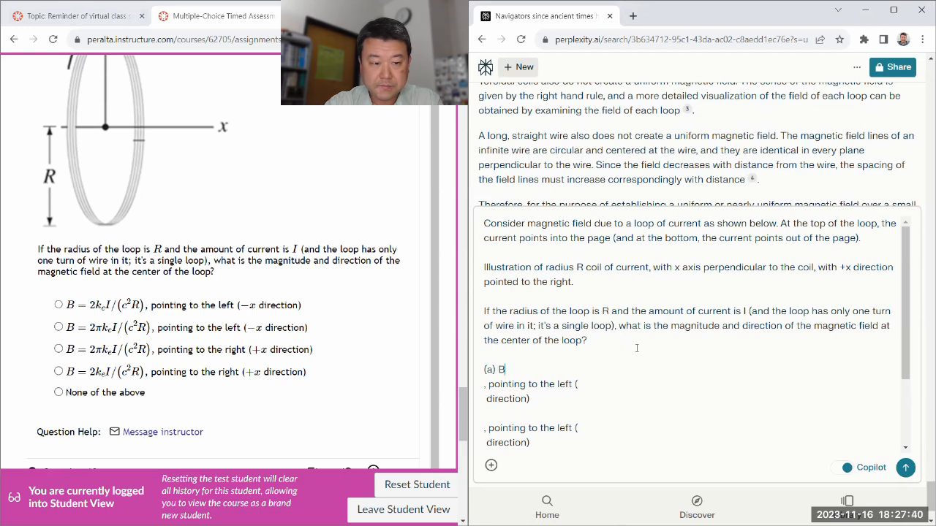
pyautogui.write('= 2k_')
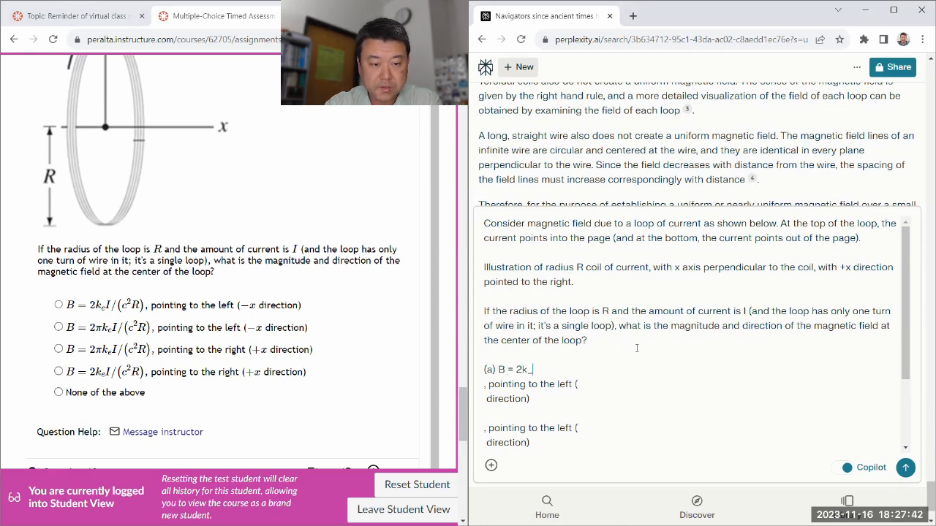
pyautogui.write('_e I / (c^2 R), pointing to the left (')
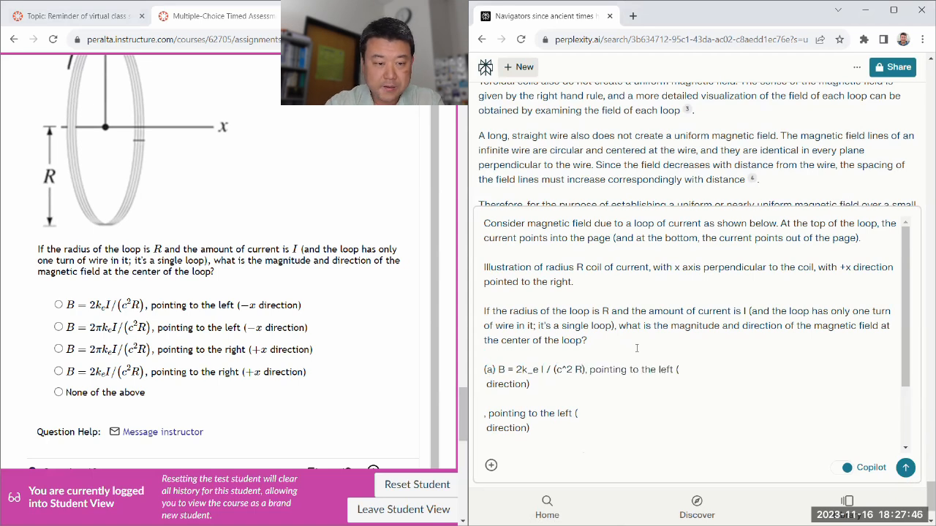
pyautogui.write('-x direction')
pyautogui.write('(b) B = 2p')
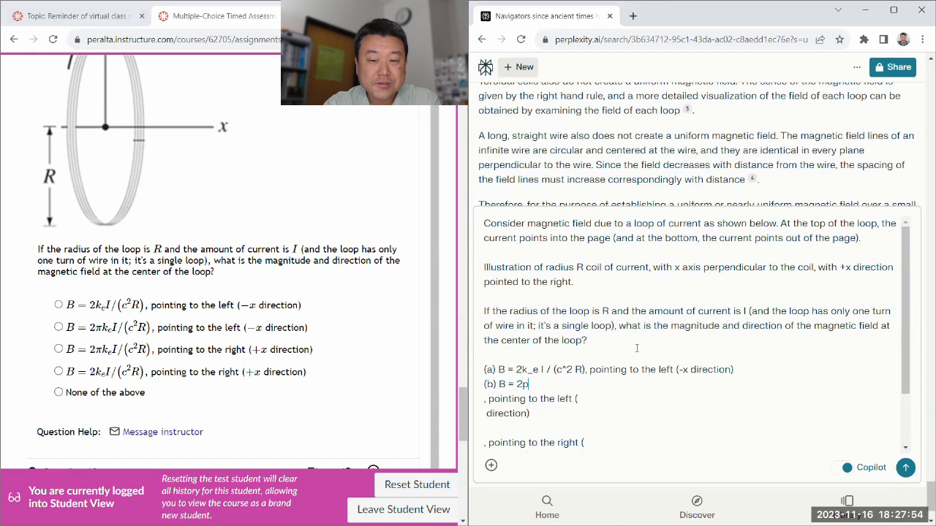
pyautogui.write('i k_e I / (c^2 R), pointing to the left (-x direction')
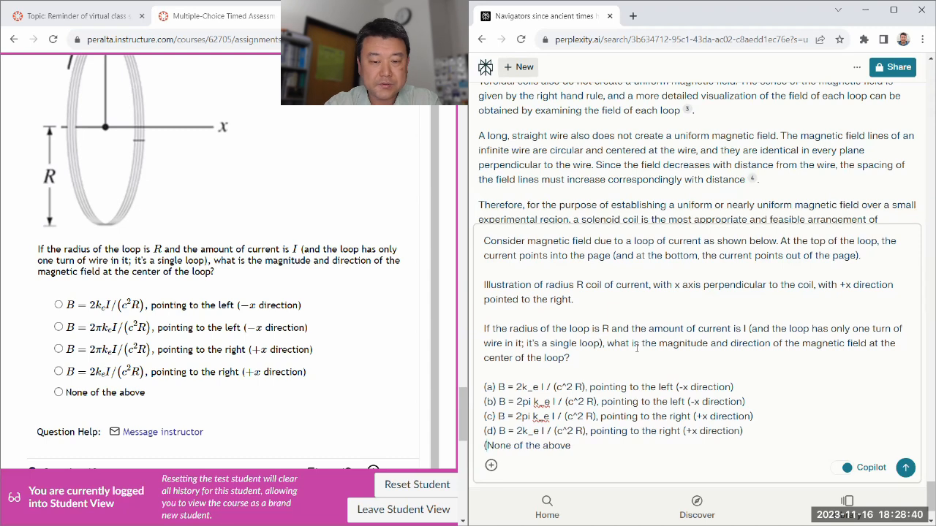
pyautogui.scroll(3)
pyautogui.write('e) ')
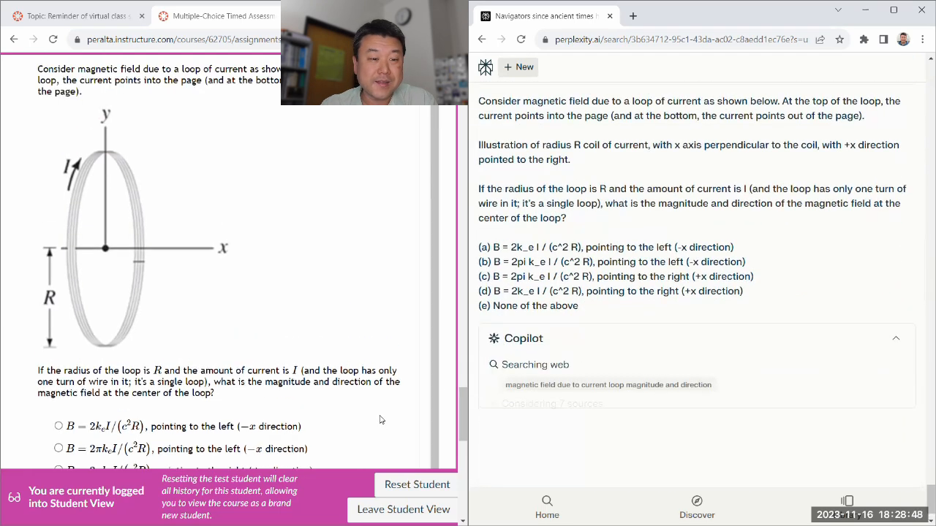
# Read Perplexity's answer (e) and mark 'None of the above' for Question 9.
pyautogui.scroll(3)
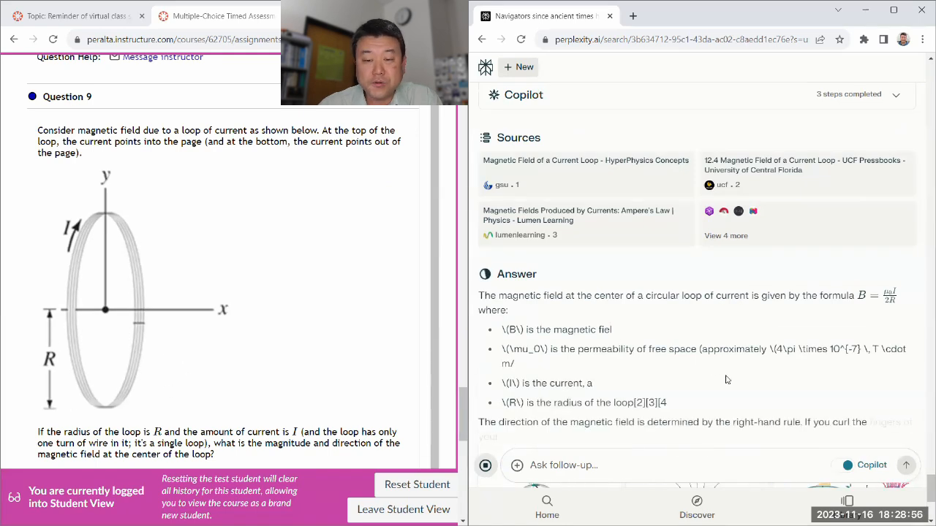
pyautogui.scroll(-3)
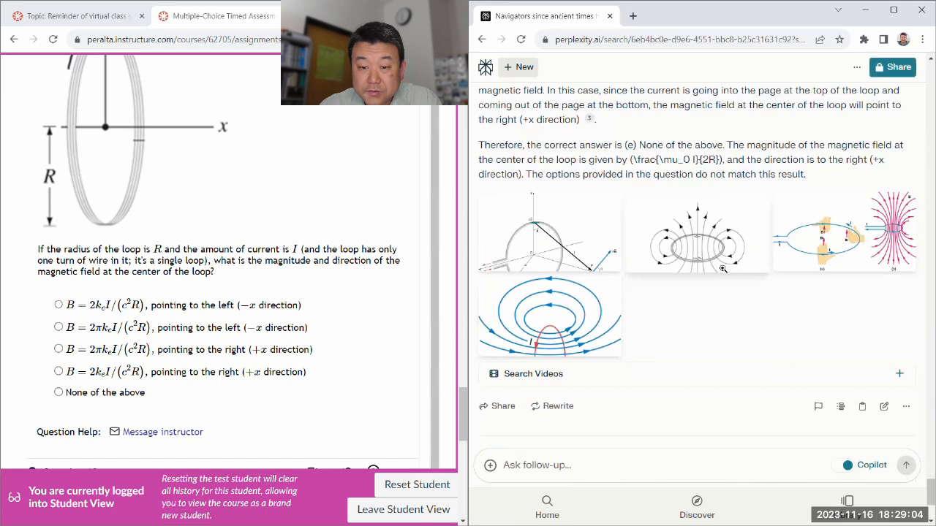
pyautogui.scroll(3)
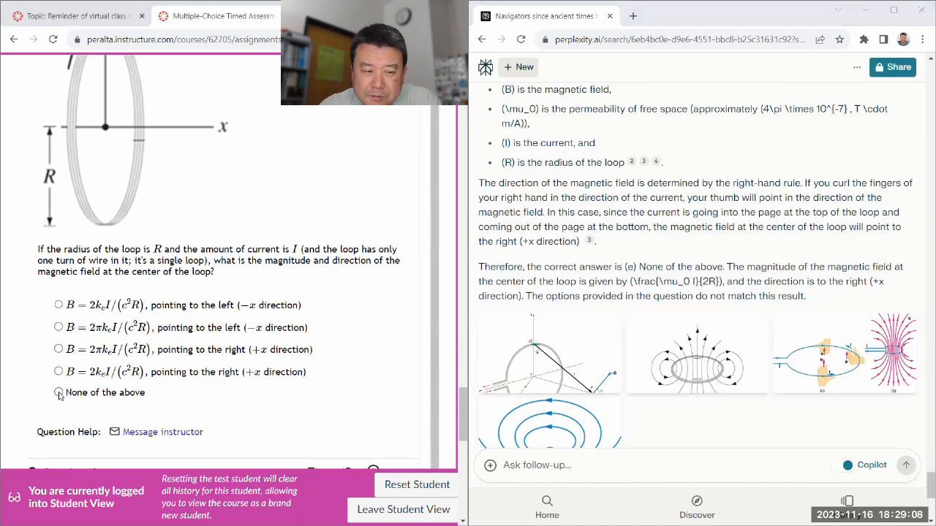
pyautogui.click(58, 331)
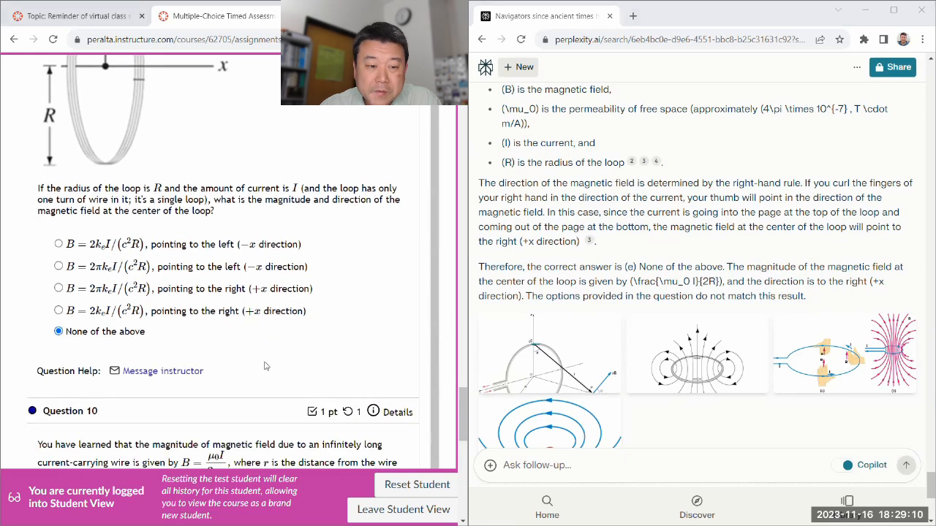
pyautogui.scroll(-3)
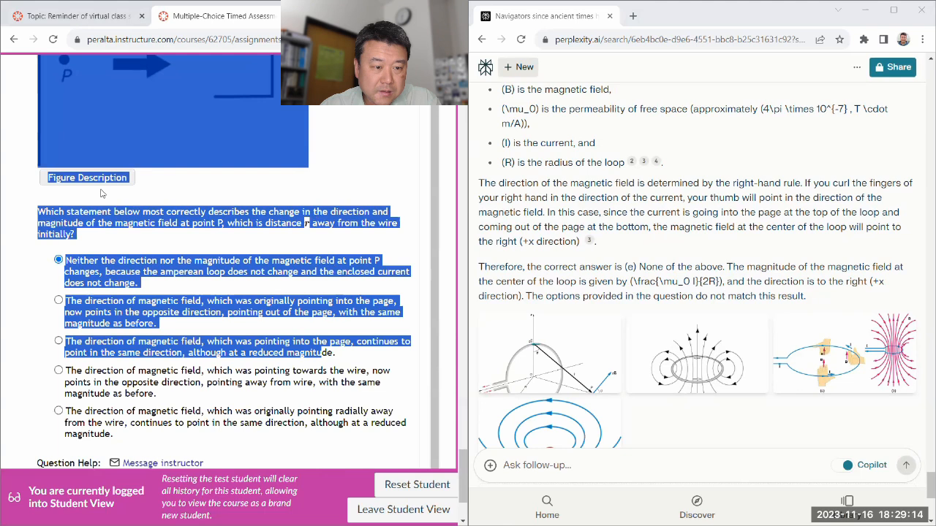
# Submit Question 10 with formula B = (mu_0 I)/(2 pi r) and options lettered (a)–(e).
pyautogui.scroll(3)
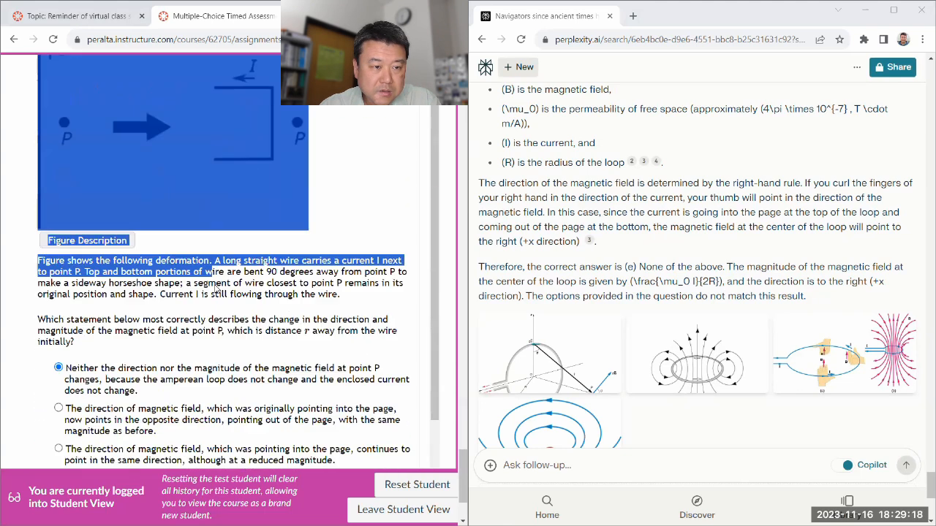
pyautogui.scroll(-3)
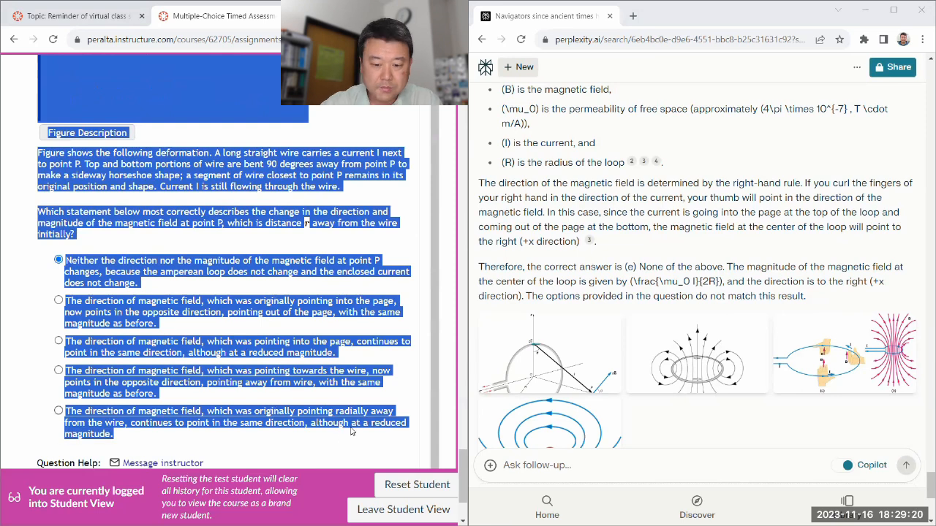
pyautogui.scroll(-3)
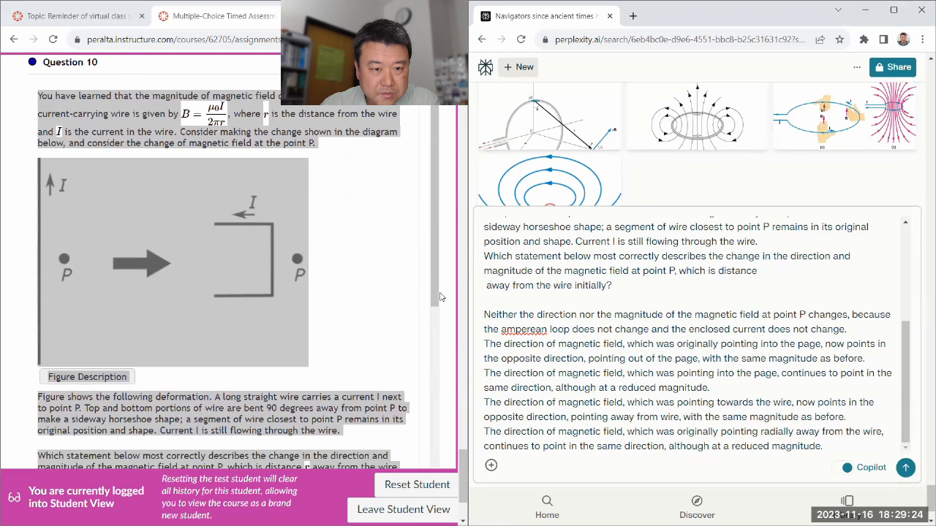
pyautogui.scroll(3)
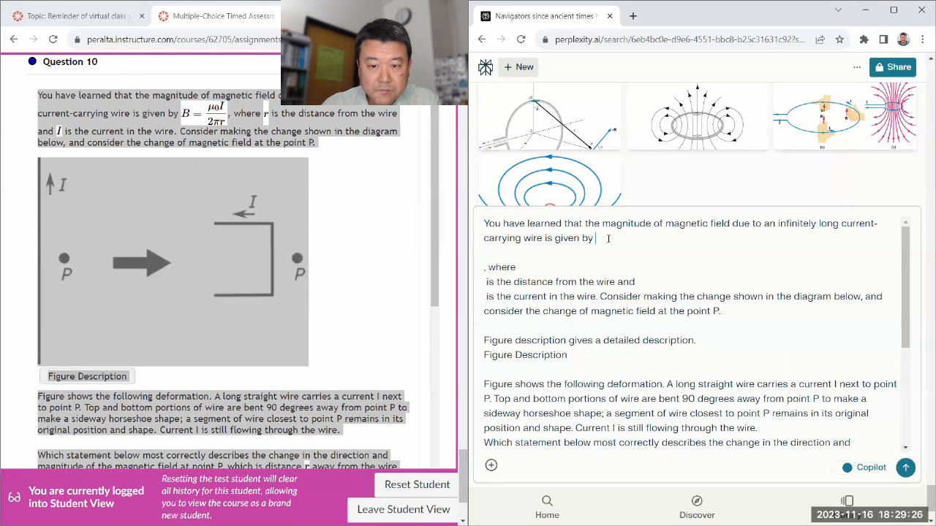
pyautogui.write('B = (mu_0 I)/')
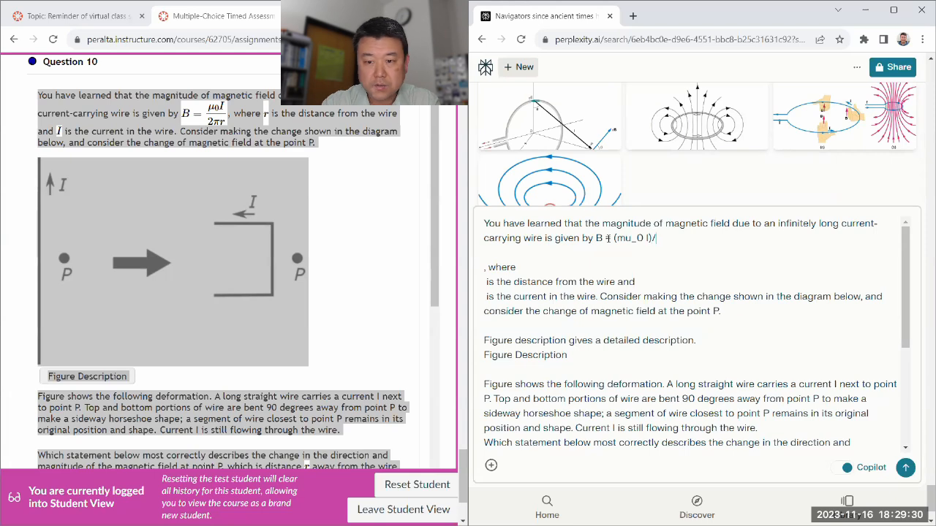
pyautogui.write('(2 pi r)')
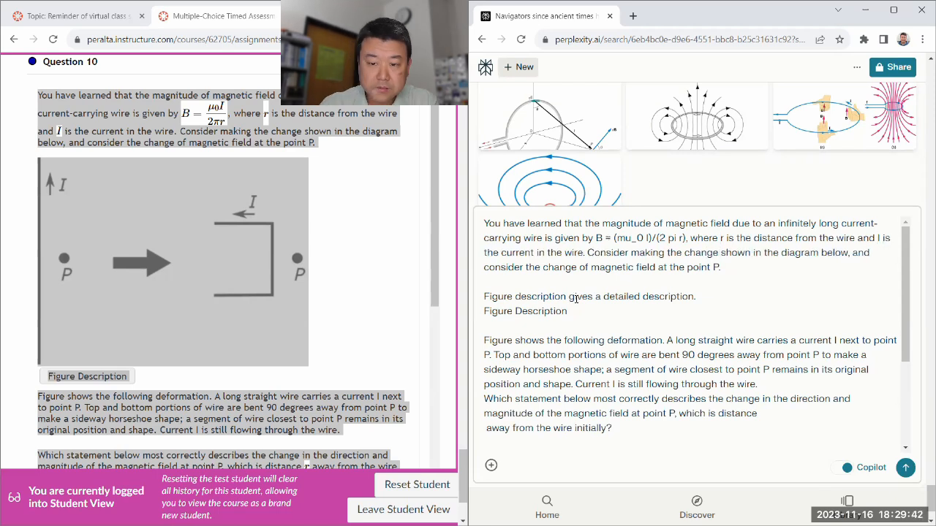
pyautogui.scroll(-3)
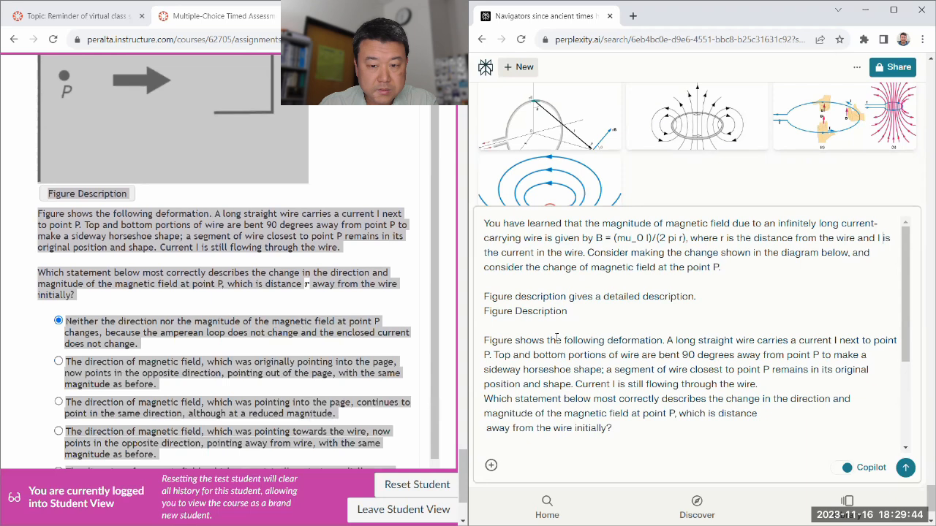
pyautogui.scroll(-3)
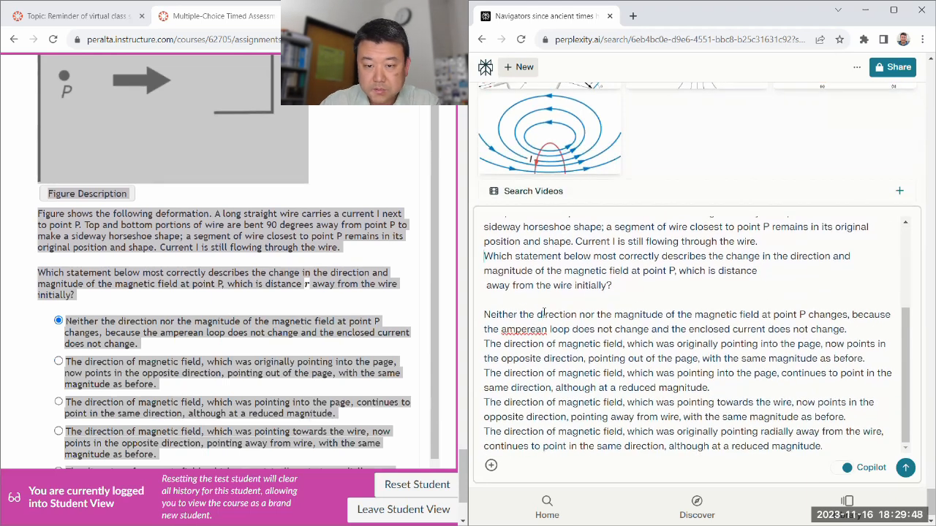
pyautogui.scroll(3)
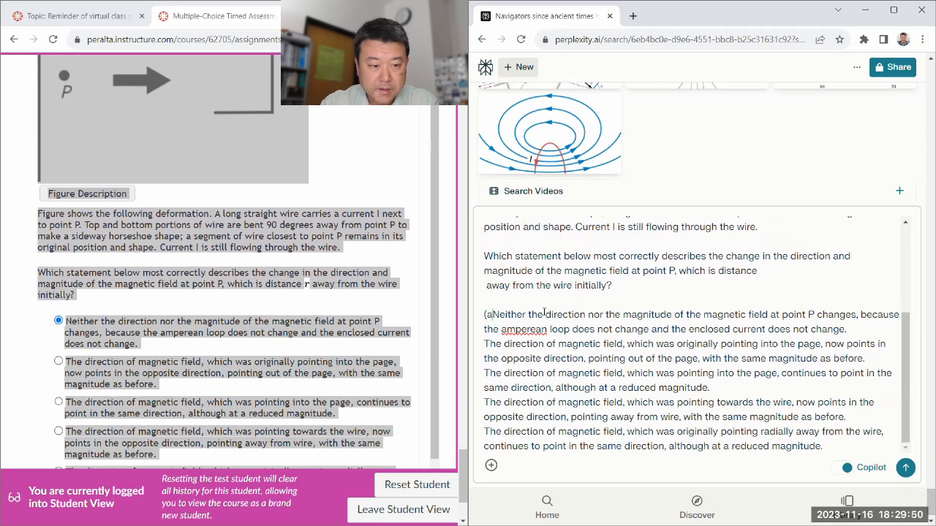
pyautogui.scroll(3)
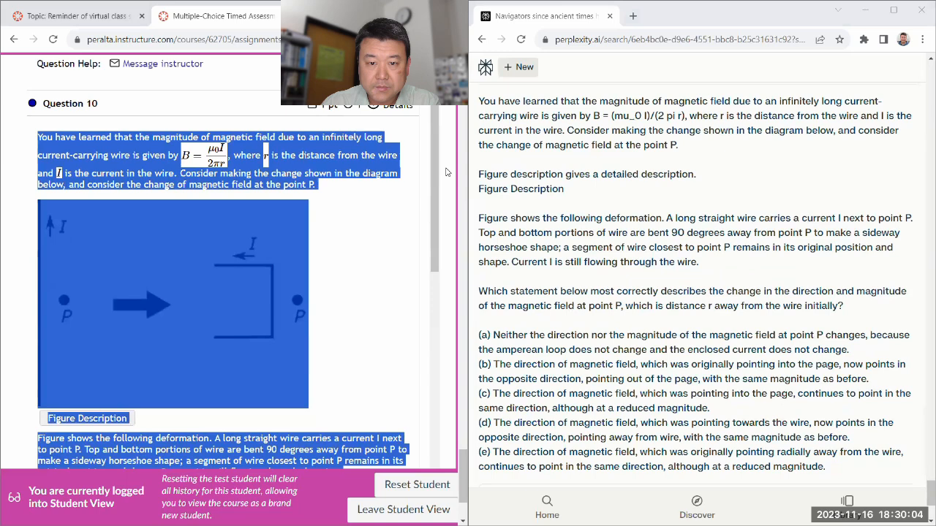
pyautogui.scroll(3)
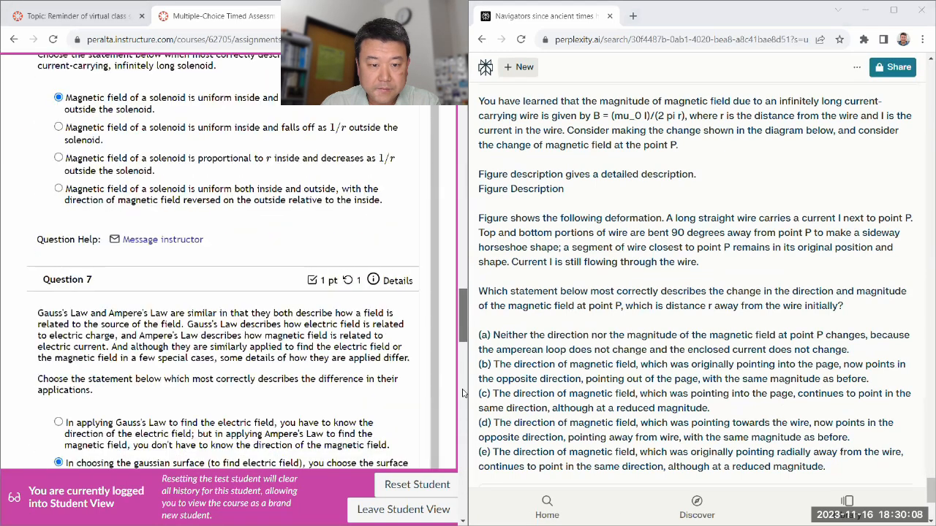
# Mark 'continues to point in the same direction, at a reduced magnitude' for the bent-wire question.
pyautogui.scroll(-3)
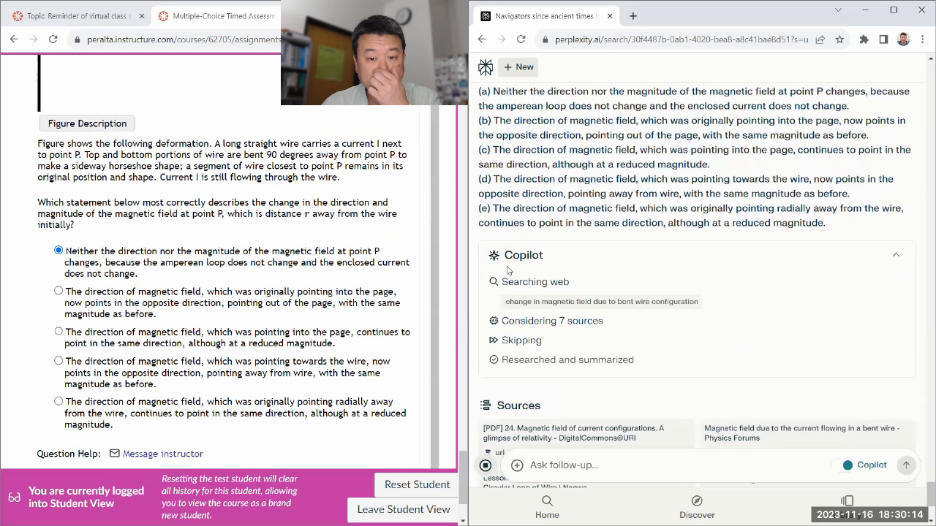
pyautogui.scroll(-3)
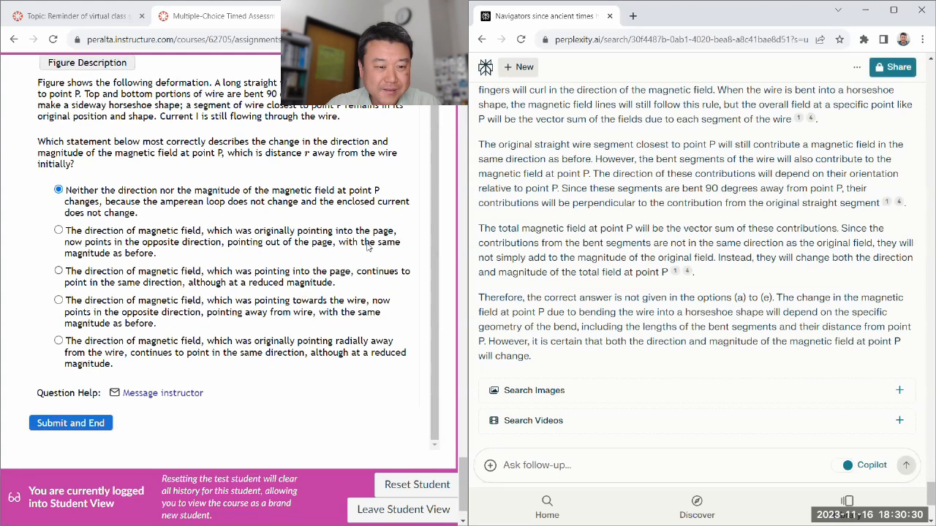
pyautogui.click(59, 270)
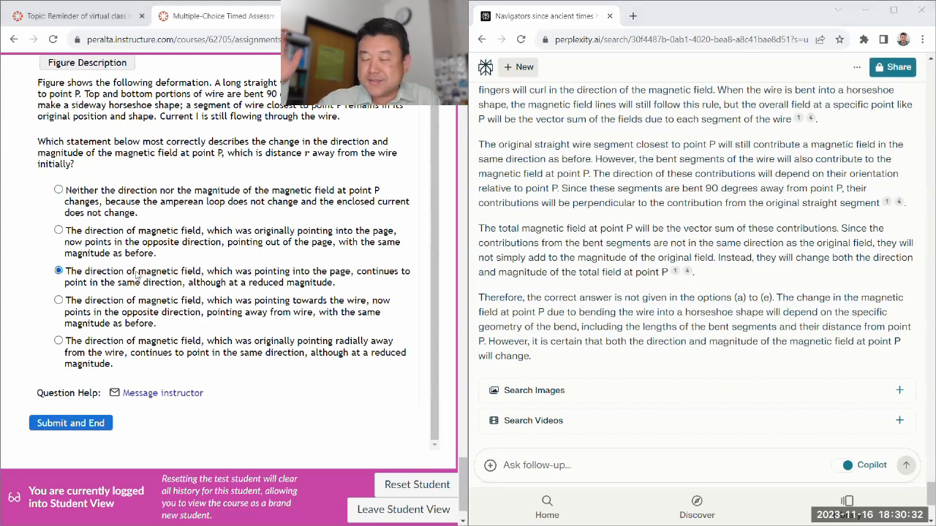
pyautogui.scroll(3)
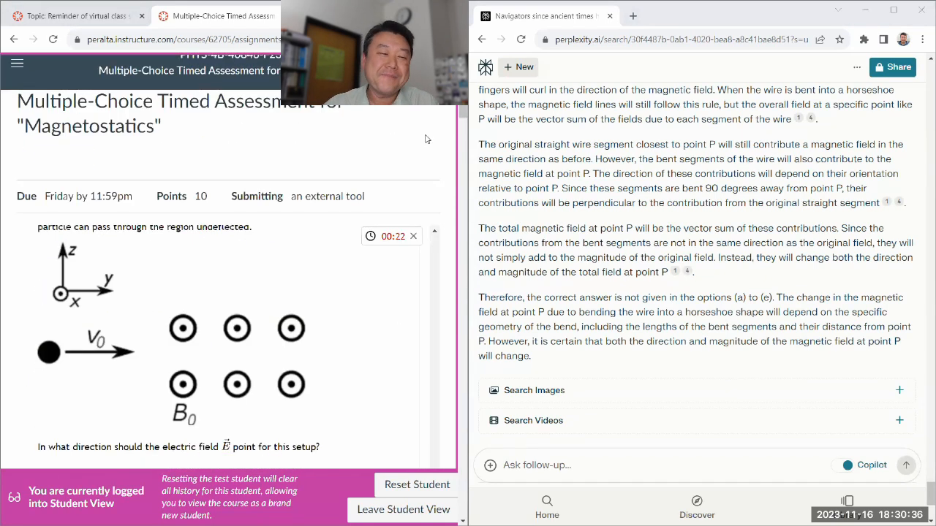
# Save the assessment progress with all 10 of 10 questions answered.
pyautogui.scroll(3)
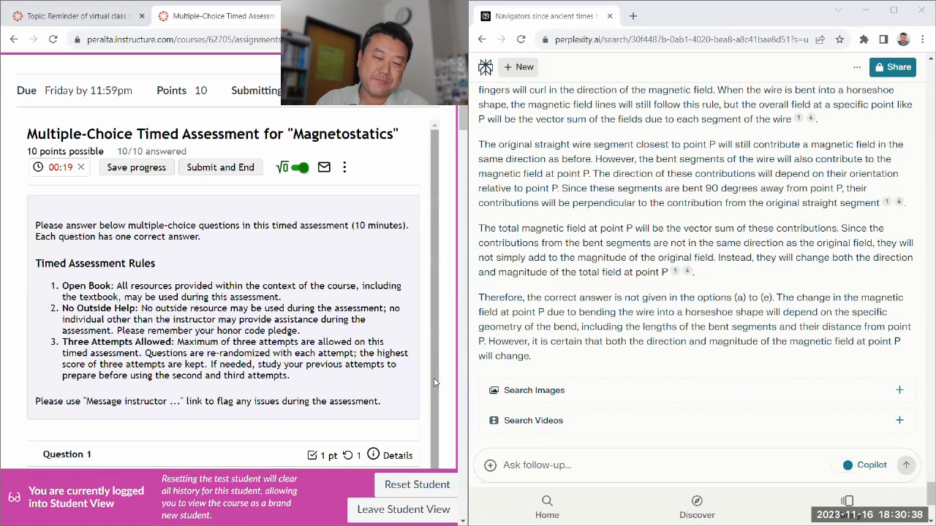
pyautogui.scroll(-3)
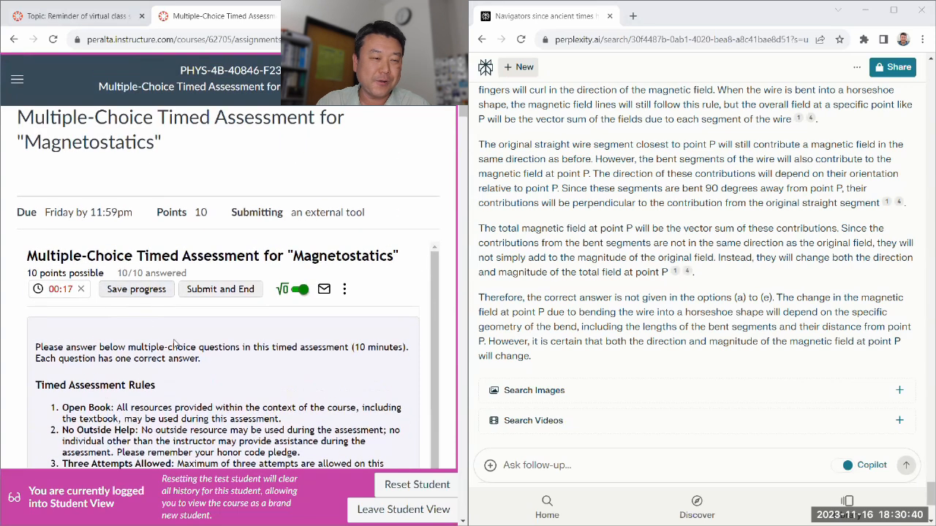
pyautogui.click(136, 289)
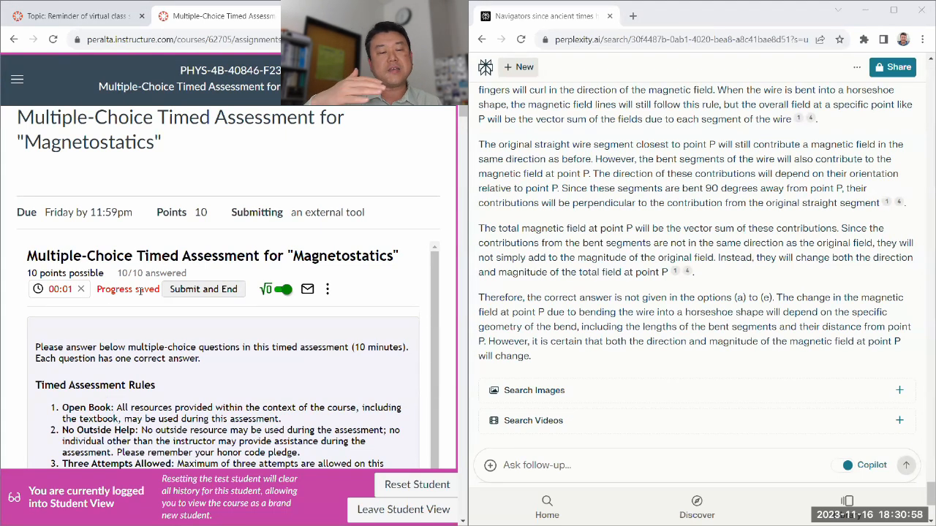
# Submit and end the attempt, then view the 70% score (7 of 10 points).
pyautogui.click(203, 288)
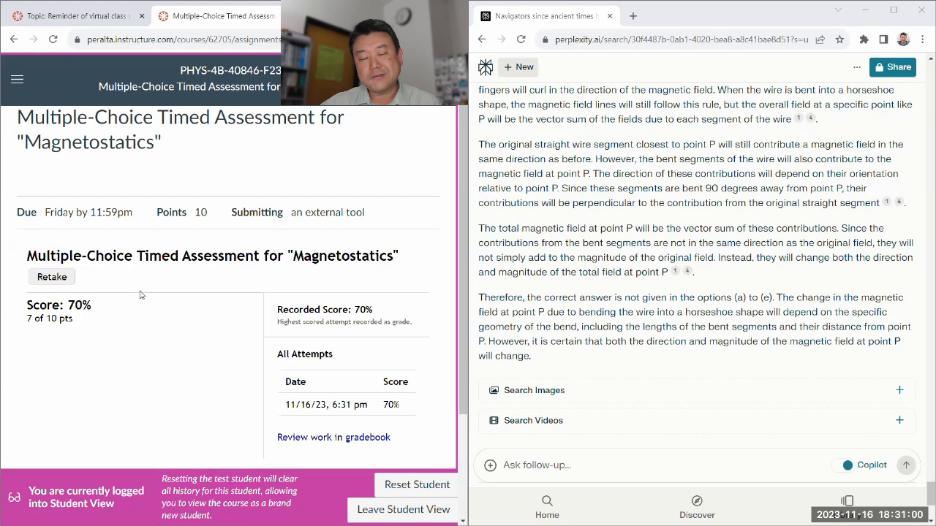
pyautogui.moveTo(220, 390)
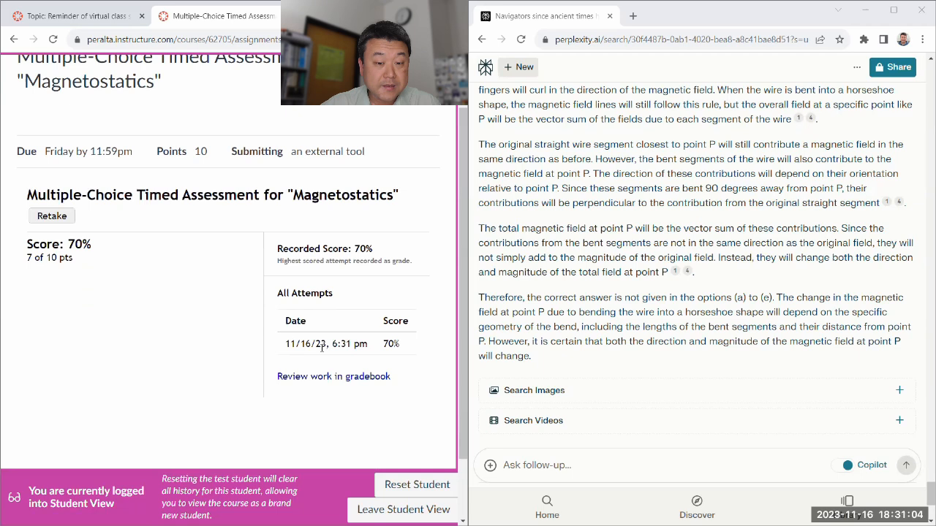
pyautogui.scroll(-3)
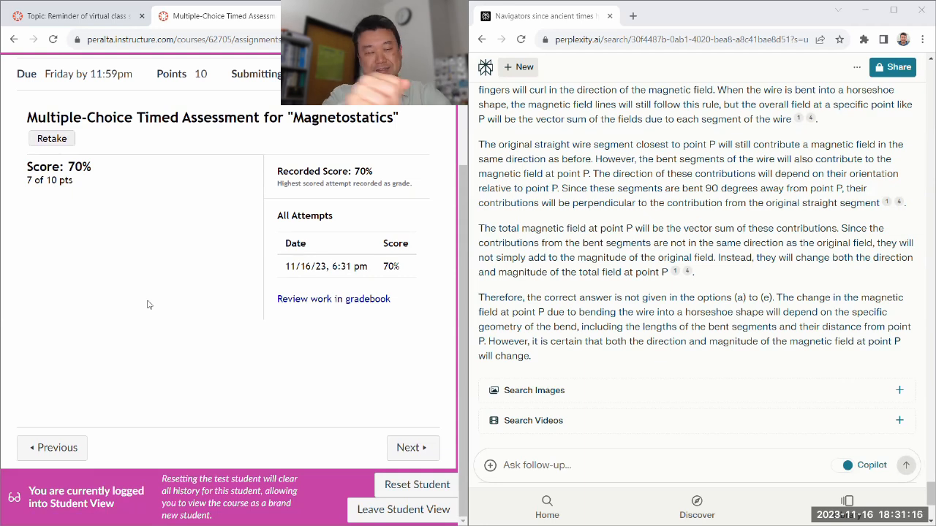
pyautogui.moveTo(340, 307)
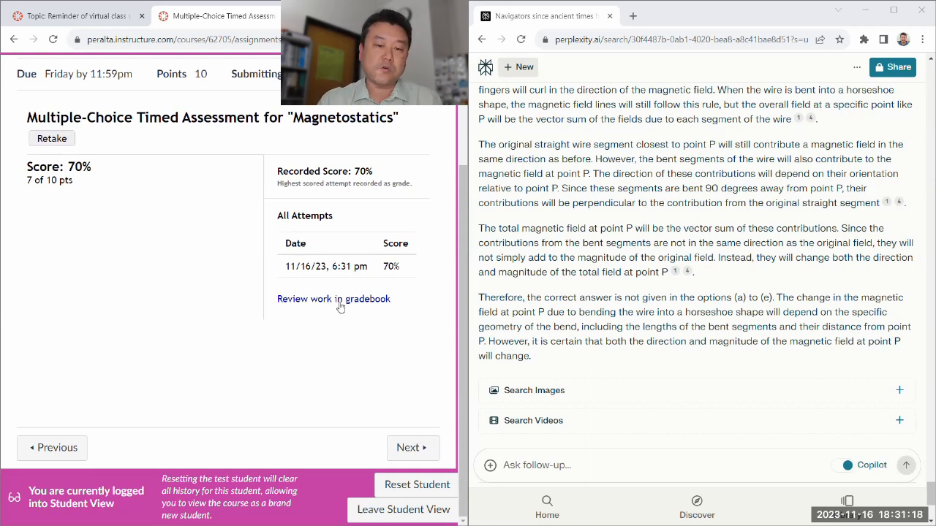
# Open the gradebook review of Attempt 1 and locate Question 1 on the compass.
pyautogui.click(334, 299)
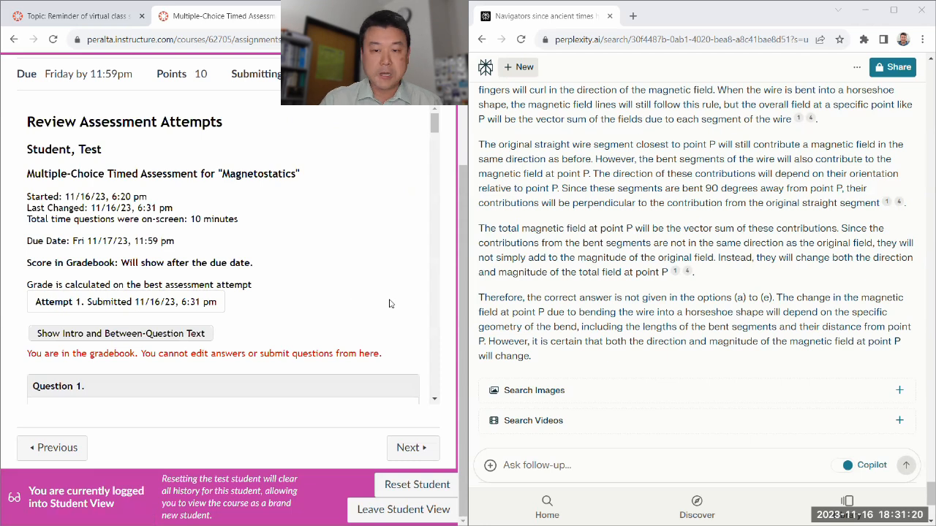
pyautogui.scroll(-3)
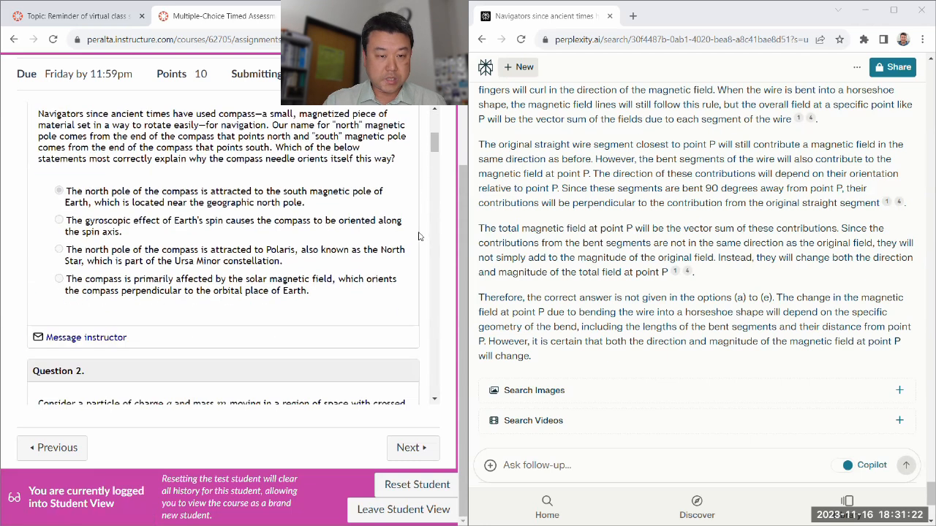
pyautogui.scroll(3)
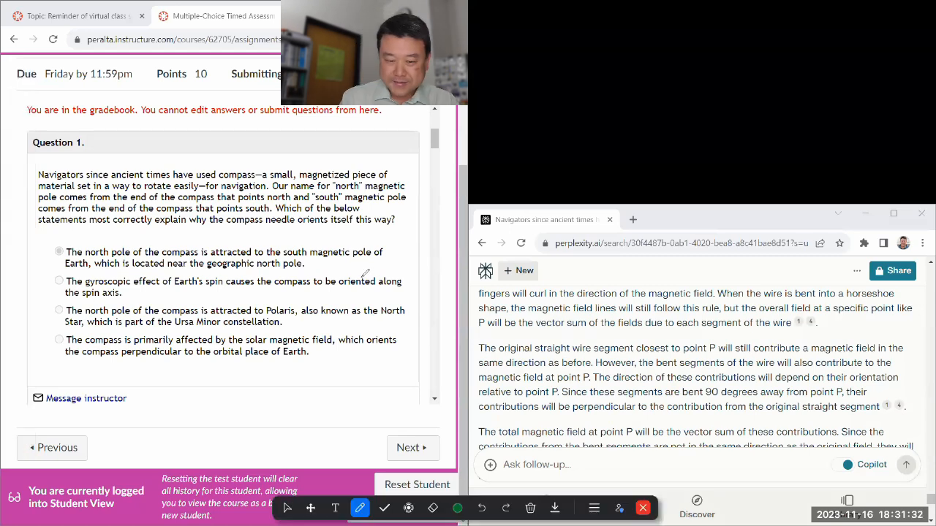
# Switch the pen to white ink and tally Question 1 under 'Correct:', moving on to Question 2.
pyautogui.click(457, 508)
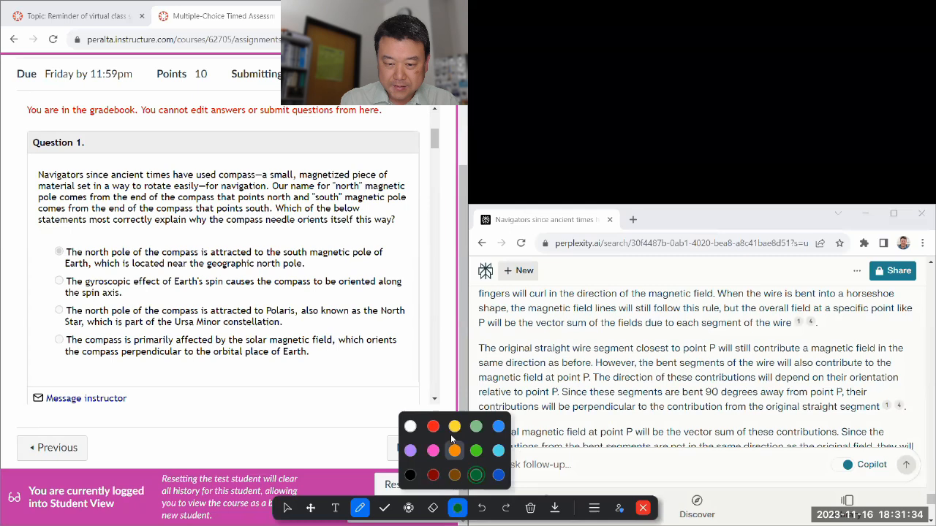
pyautogui.click(454, 427)
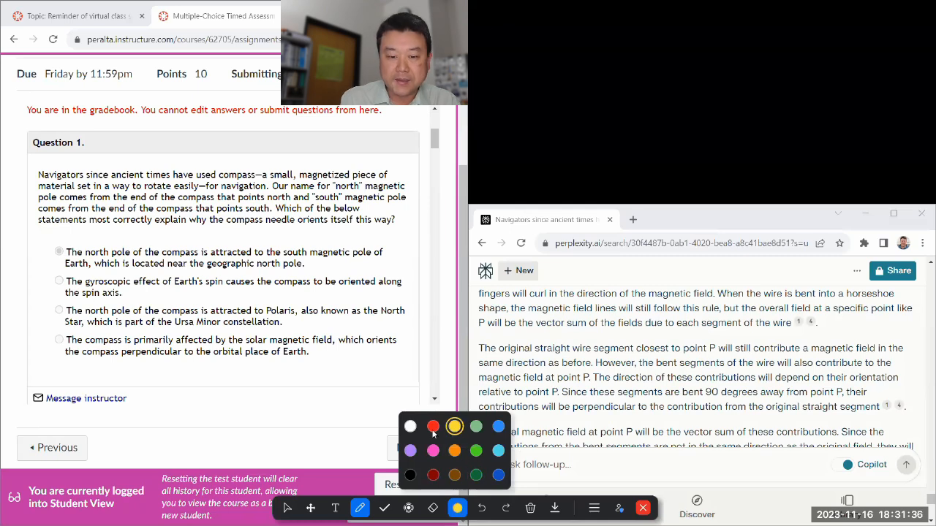
pyautogui.click(411, 426)
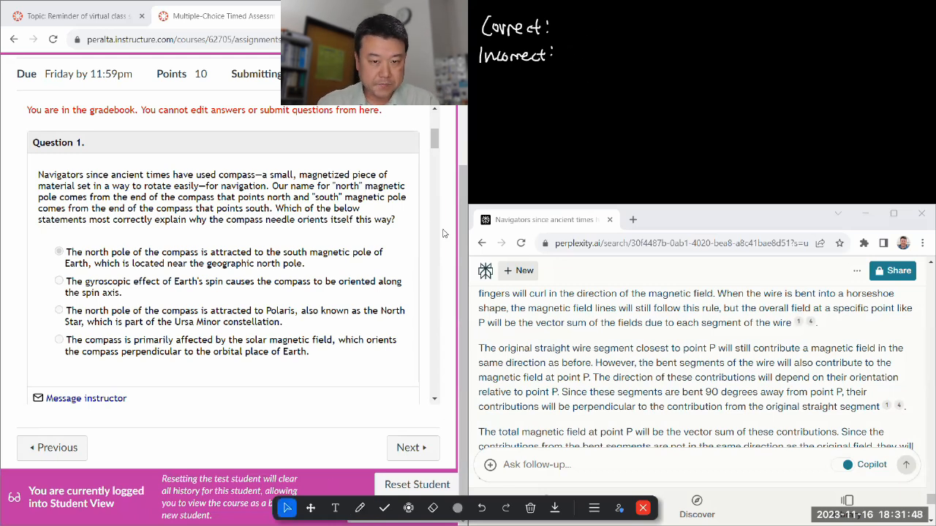
pyautogui.scroll(-3)
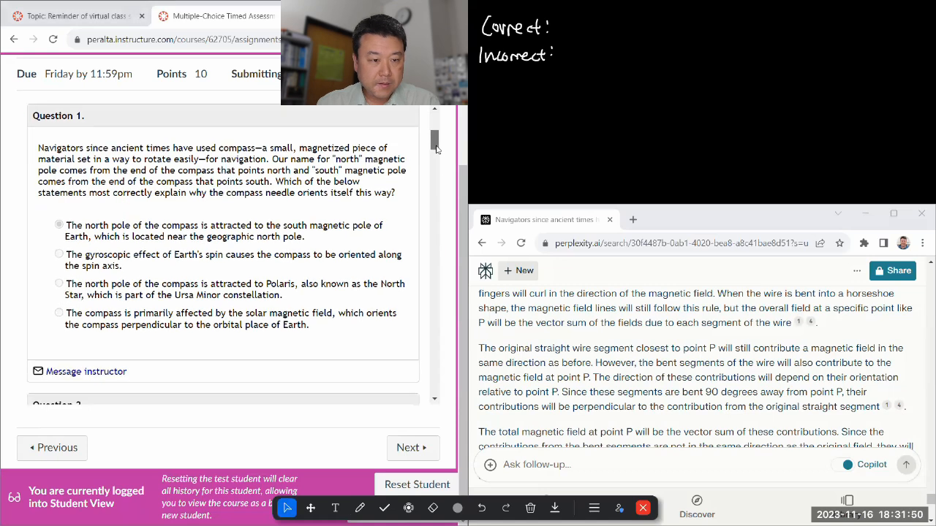
pyautogui.scroll(-3)
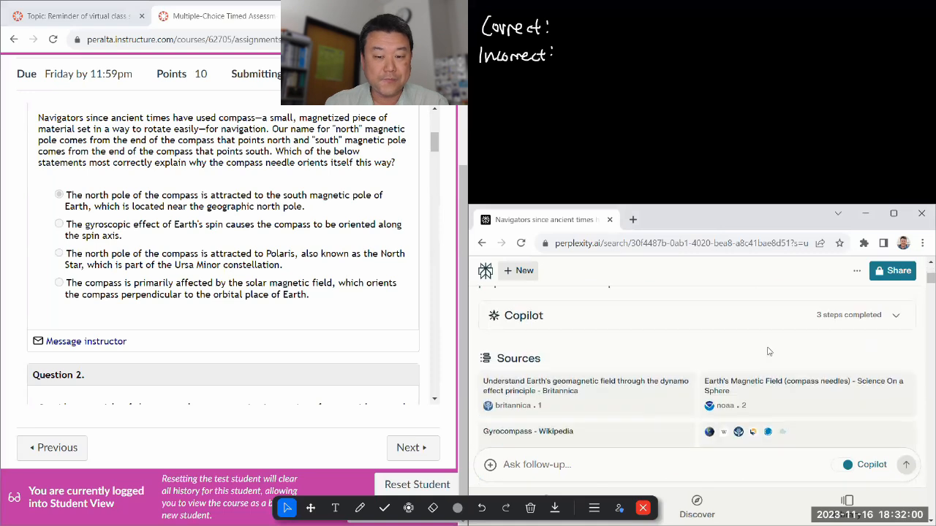
pyautogui.scroll(-3)
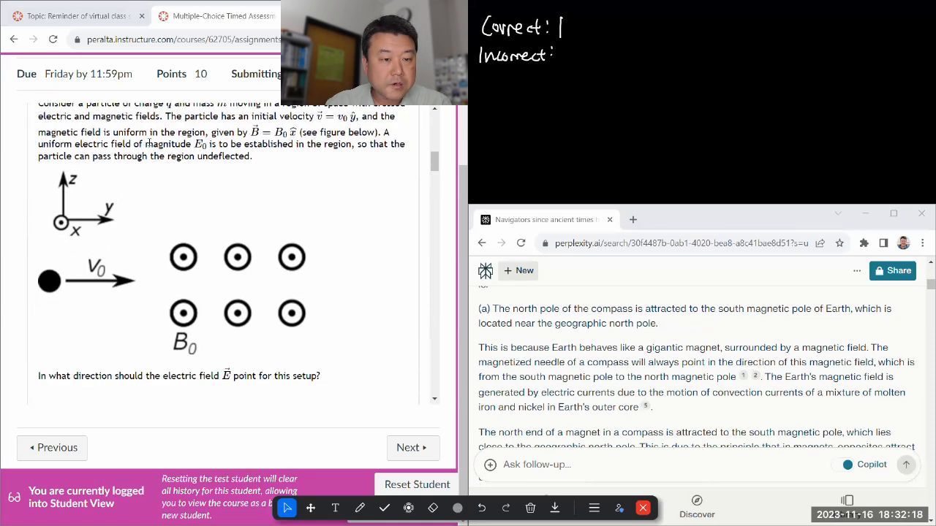
# Review Question 2 on crossed electric and magnetic fields and draw one Incorrect tally mark.
pyautogui.scroll(3)
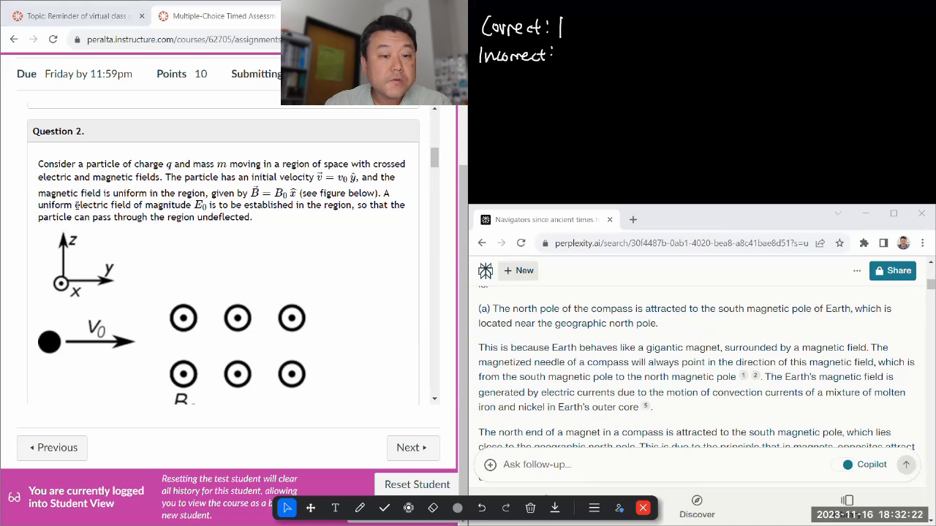
pyautogui.scroll(-3)
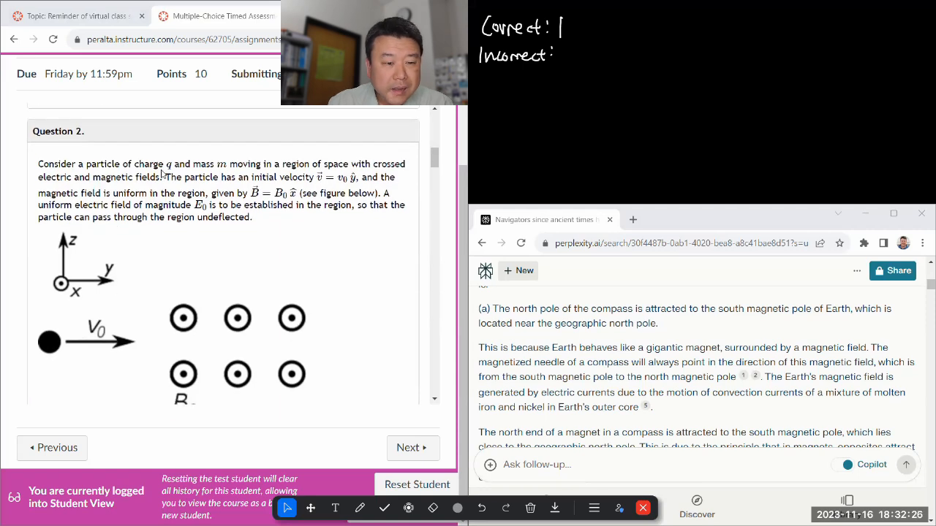
pyautogui.scroll(-3)
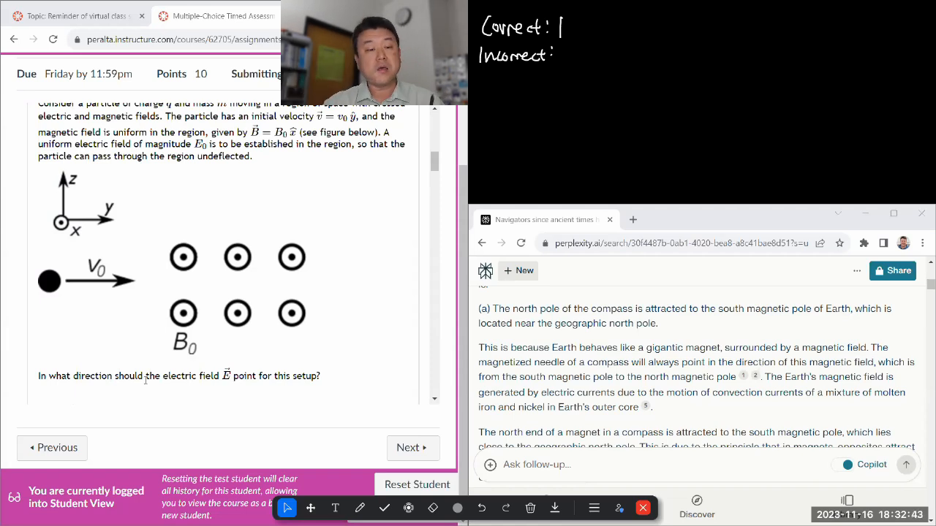
pyautogui.scroll(-3)
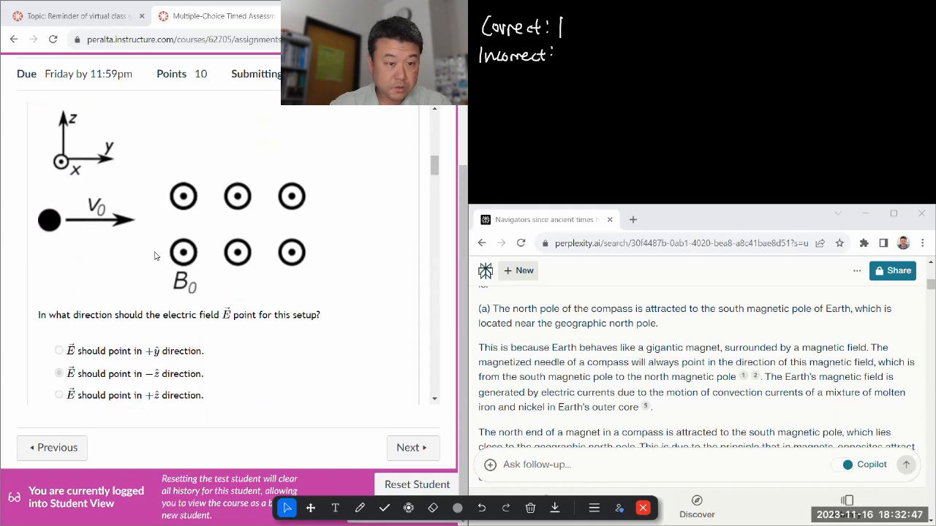
pyautogui.scroll(-3)
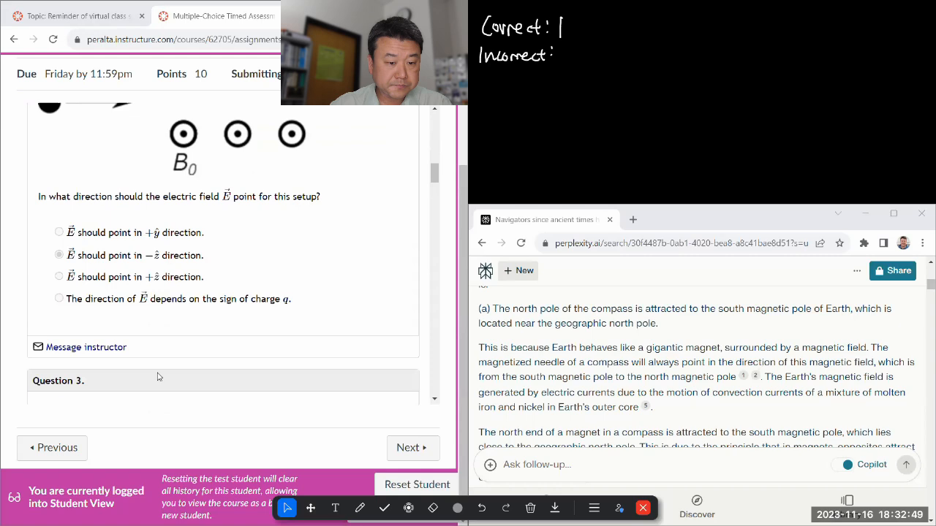
pyautogui.scroll(3)
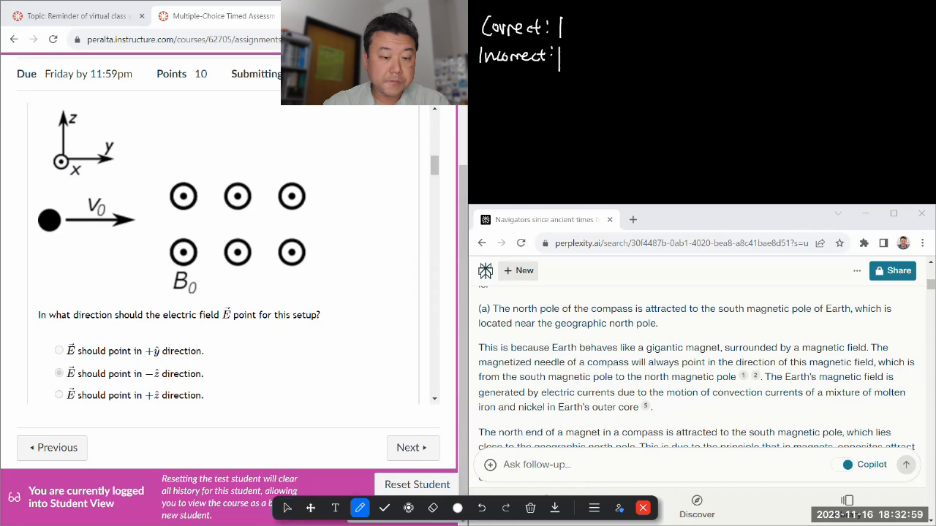
pyautogui.scroll(3)
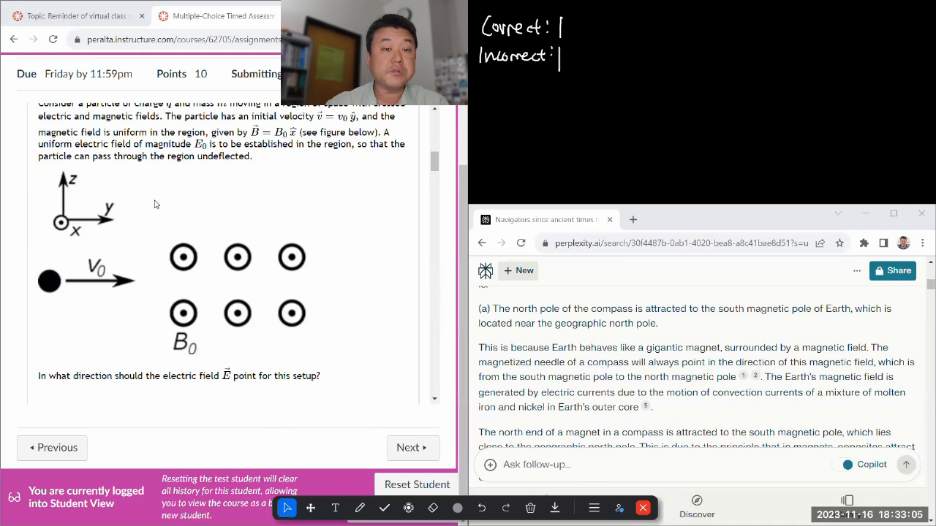
pyautogui.moveTo(178, 131); pyautogui.dragTo(228, 144)
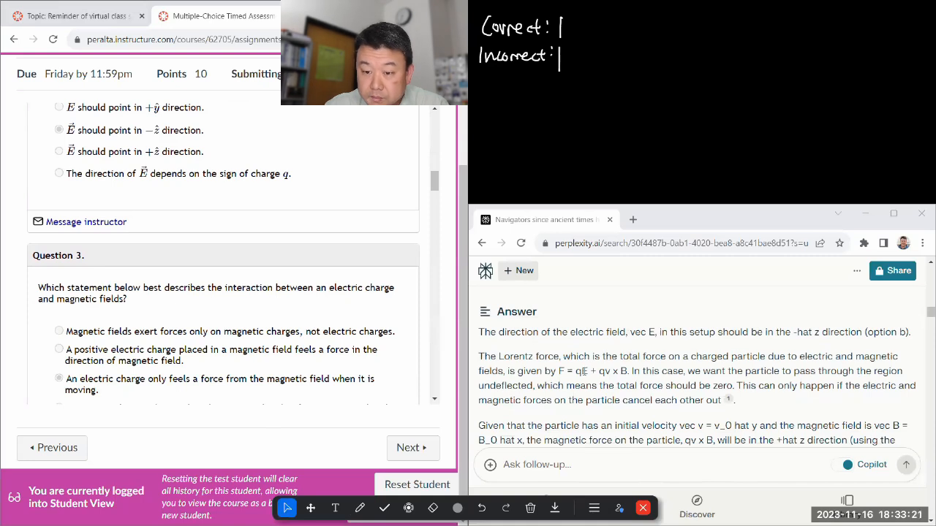
# Review Question 3, draw a second stroke beside Correct, and return to the pointer tool.
pyautogui.scroll(-3)
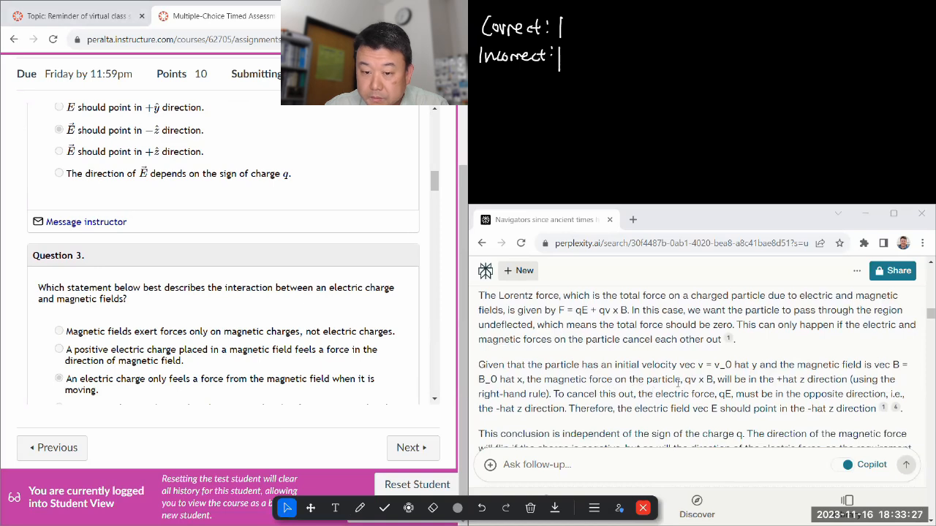
pyautogui.moveTo(627, 379); pyautogui.dragTo(598, 394)
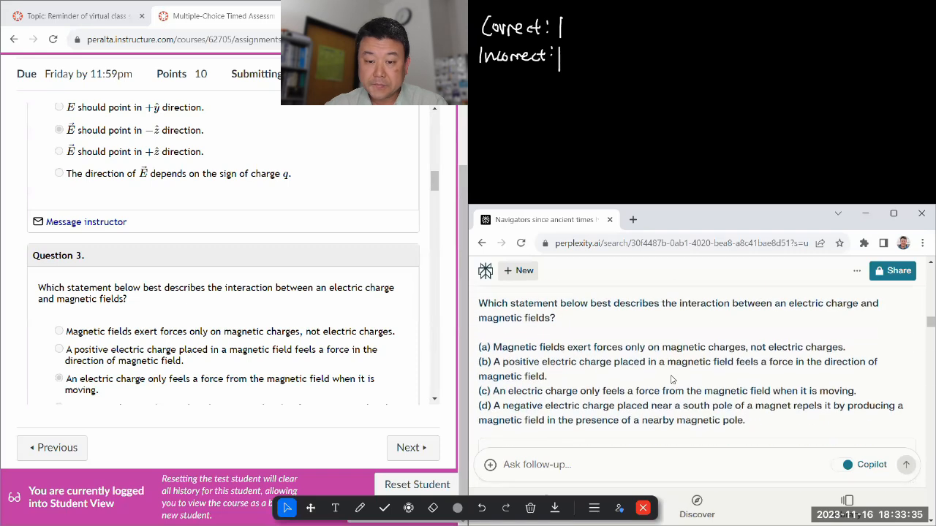
pyautogui.scroll(-3)
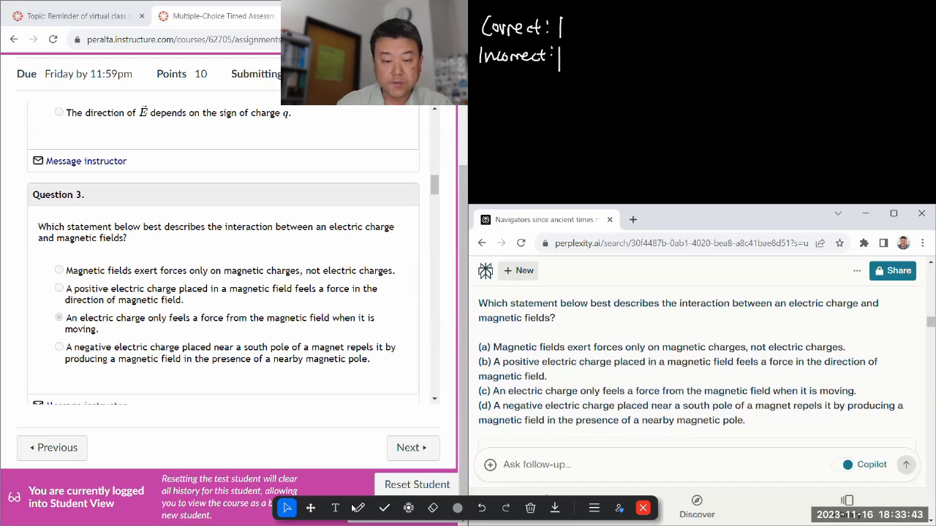
pyautogui.click(359, 507)
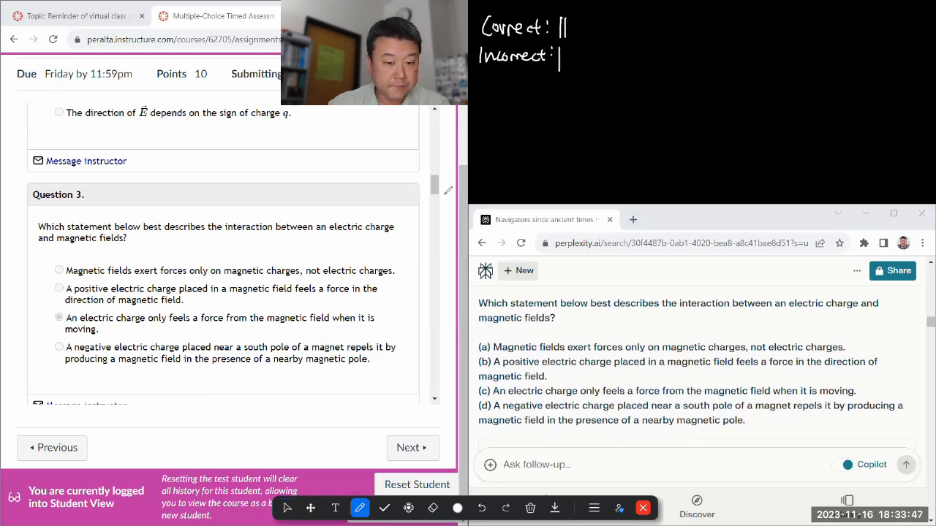
pyautogui.click(286, 509)
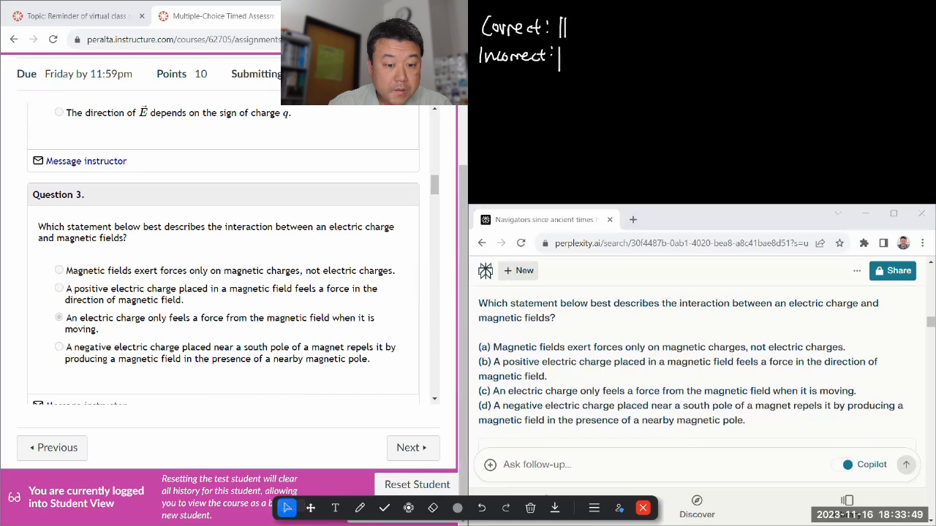
pyautogui.scroll(-3)
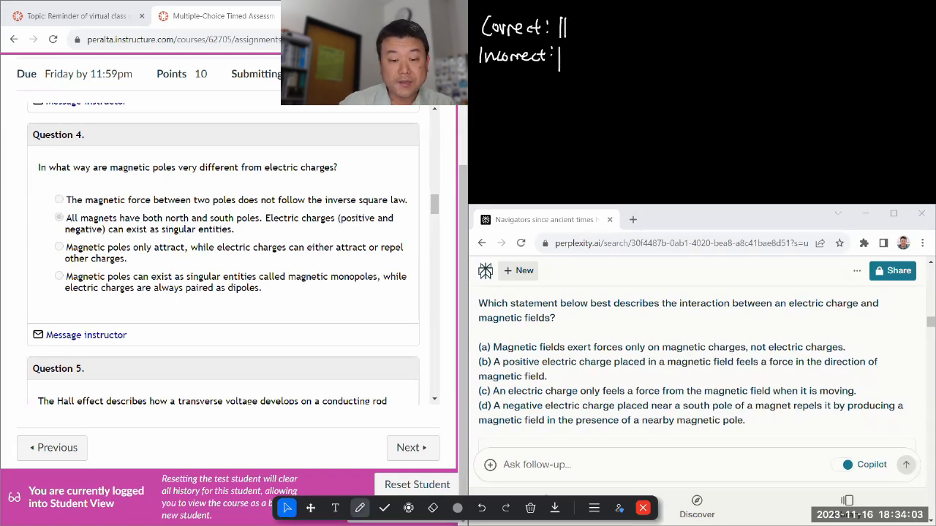
# Select the annotation pen for Question 4's third Correct tally stroke.
pyautogui.click(359, 508)
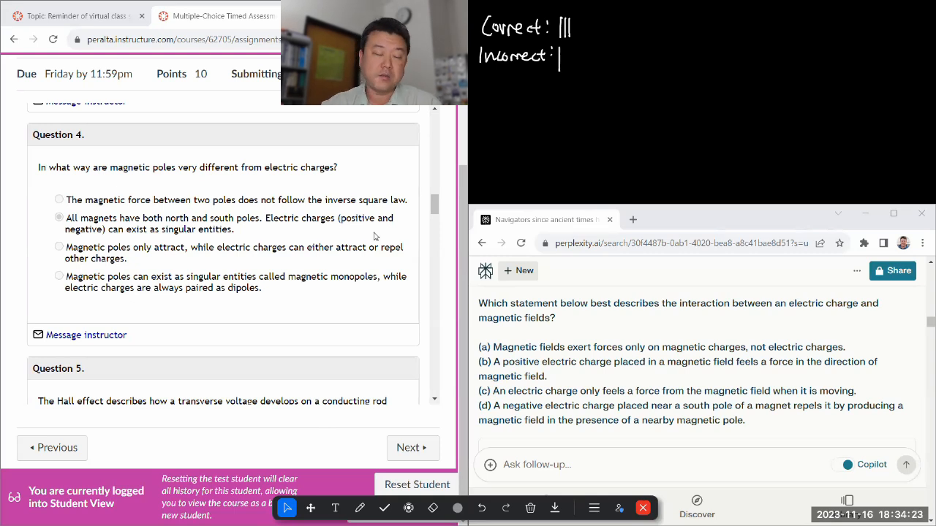
pyautogui.moveTo(336, 297)
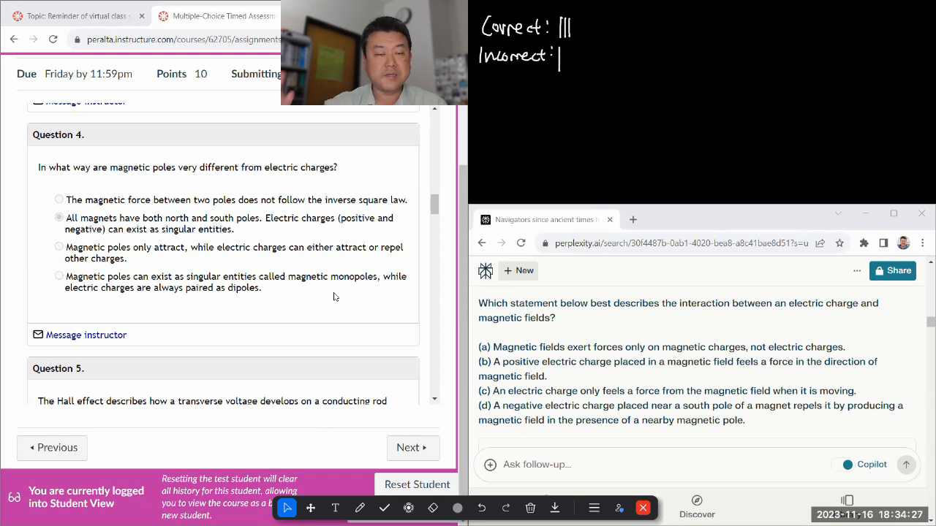
# Scroll through Hall-effect Question 5 and its rod diagram.
pyautogui.scroll(-3)
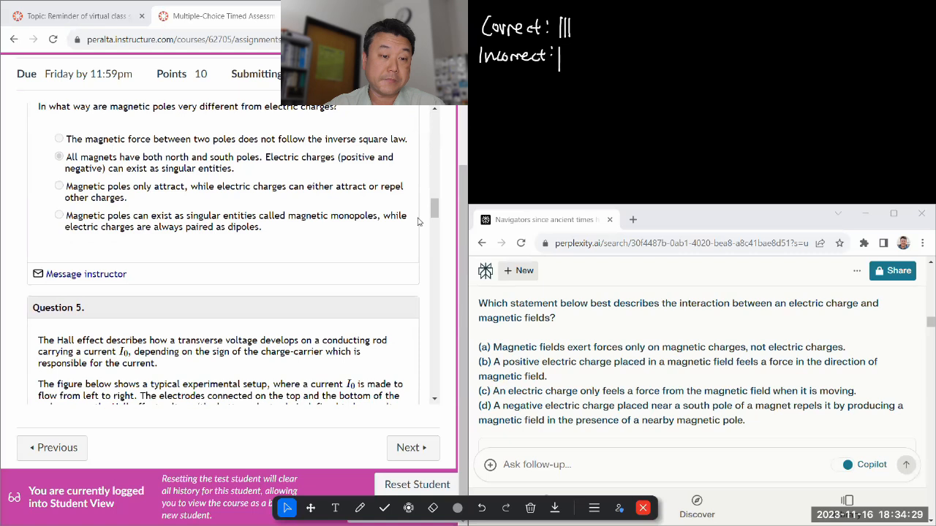
pyautogui.scroll(-3)
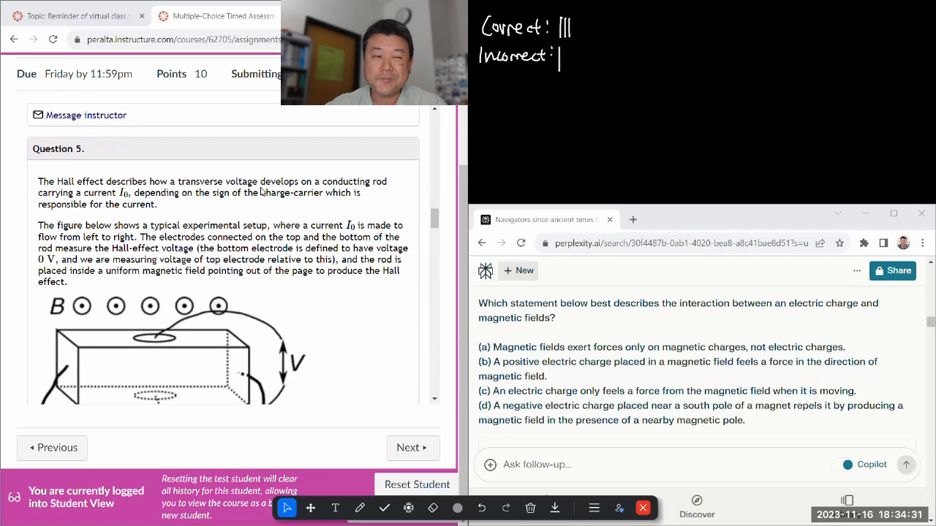
pyautogui.scroll(-3)
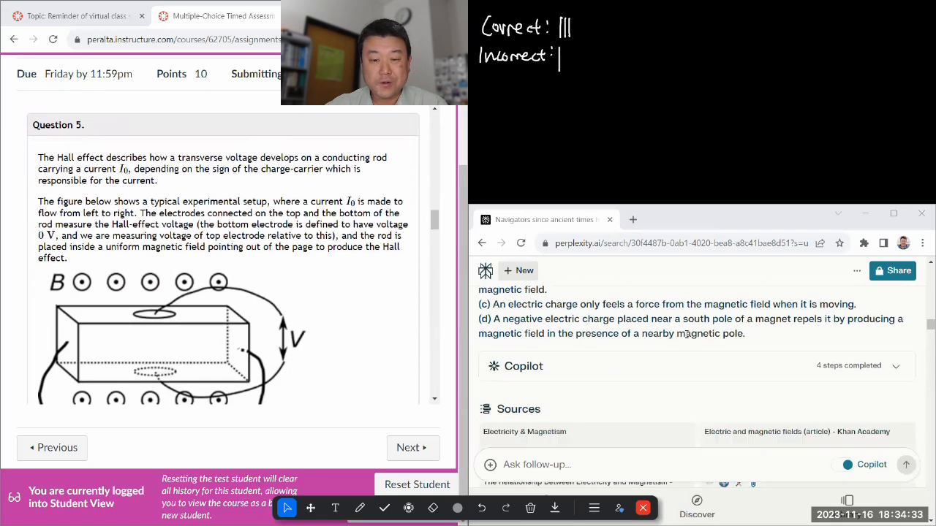
pyautogui.scroll(3)
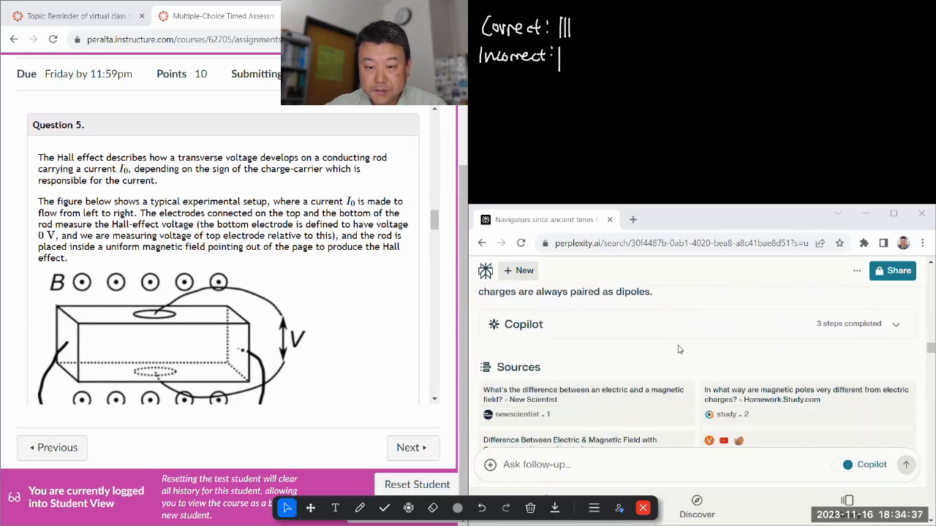
pyautogui.scroll(3)
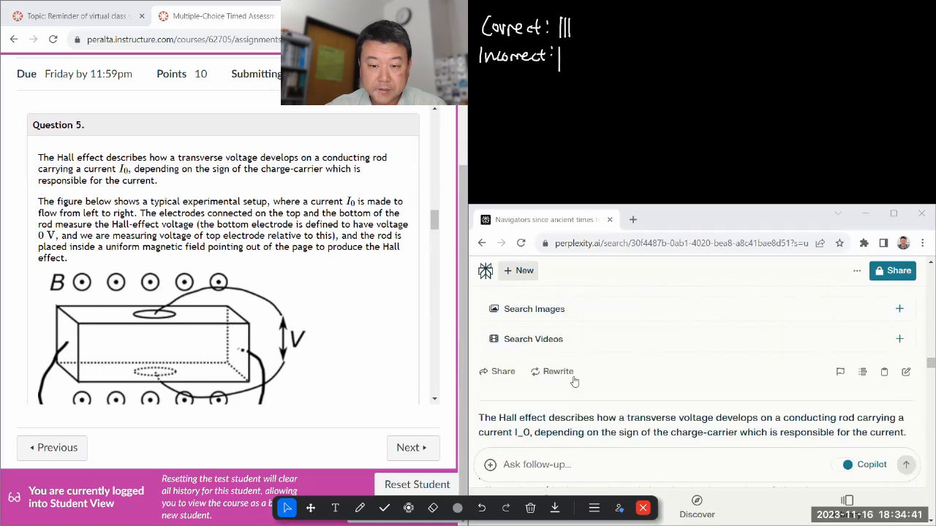
pyautogui.scroll(-3)
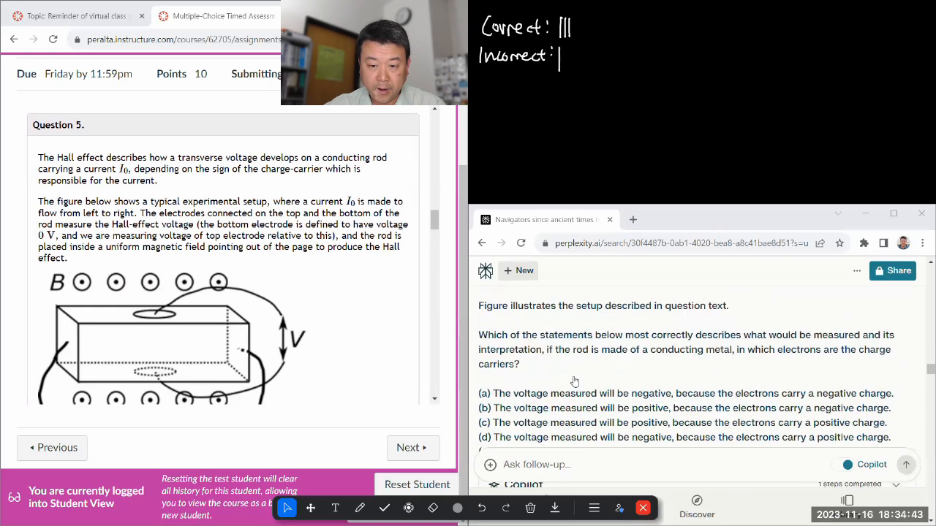
pyautogui.scroll(-3)
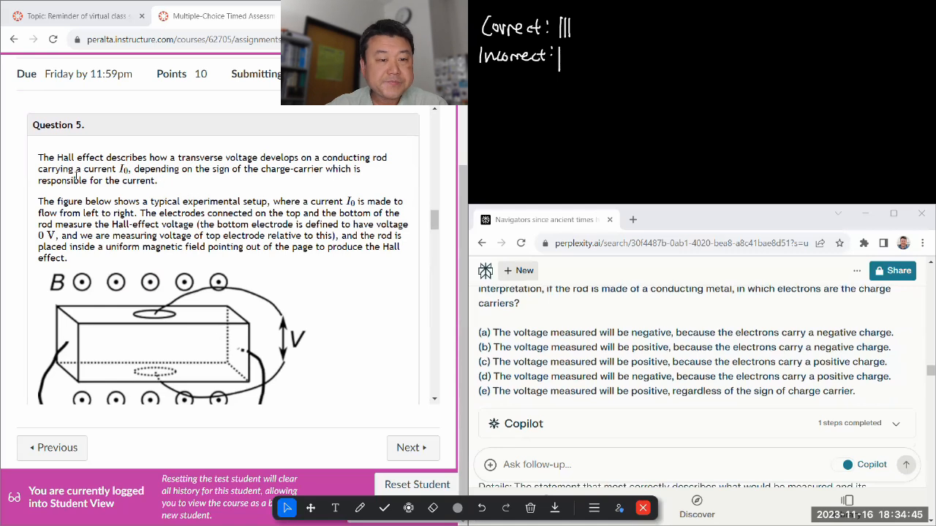
pyautogui.scroll(-3)
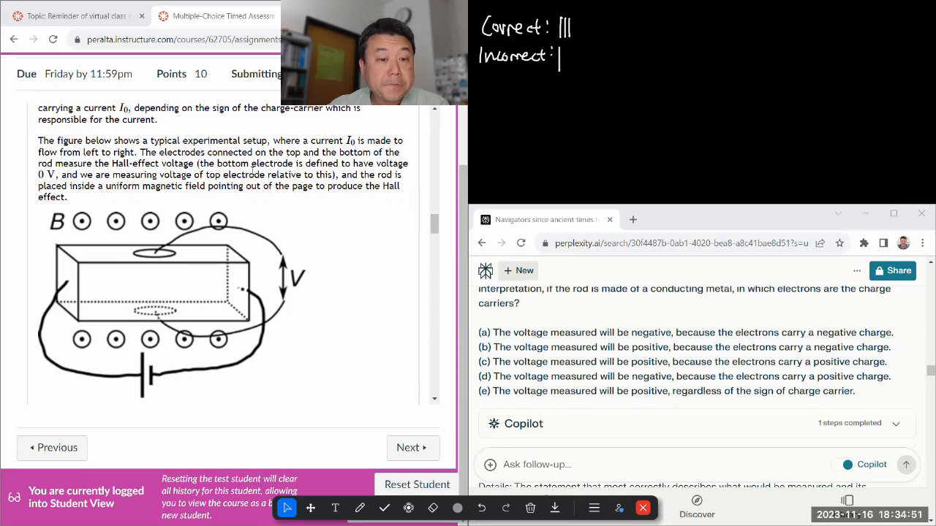
pyautogui.scroll(-3)
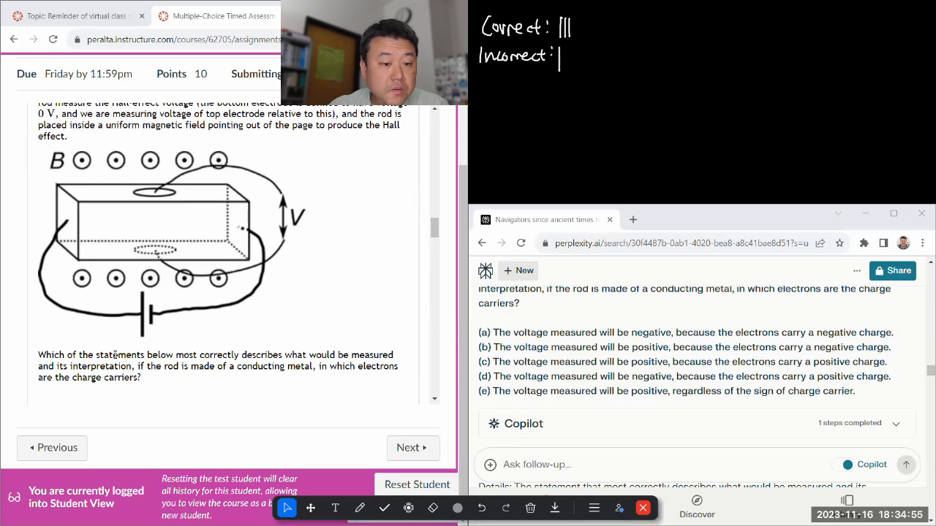
pyautogui.moveTo(133, 307)
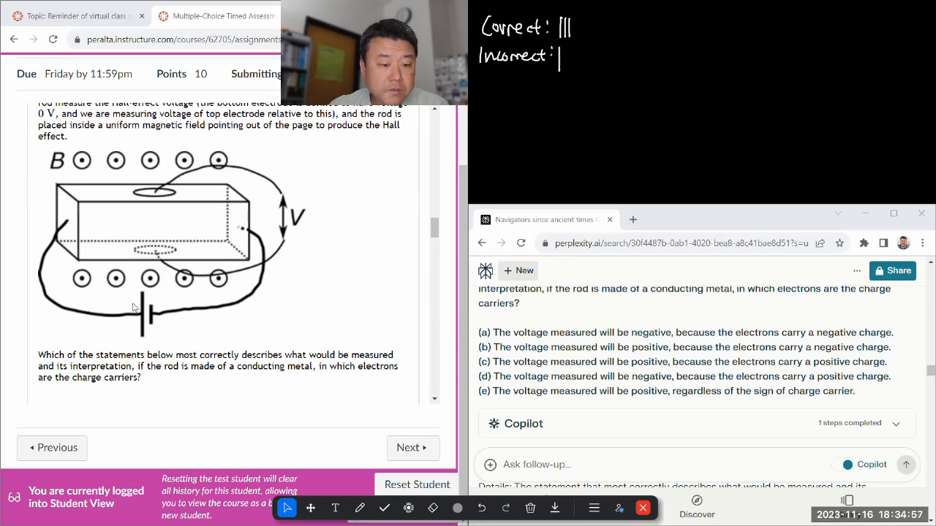
pyautogui.scroll(3)
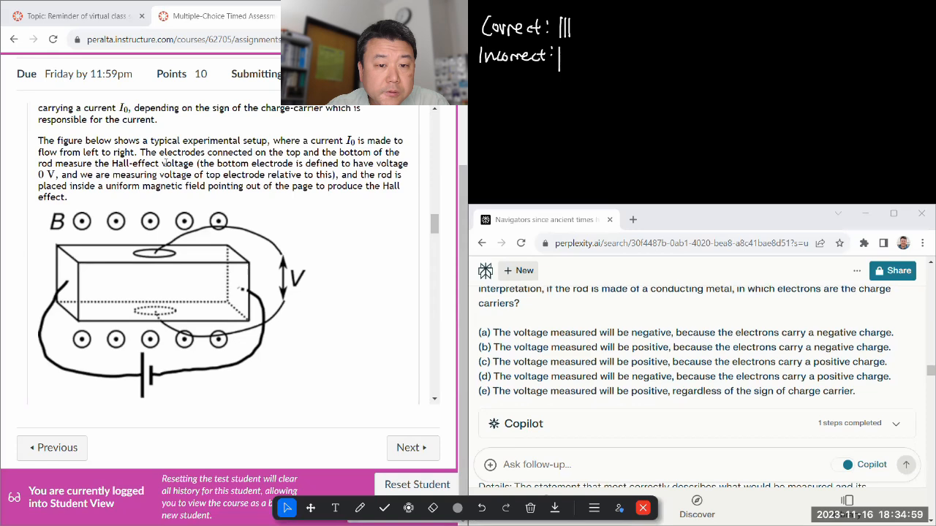
pyautogui.scroll(-3)
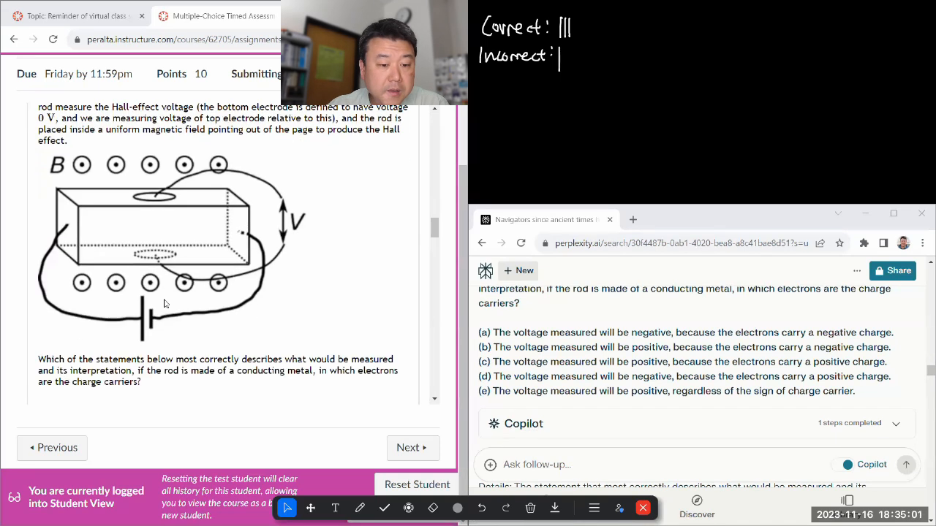
pyautogui.scroll(3)
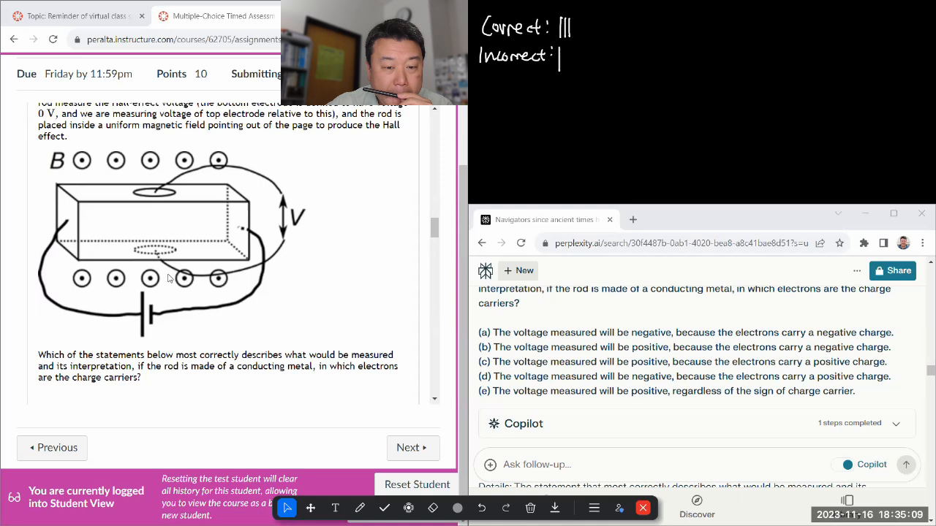
pyautogui.scroll(-3)
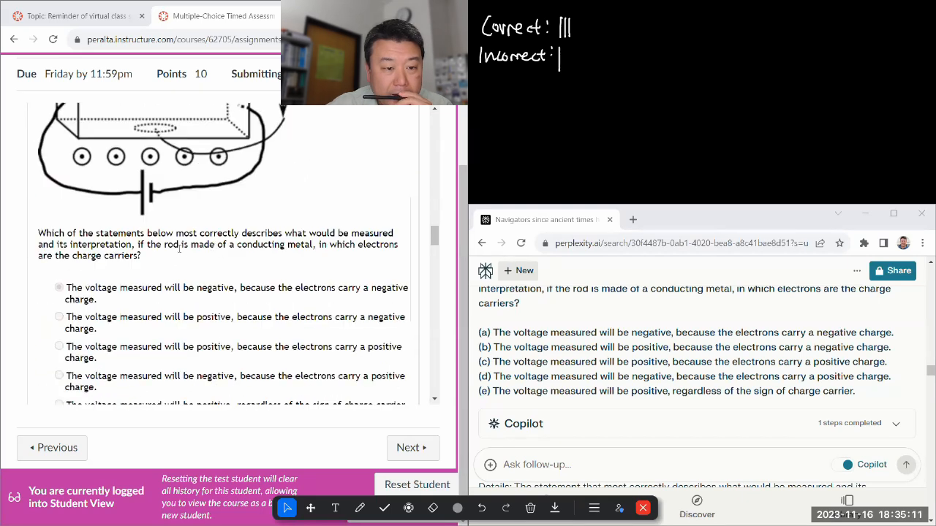
pyautogui.scroll(3)
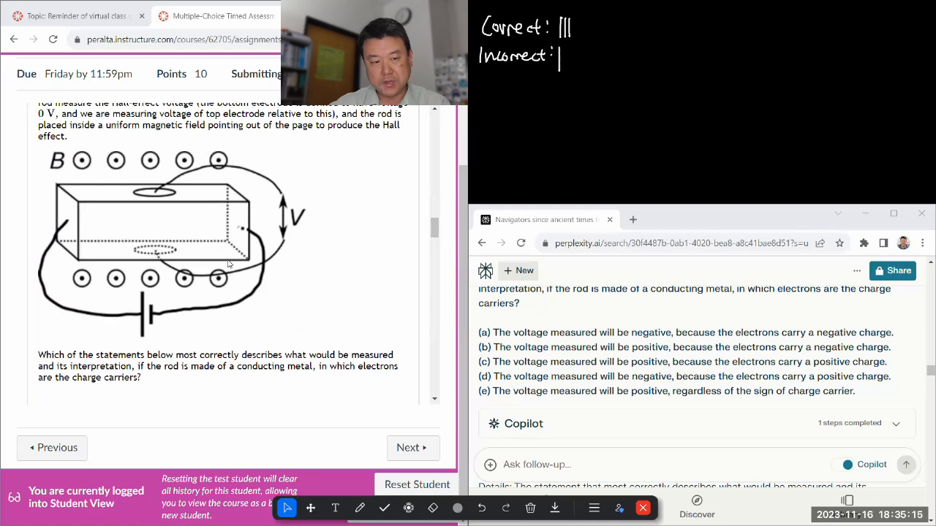
pyautogui.scroll(-3)
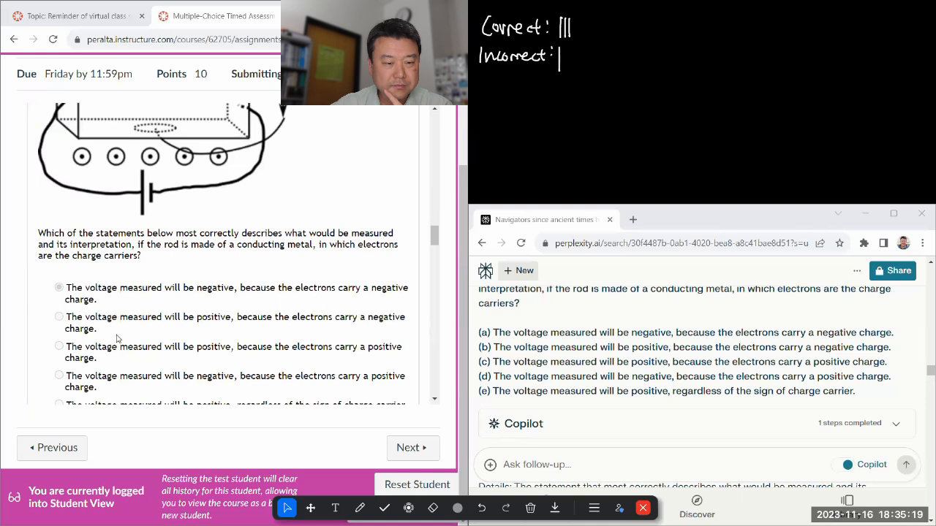
pyautogui.scroll(3)
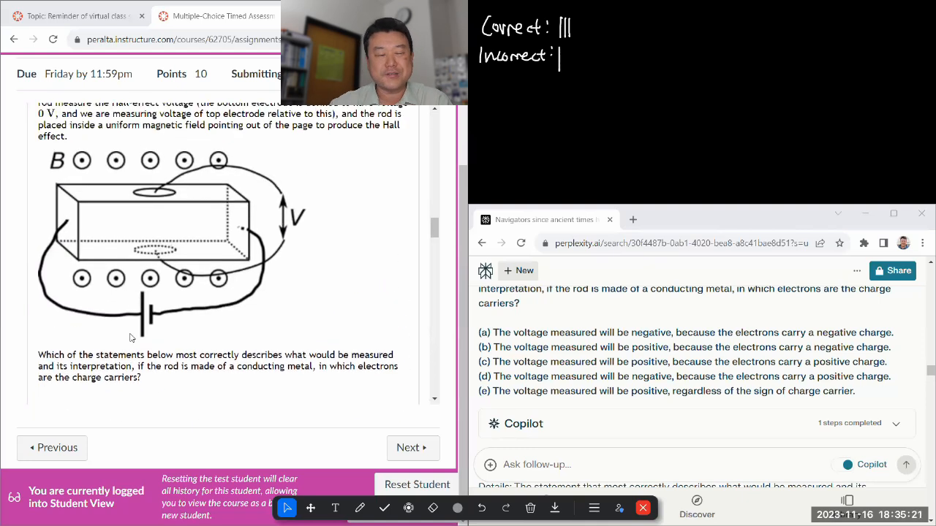
# In green, draw electron drift velocity, the v×B force, and top/bottom charge buildup.
pyautogui.click(360, 507)
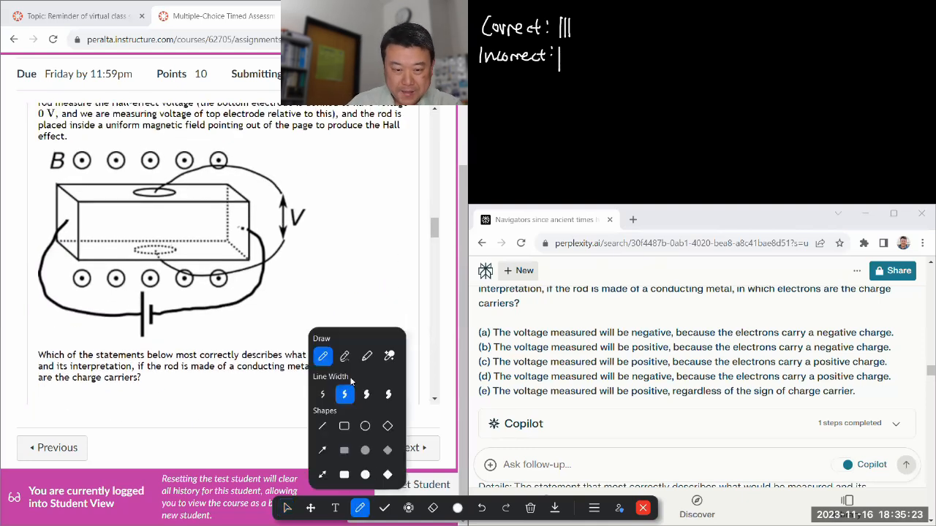
pyautogui.click(457, 507)
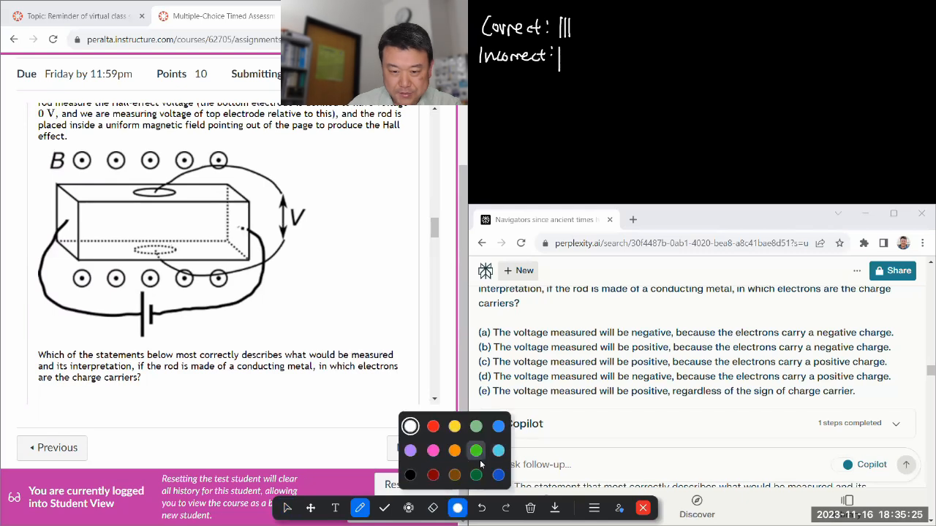
pyautogui.click(476, 451)
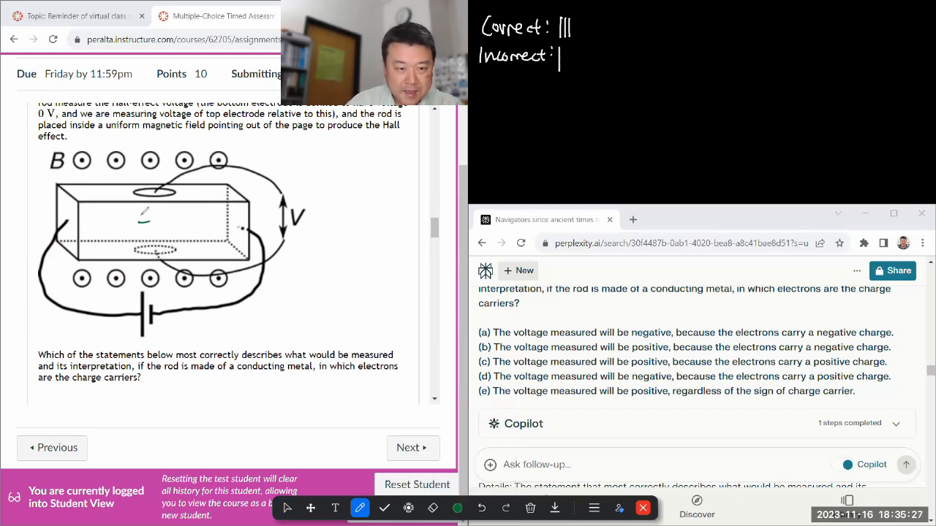
pyautogui.moveTo(102, 223); pyautogui.dragTo(154, 220)
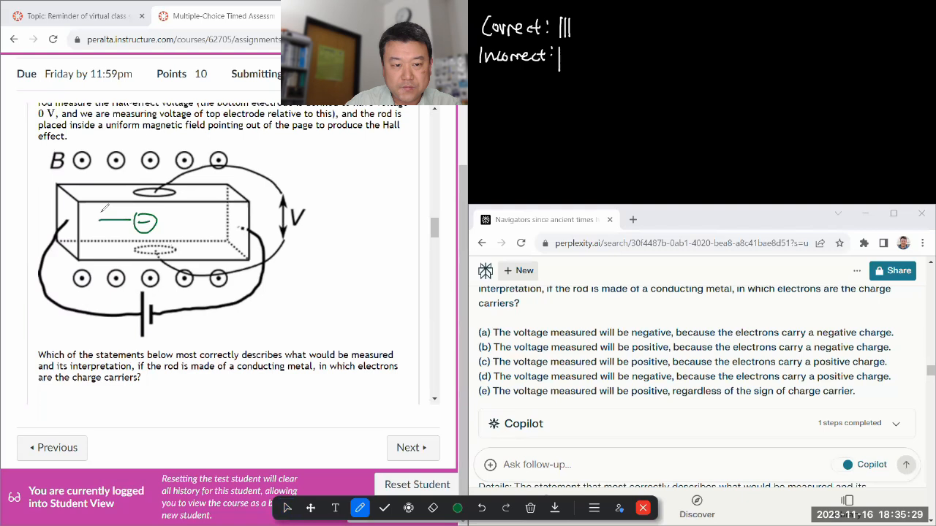
pyautogui.moveTo(143, 223); pyautogui.dragTo(95, 221)
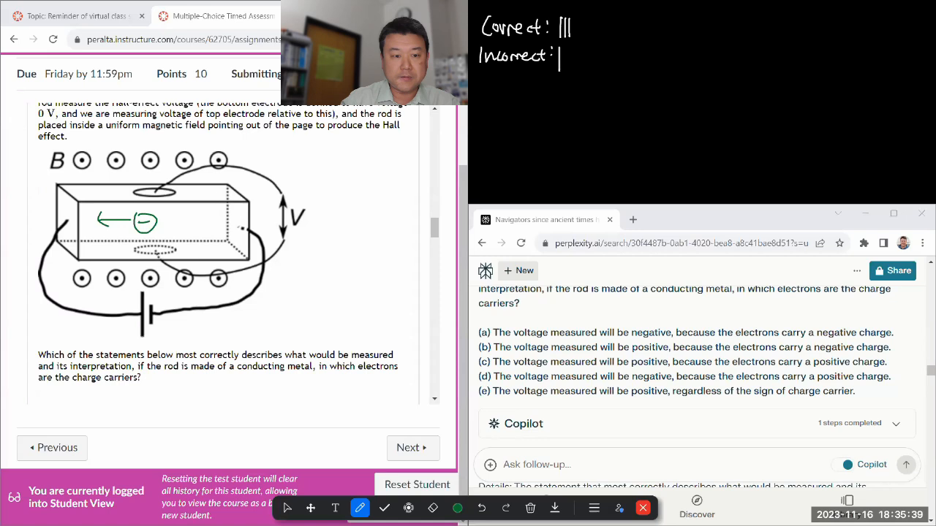
pyautogui.moveTo(110, 212); pyautogui.dragTo(125, 201)
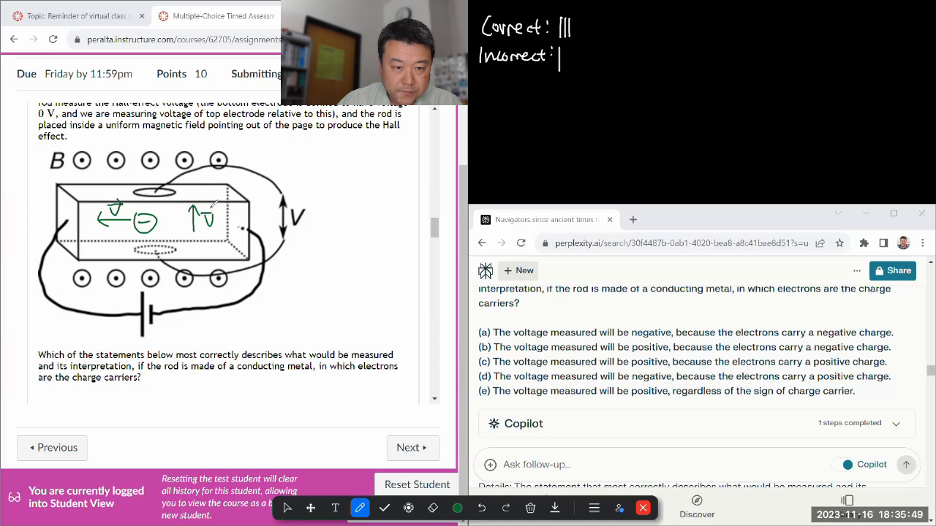
pyautogui.moveTo(216, 219); pyautogui.dragTo(241, 219)
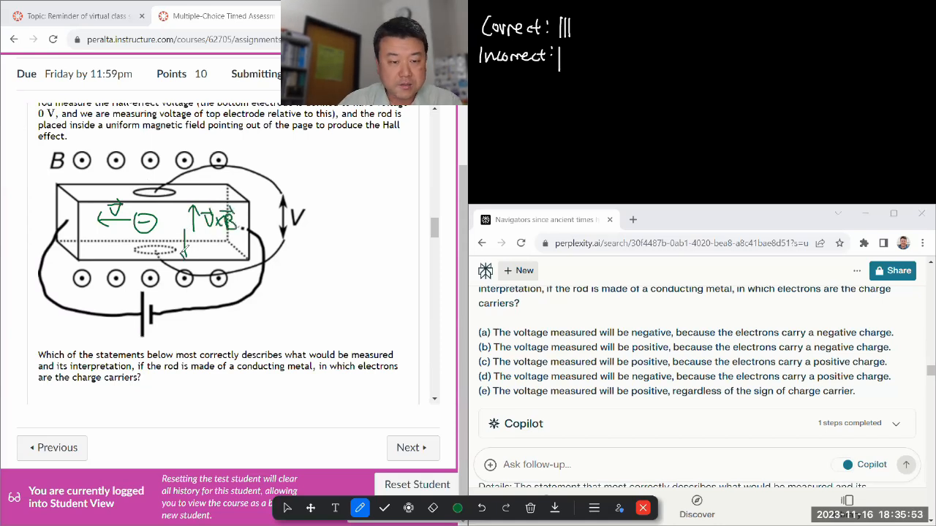
pyautogui.moveTo(190, 242); pyautogui.dragTo(208, 260)
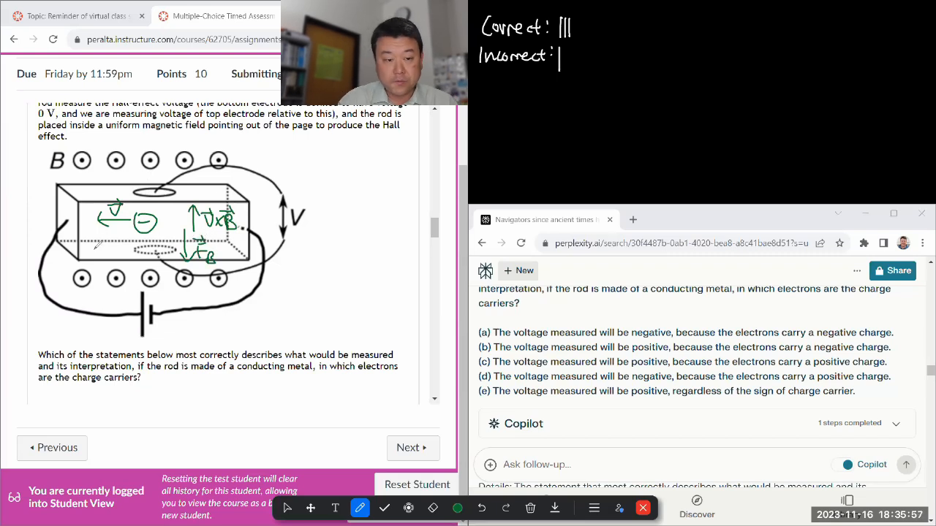
pyautogui.moveTo(88, 248); pyautogui.dragTo(117, 252)
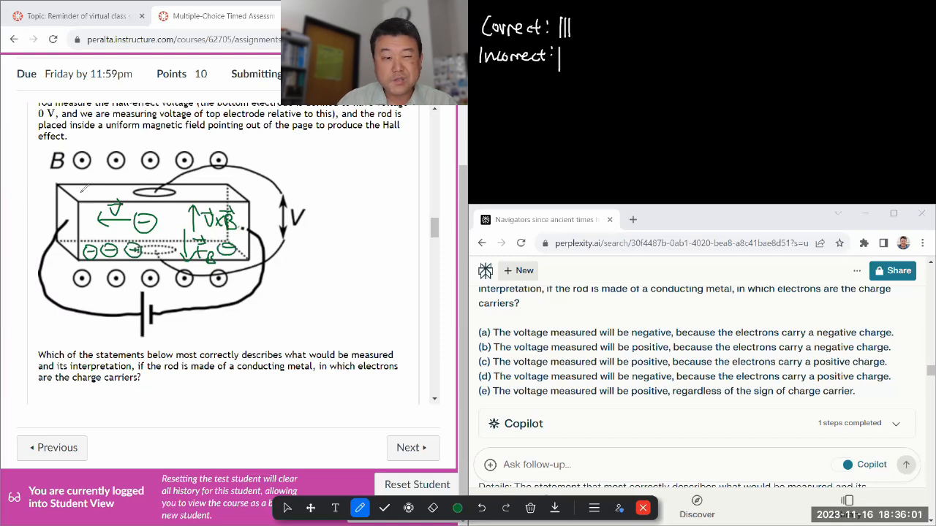
pyautogui.moveTo(81, 197); pyautogui.dragTo(91, 186)
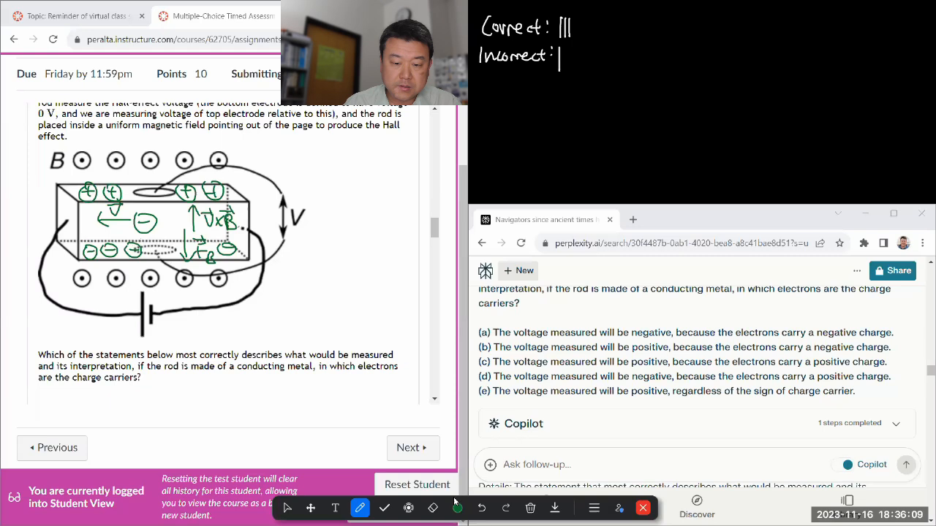
# In blue, link the top electrode to the voltage reading.
pyautogui.click(457, 508)
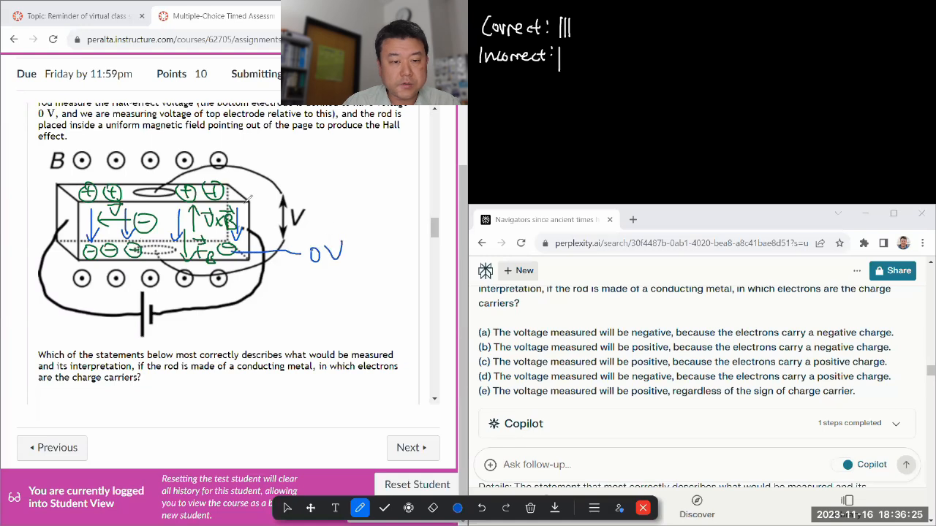
pyautogui.moveTo(227, 193); pyautogui.dragTo(307, 188)
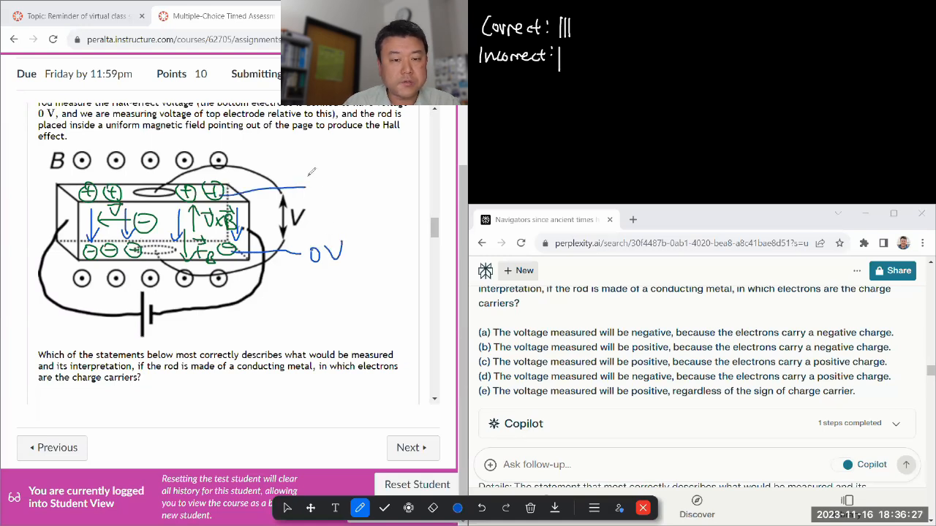
pyautogui.moveTo(315, 179); pyautogui.dragTo(358, 172)
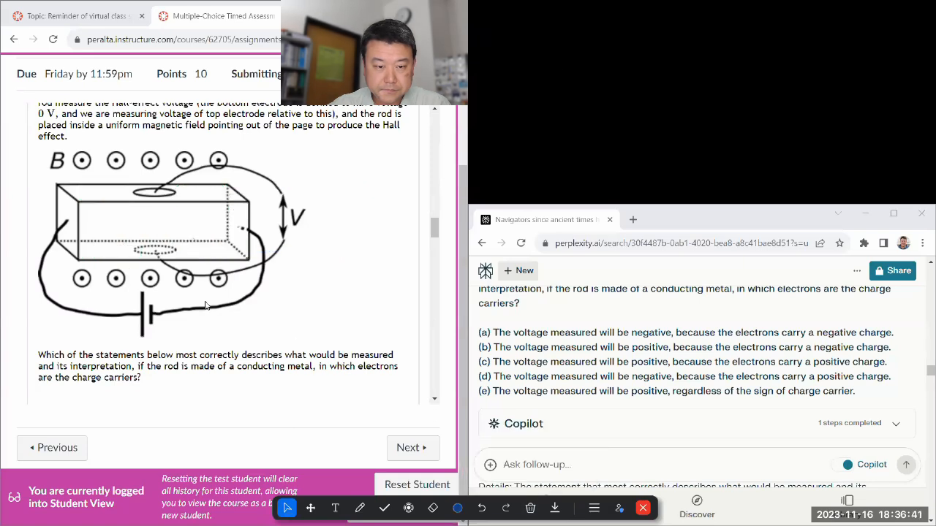
# Check Question 5's negative-voltage answer and switch the pen colour to white.
pyautogui.scroll(-3)
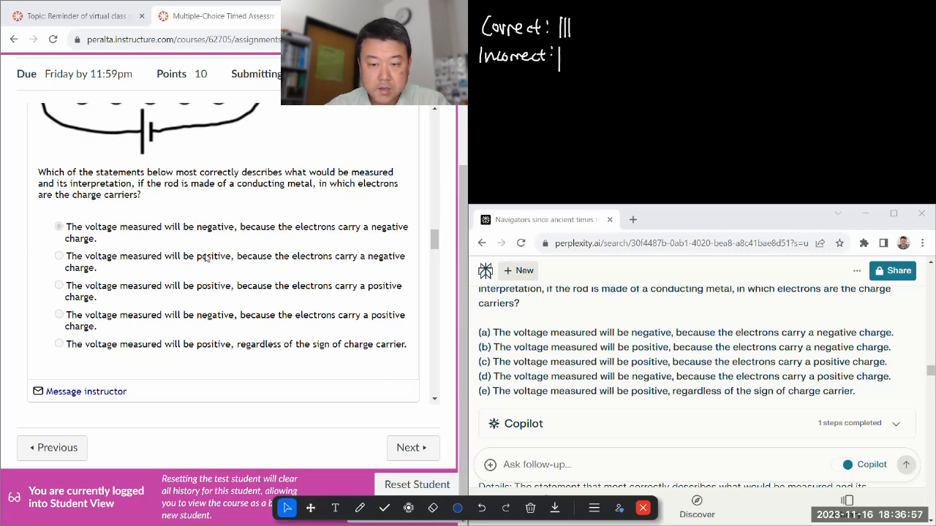
pyautogui.click(360, 508)
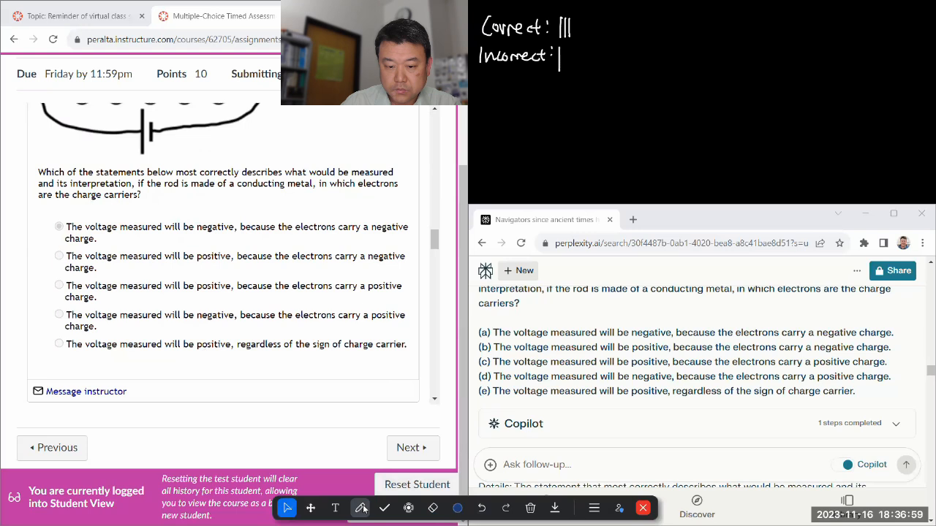
pyautogui.click(360, 508)
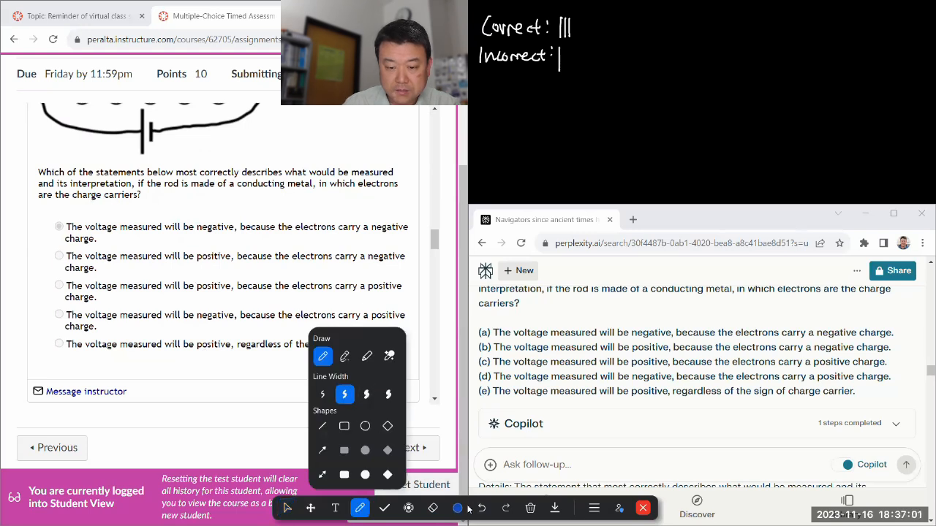
pyautogui.click(457, 508)
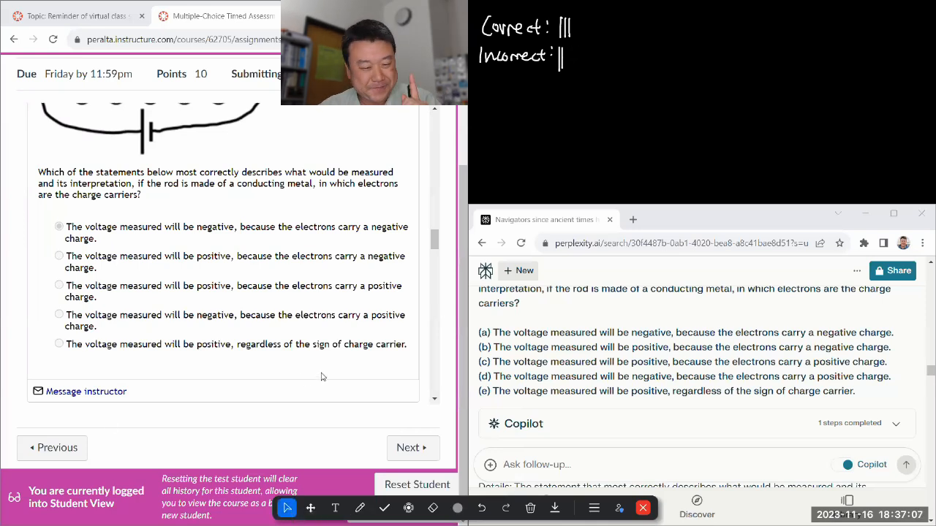
# Scroll through Perplexity's answer on negative Hall voltage for electron carriers.
pyautogui.scroll(-3)
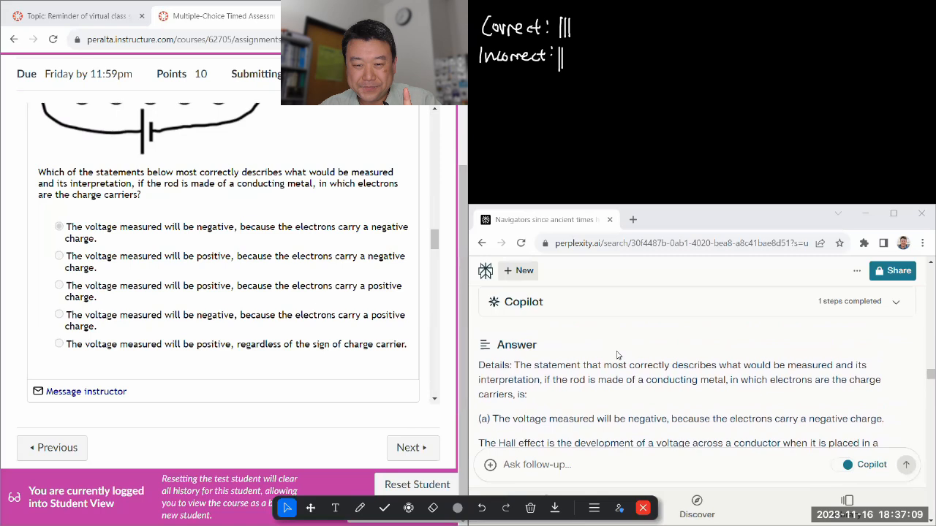
pyautogui.scroll(-3)
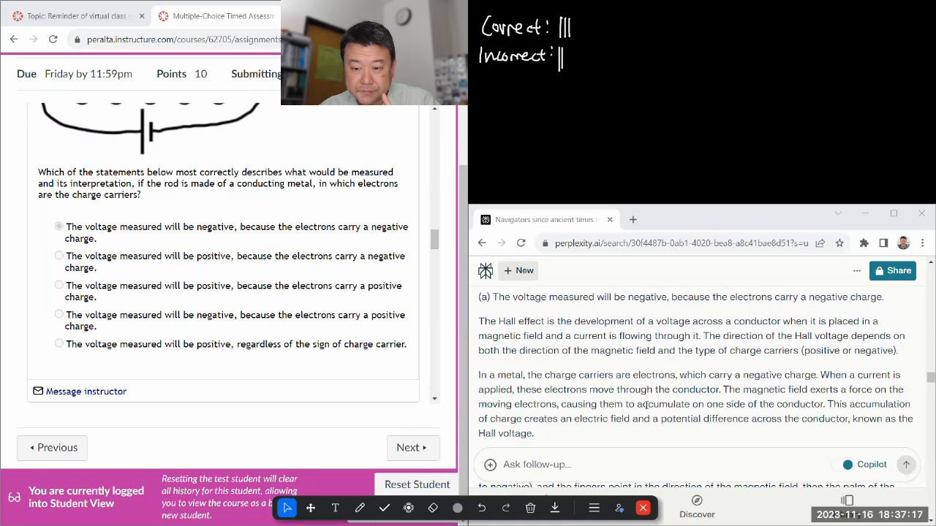
pyautogui.scroll(-3)
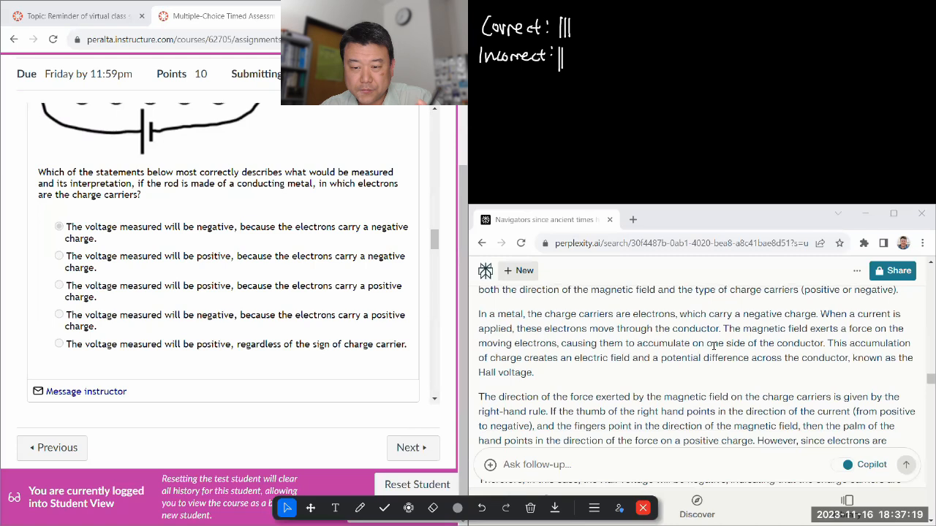
pyautogui.moveTo(694, 389)
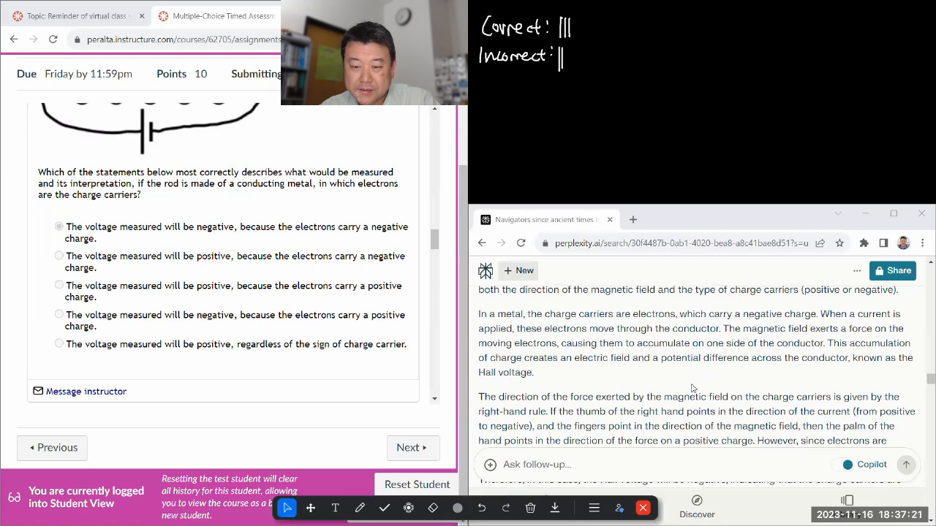
pyautogui.scroll(-3)
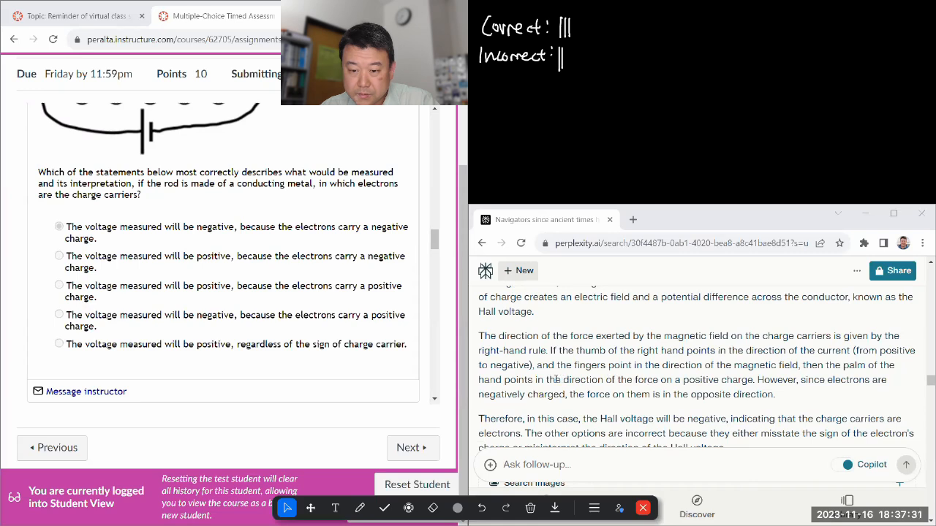
pyautogui.scroll(-3)
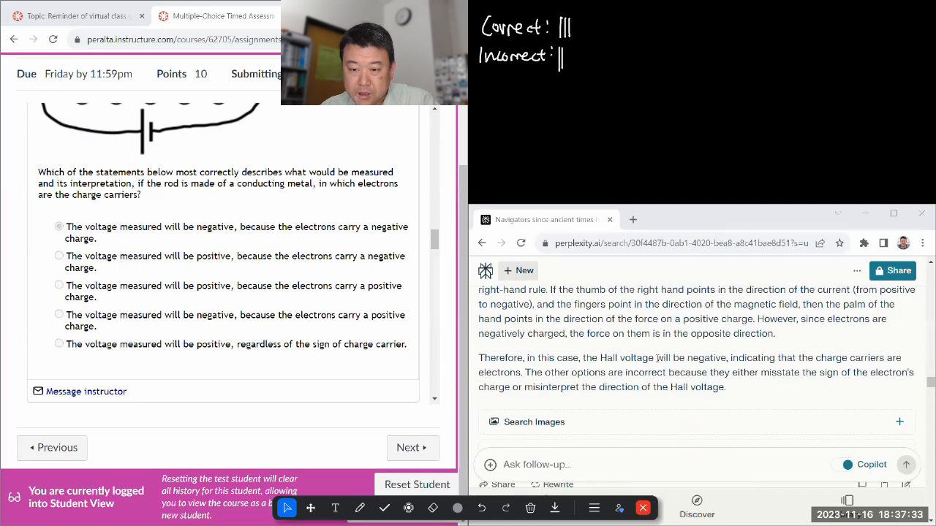
pyautogui.scroll(3)
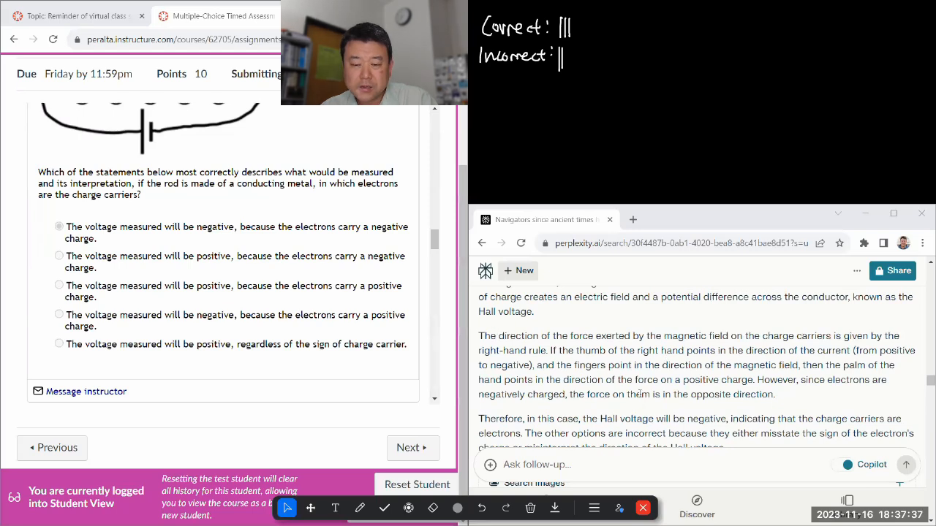
pyautogui.scroll(-3)
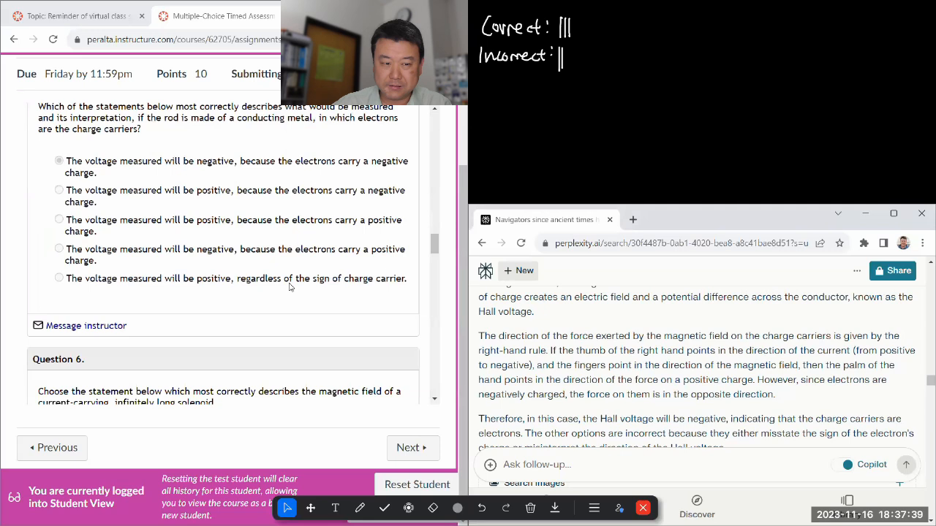
# Review solenoid Question 6, select the pen for a Correct stroke, and reach Question 7.
pyautogui.scroll(-3)
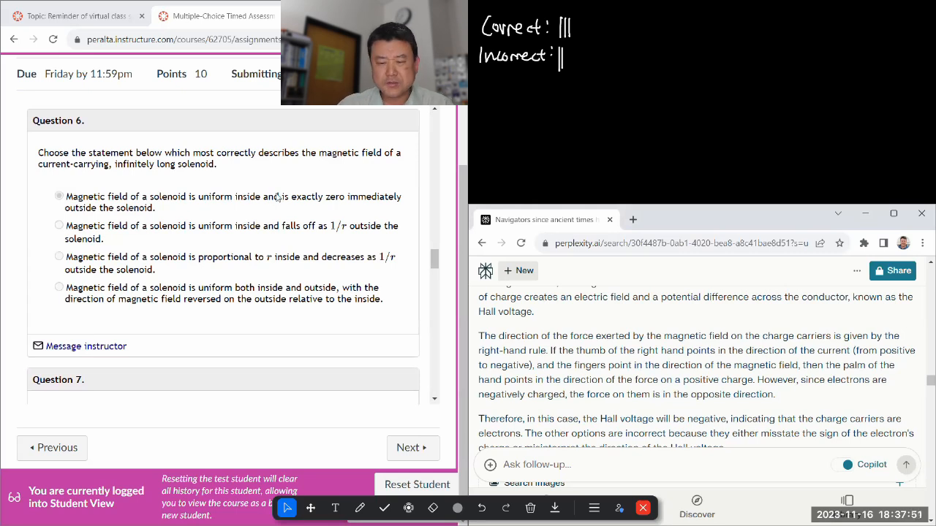
pyautogui.click(359, 509)
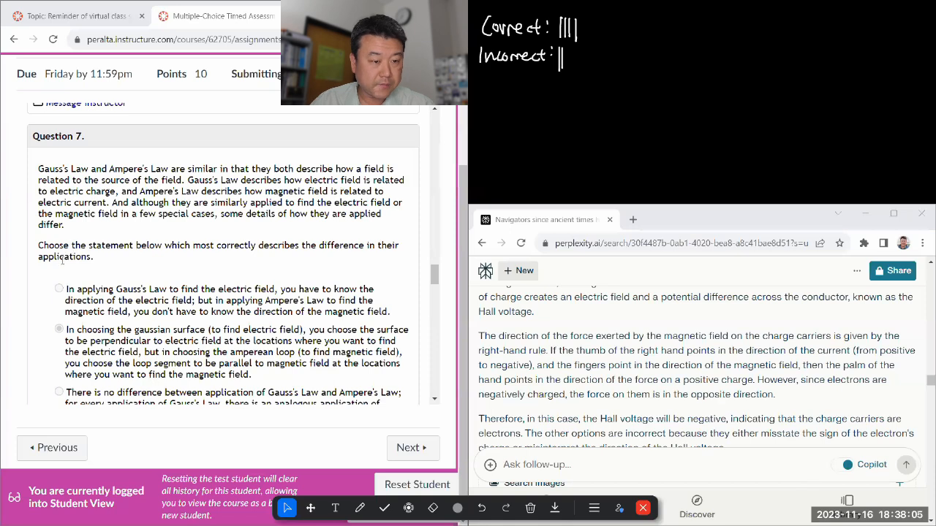
pyautogui.scroll(-3)
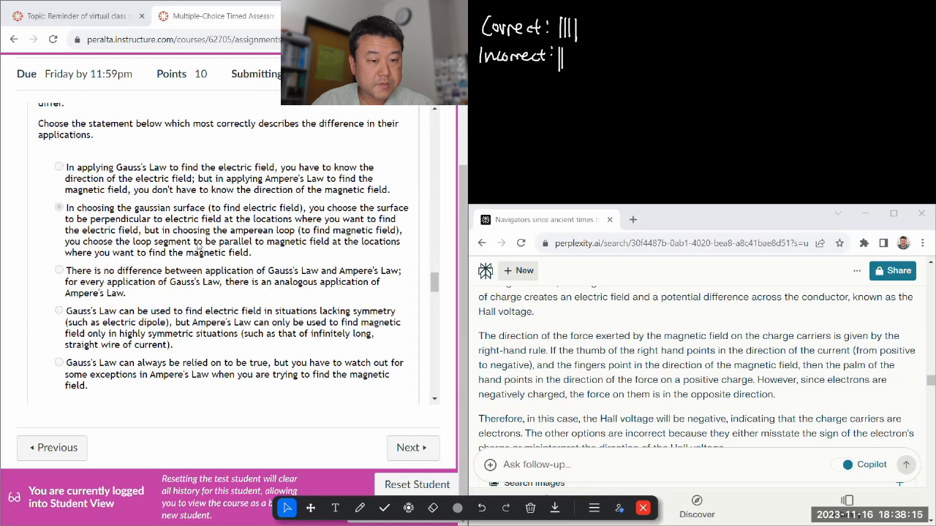
pyautogui.moveTo(327, 258)
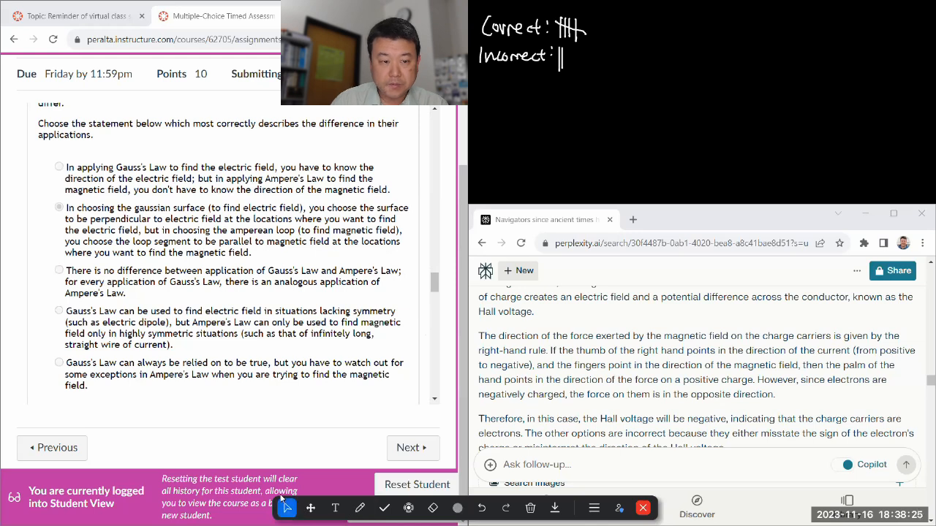
# Scroll to Question 8 on the wire arrangement for a nearly uniform field.
pyautogui.scroll(3)
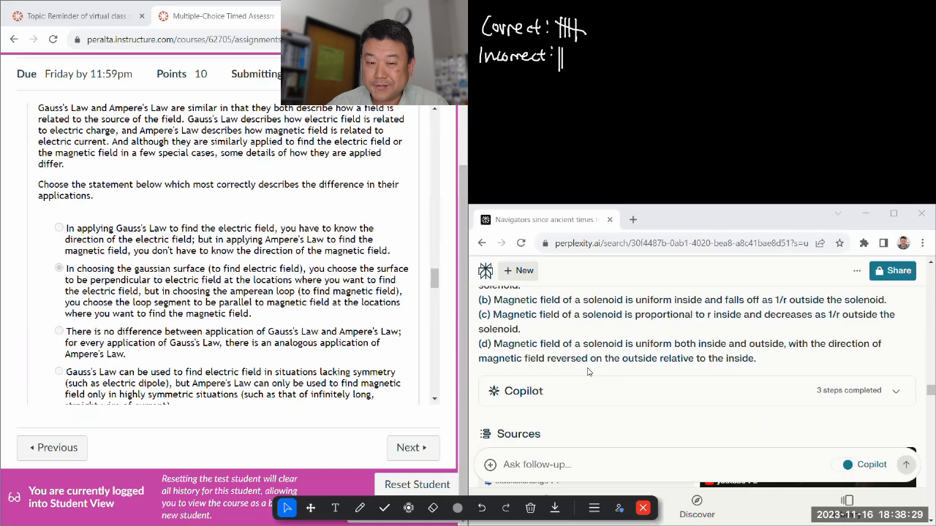
pyautogui.scroll(-3)
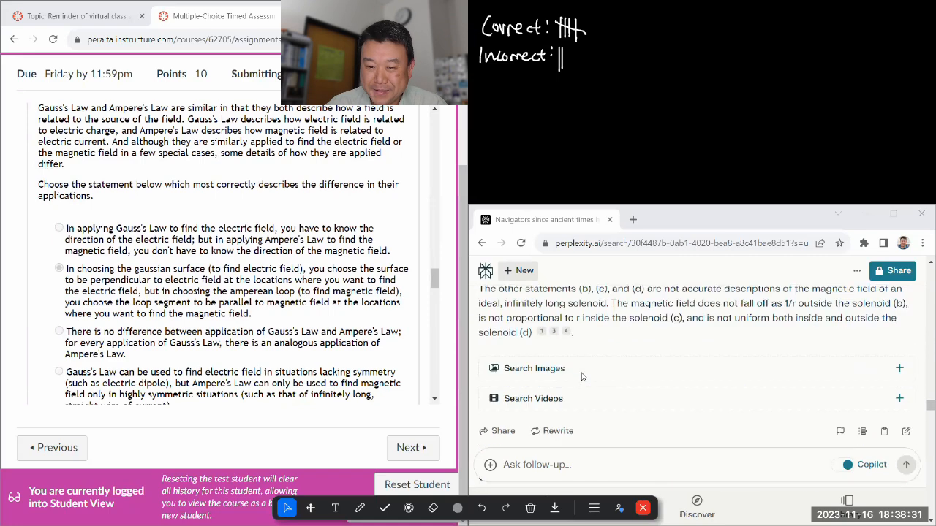
pyautogui.scroll(-3)
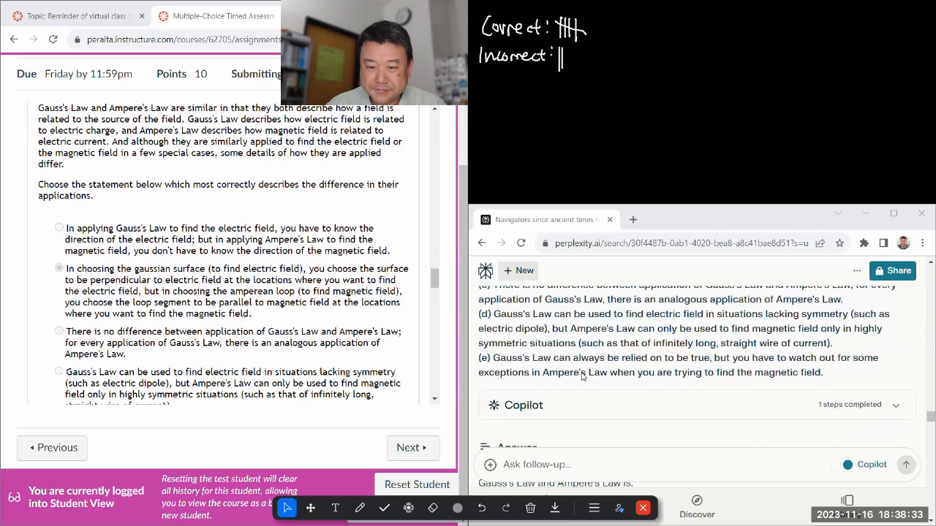
pyautogui.scroll(-3)
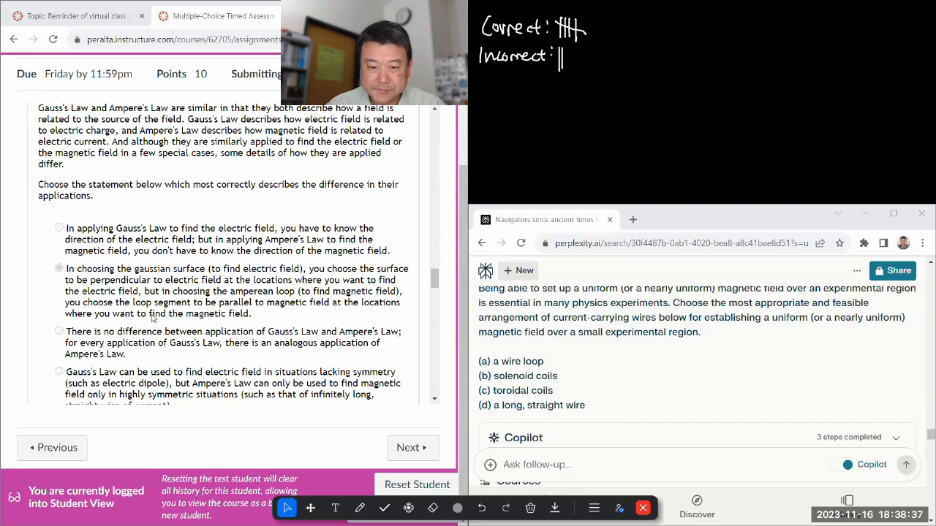
pyautogui.scroll(-3)
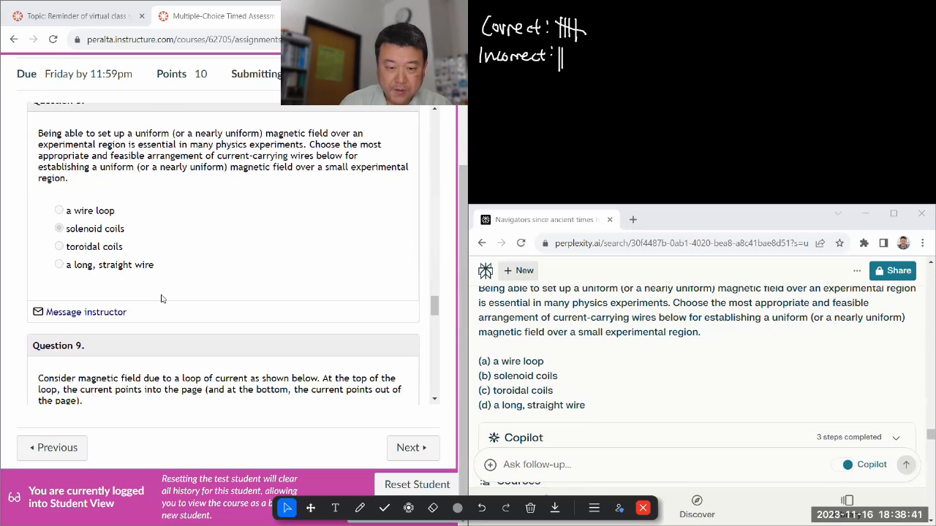
# Add Question 8's Correct tally mark and scroll to Question 9's current-loop answer choices.
pyautogui.click(359, 508)
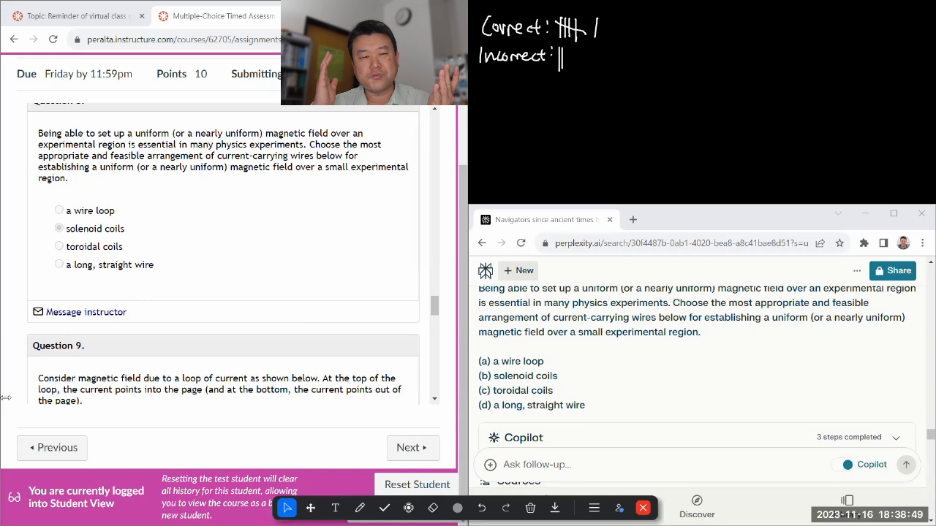
pyautogui.scroll(-3)
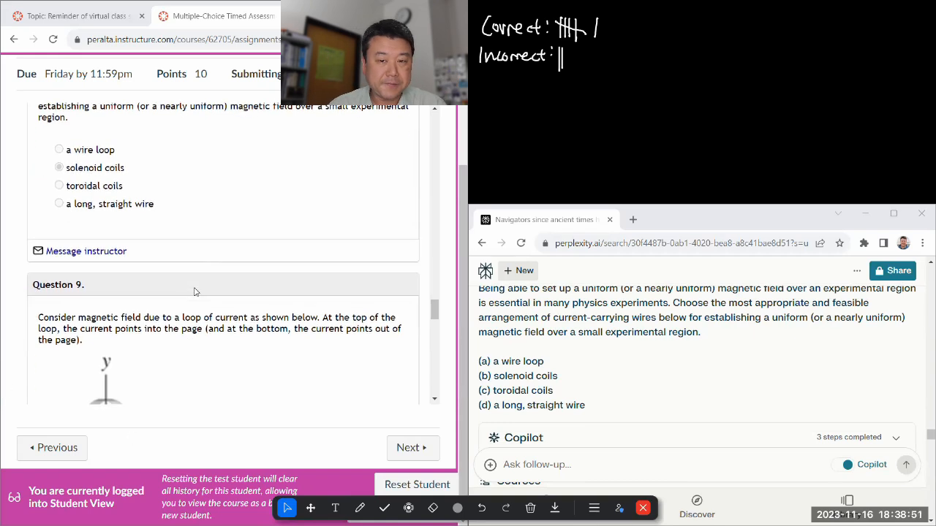
pyautogui.scroll(-3)
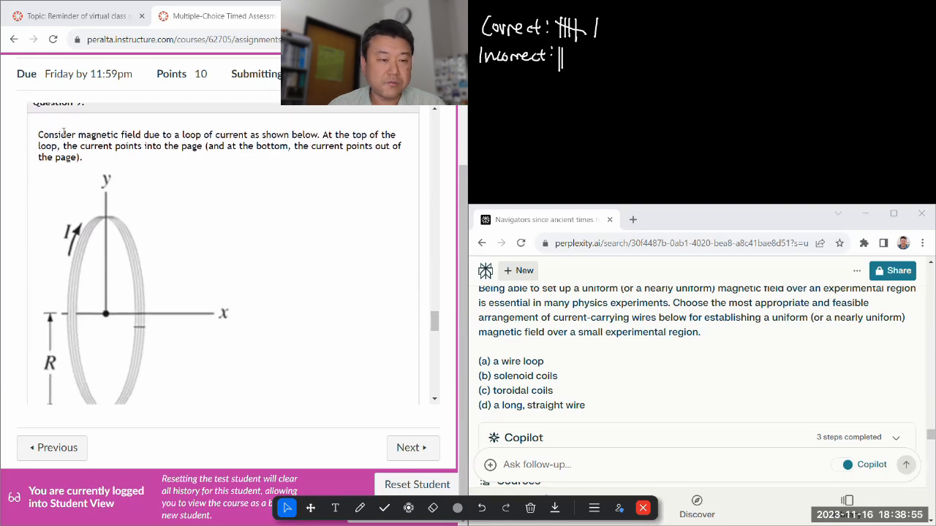
pyautogui.moveTo(83, 166)
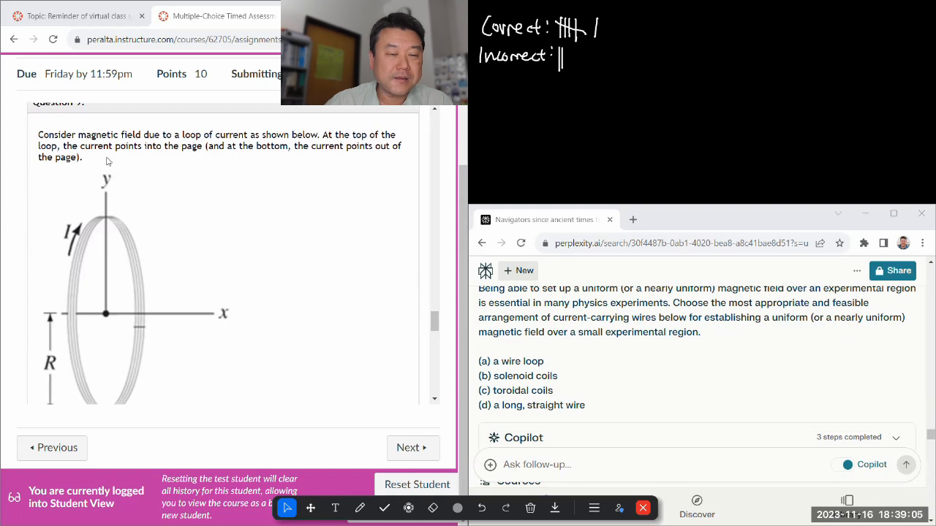
pyautogui.scroll(-3)
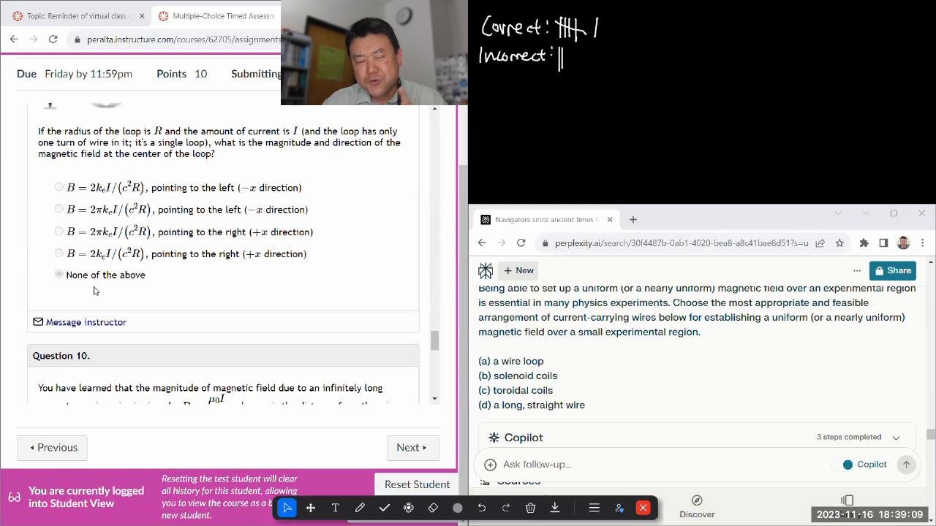
pyautogui.scroll(3)
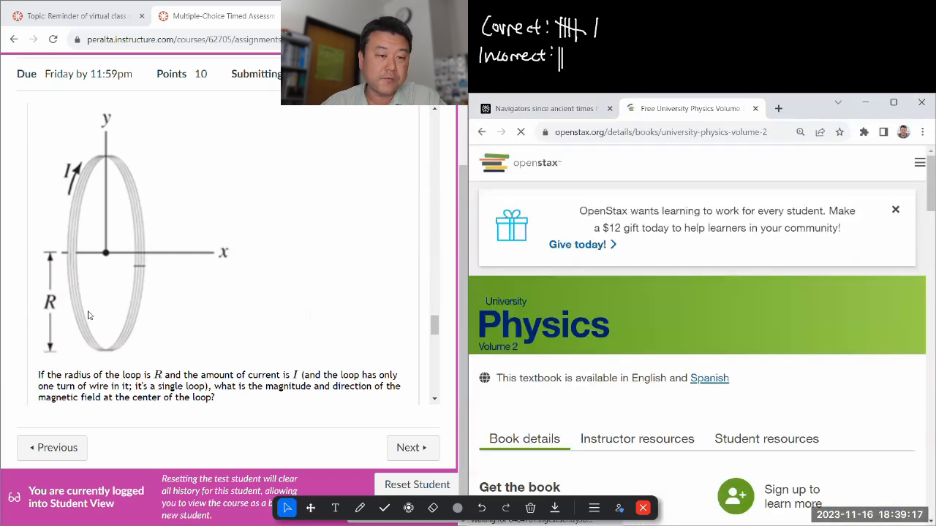
# Open OpenStax University Physics online and show its table of contents.
pyautogui.scroll(3)
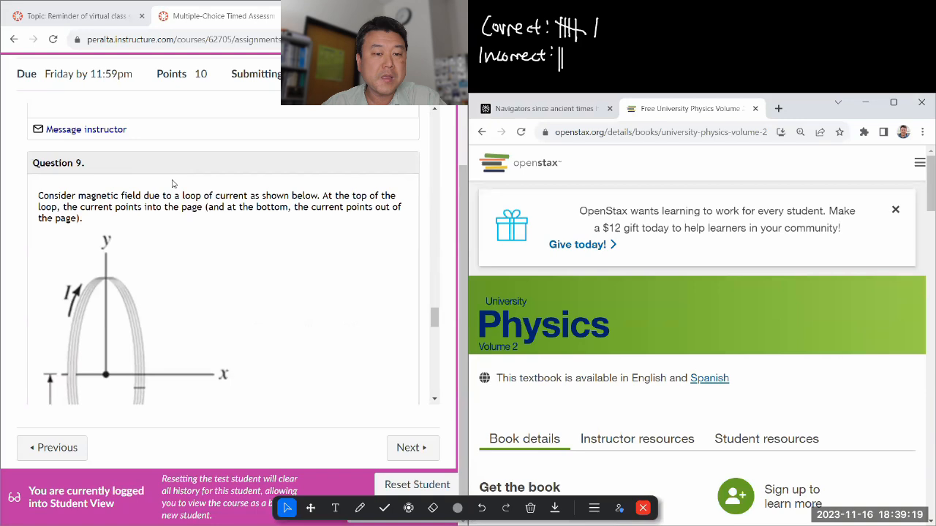
pyautogui.scroll(-3)
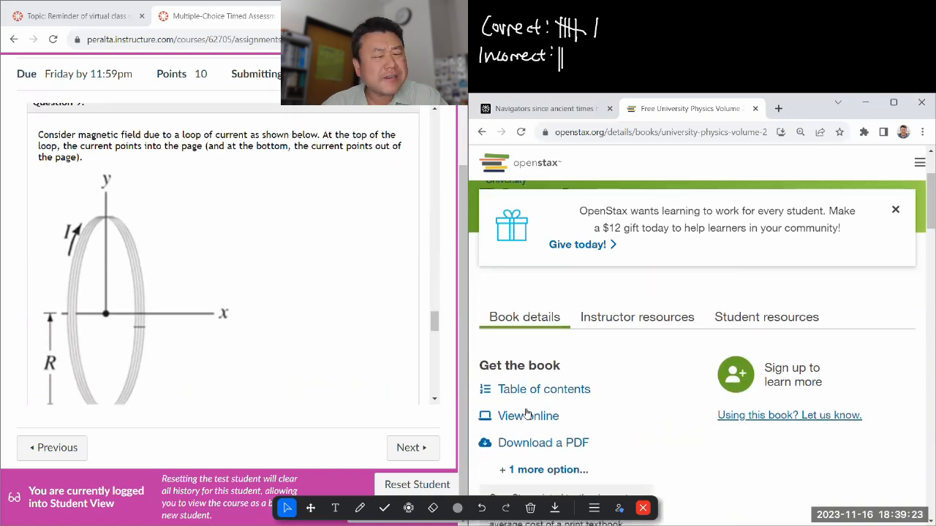
pyautogui.click(528, 416)
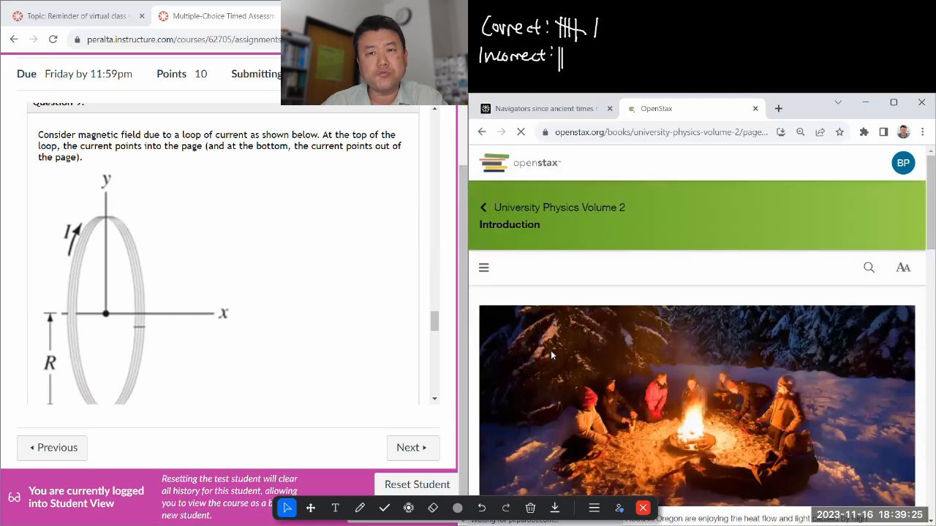
pyautogui.click(483, 268)
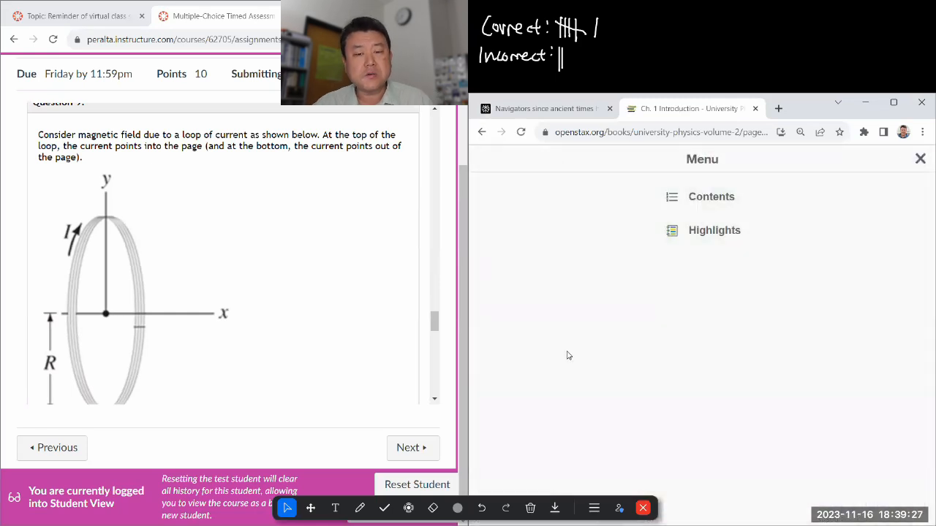
pyautogui.click(711, 196)
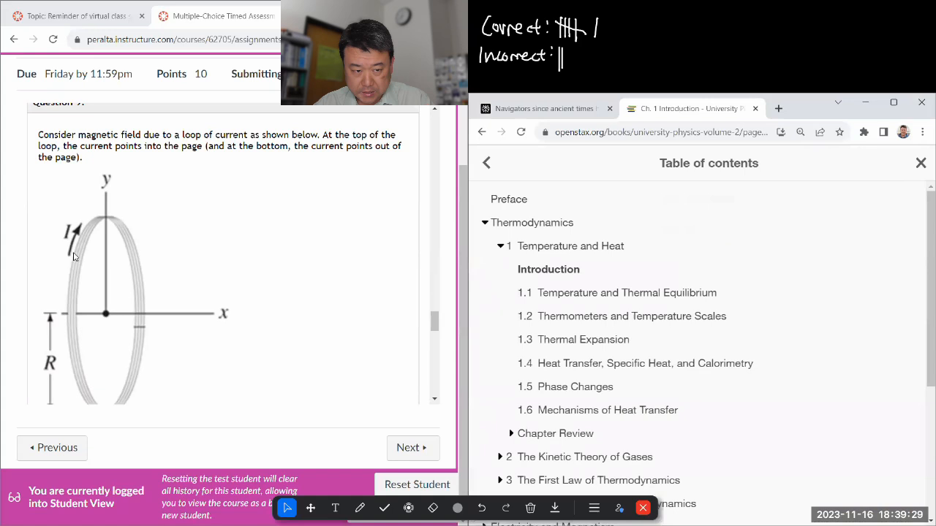
# Open section 12.4, Magnetic Field of a Current Loop, and scroll to Equation 12.17.
pyautogui.click(500, 245)
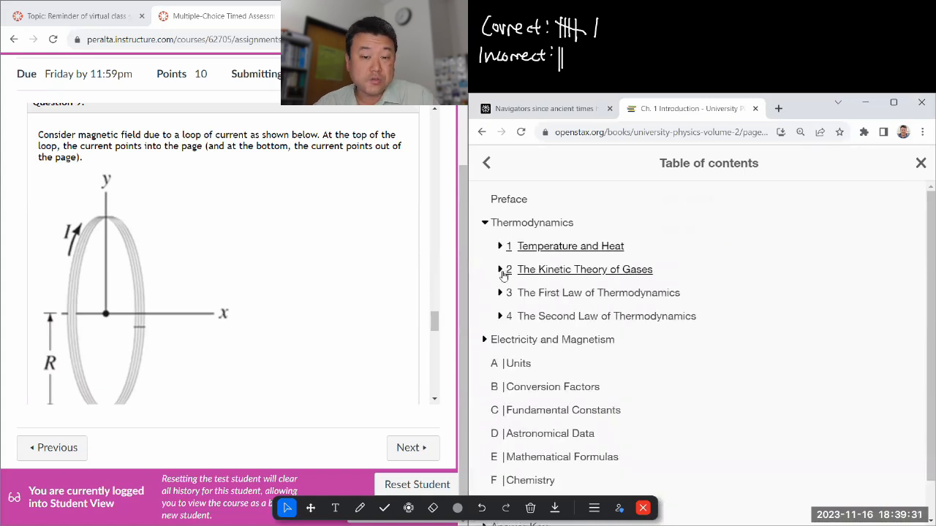
pyautogui.scroll(-3)
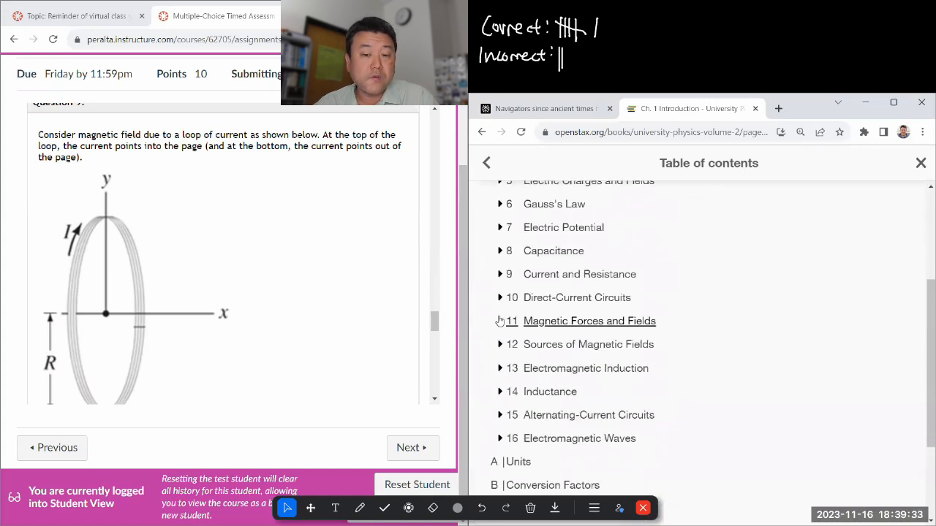
pyautogui.moveTo(501, 344)
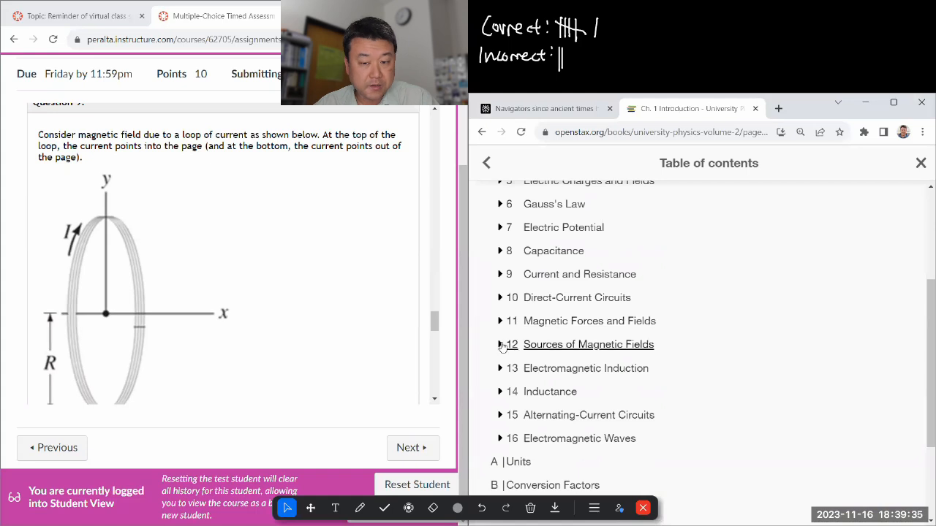
pyautogui.click(500, 344)
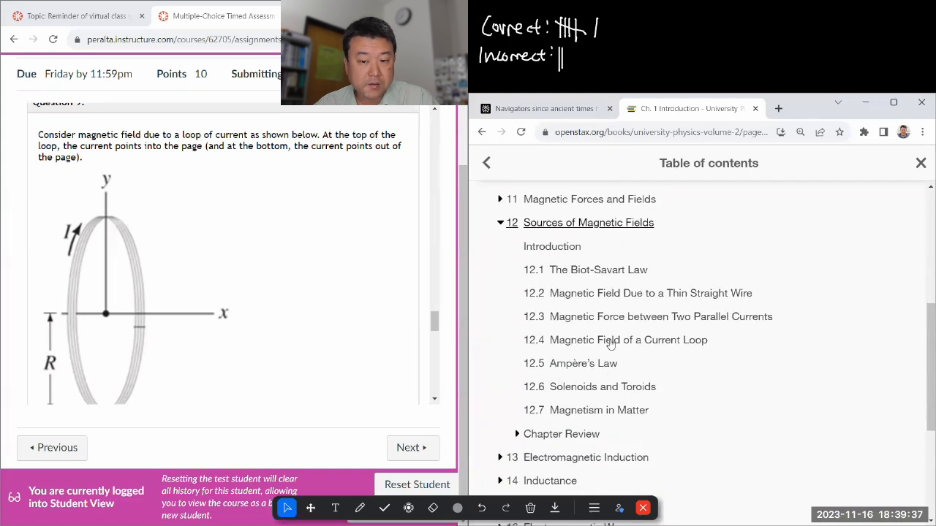
pyautogui.click(628, 340)
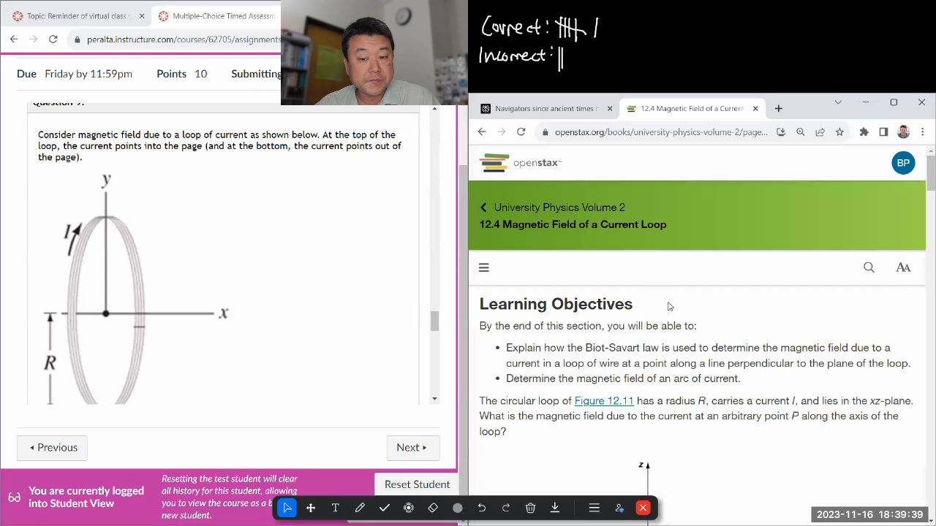
pyautogui.scroll(-3)
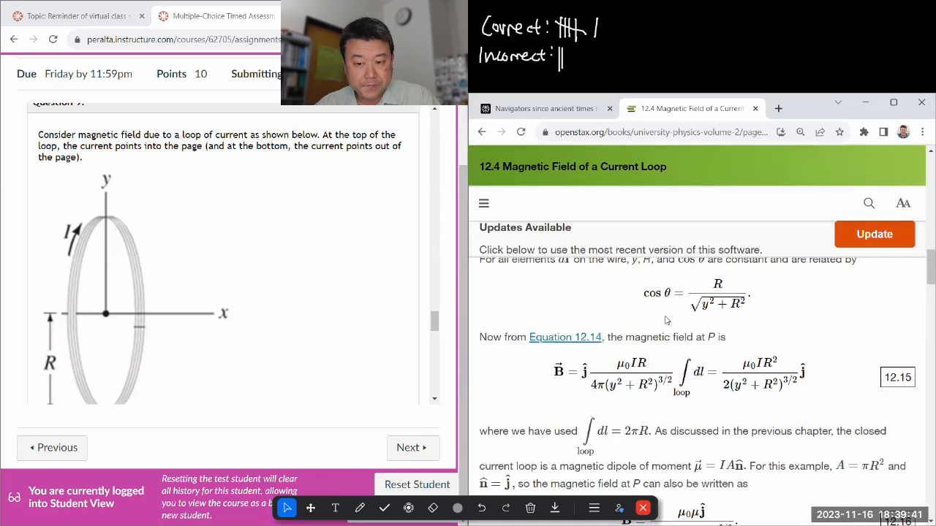
pyautogui.scroll(-3)
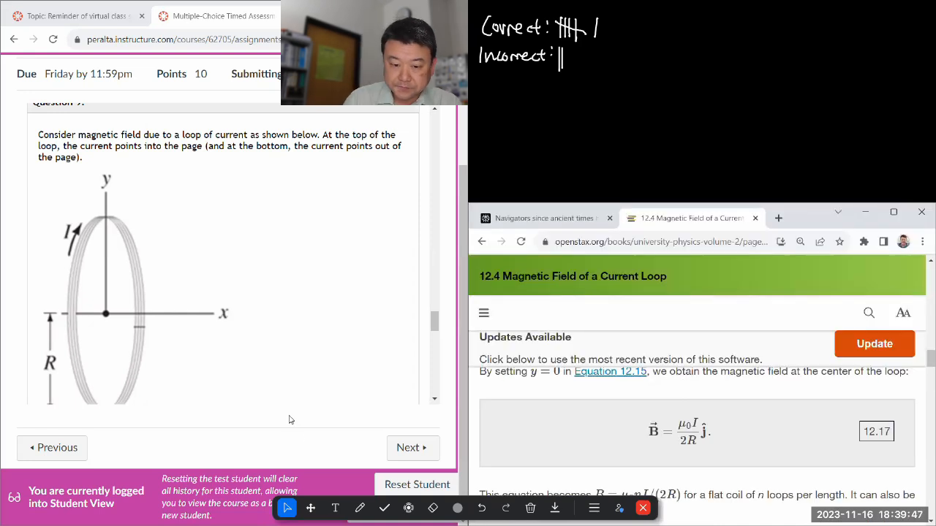
pyautogui.click(359, 508)
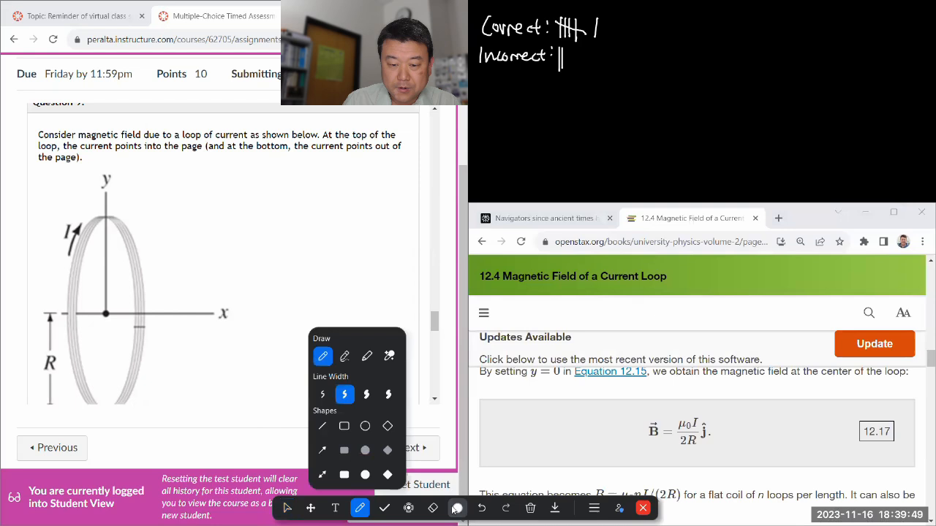
# Write B = μ0I/2R and a boxed μ0 = 4πke/c², erasing the extra blue constant notes.
pyautogui.click(457, 507)
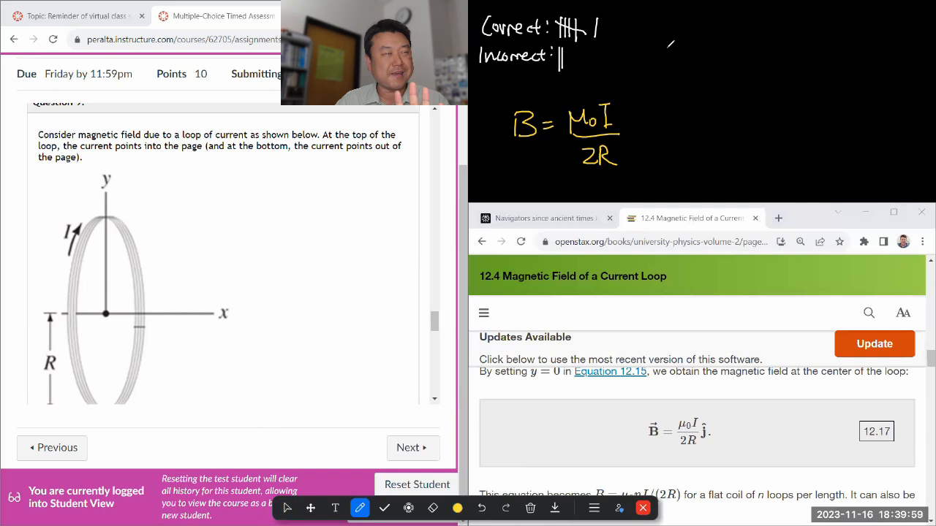
pyautogui.moveTo(654, 55); pyautogui.dragTo(691, 44)
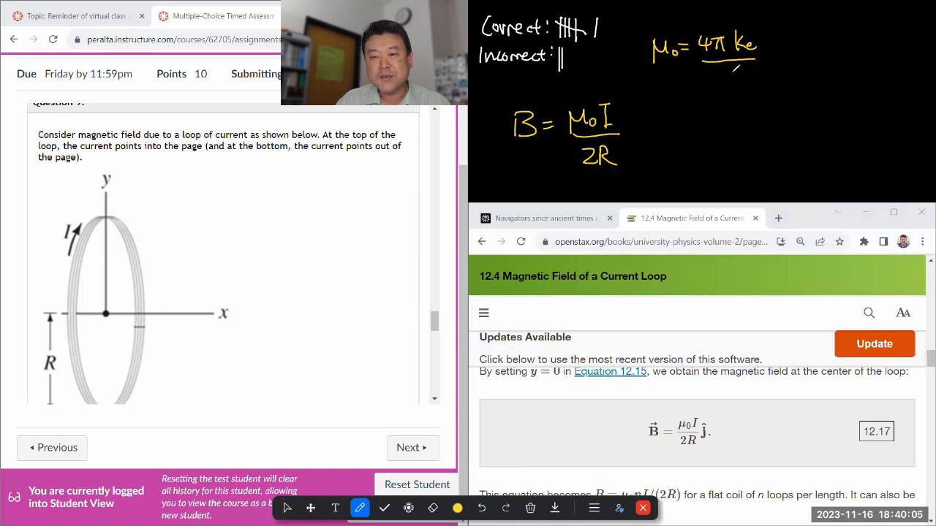
pyautogui.write('c²')
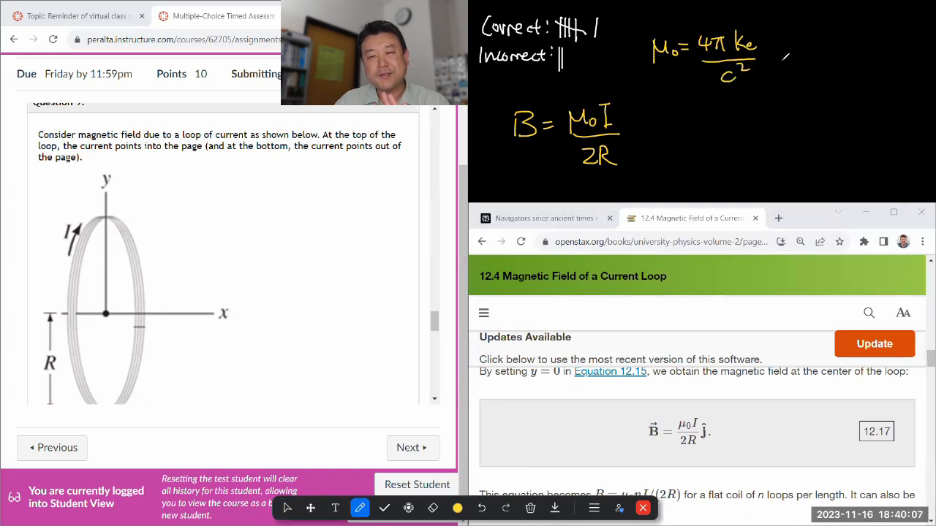
pyautogui.click(457, 508)
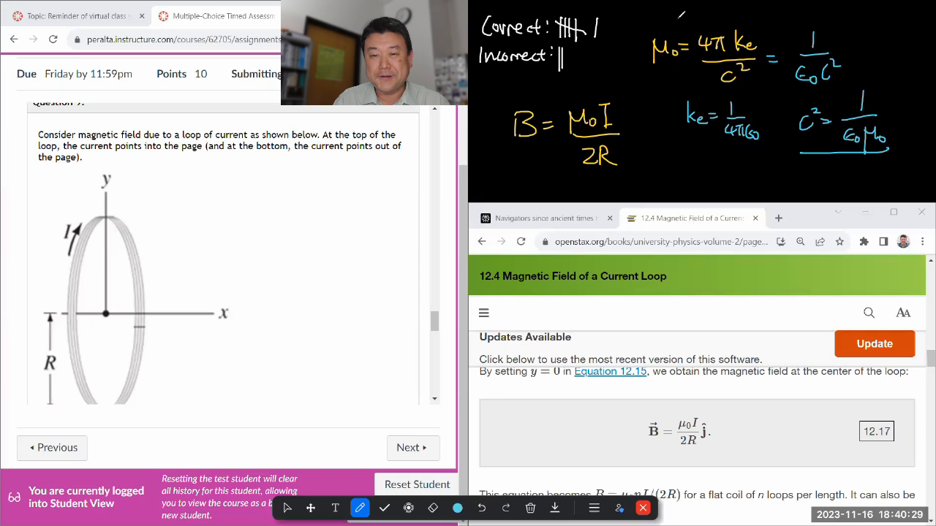
pyautogui.moveTo(651, 33); pyautogui.dragTo(760, 84)
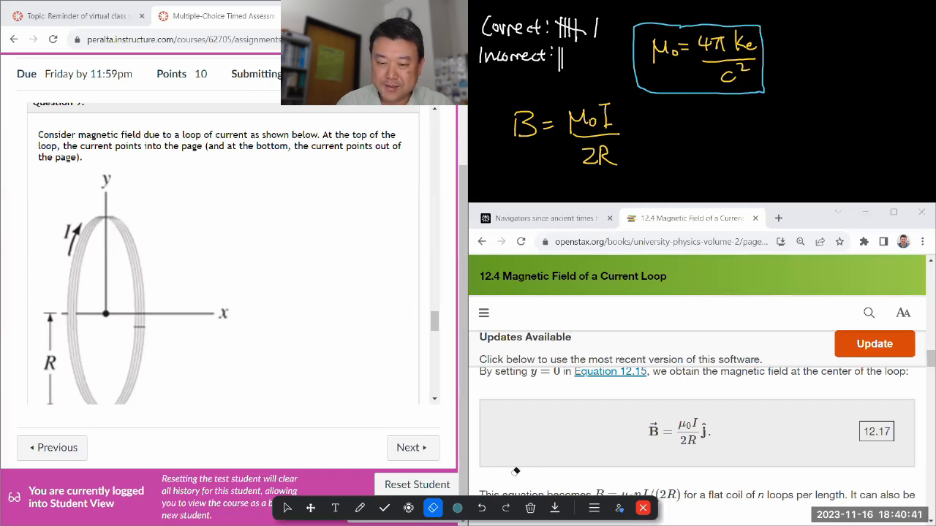
# Extend the formula to B = 2πkeI/(c²R) and check Question 9's choices, None of the above selected.
pyautogui.click(360, 507)
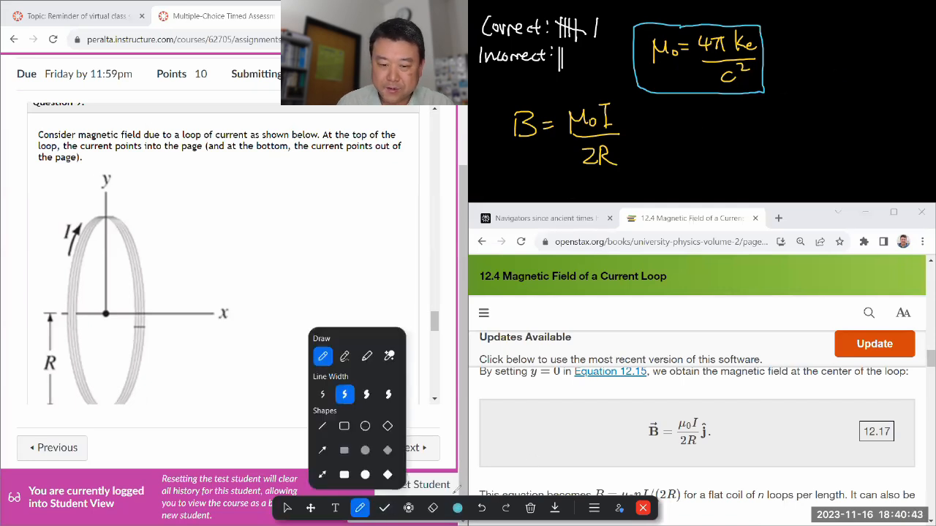
pyautogui.click(457, 508)
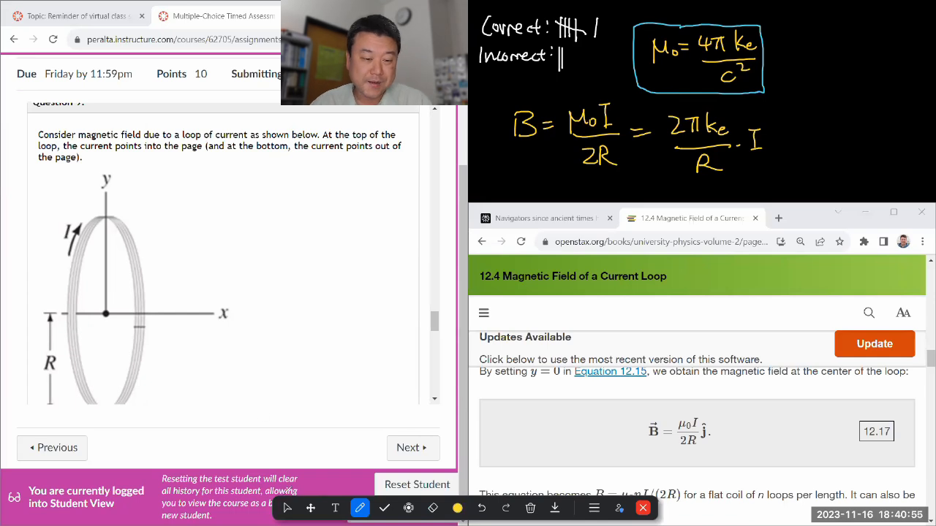
pyautogui.scroll(-3)
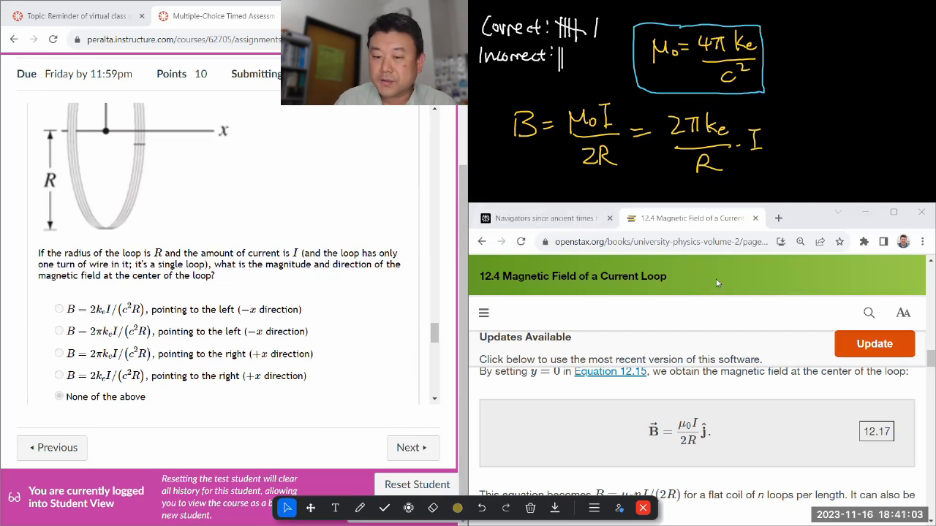
pyautogui.click(360, 508)
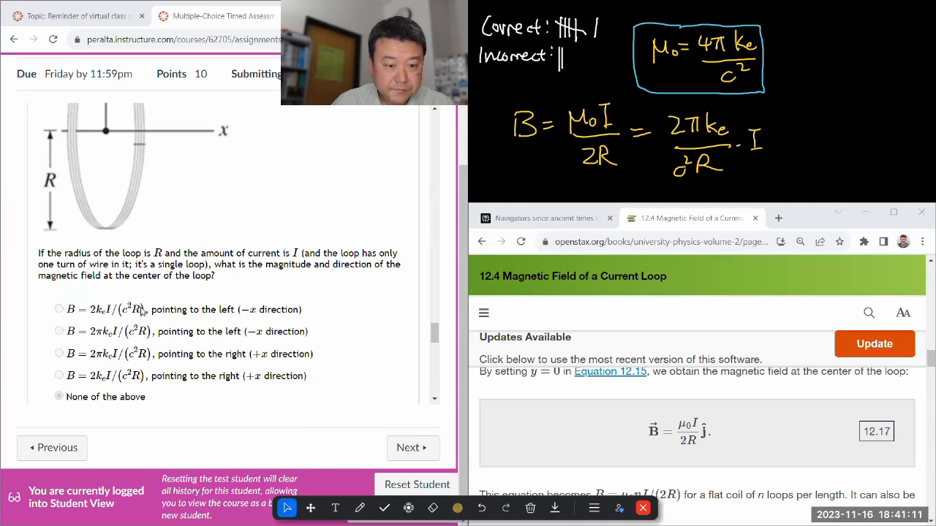
pyautogui.scroll(3)
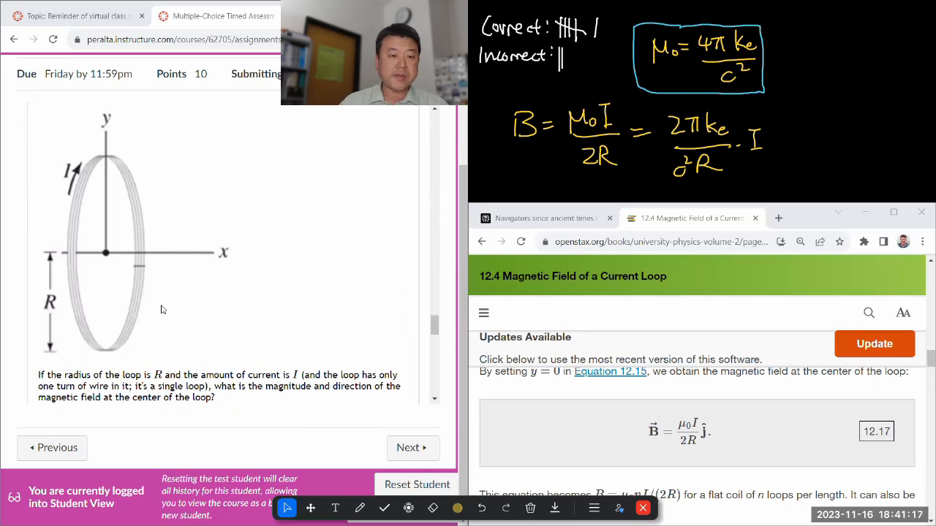
pyautogui.scroll(3)
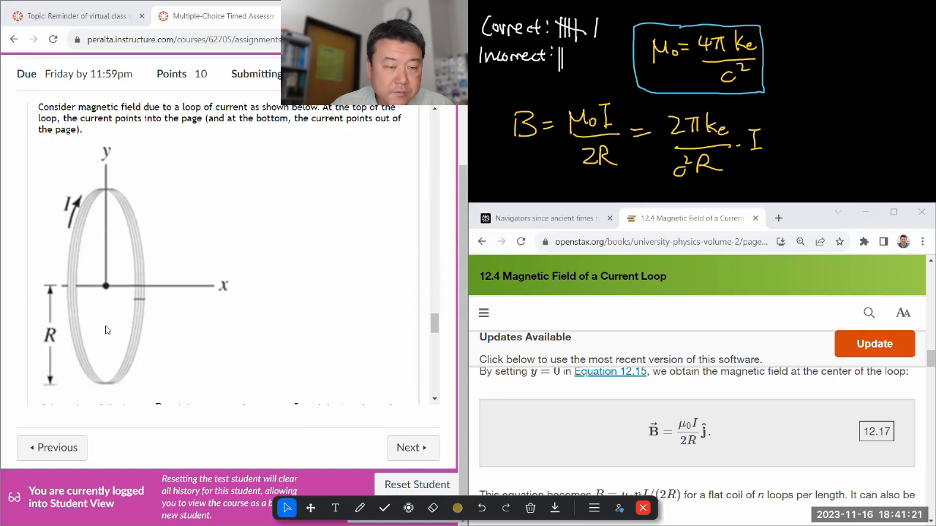
pyautogui.scroll(3)
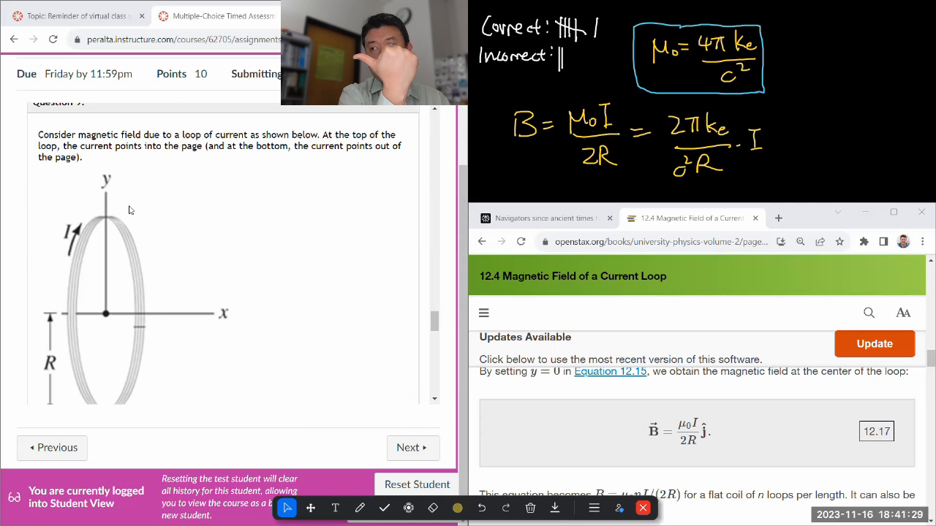
pyautogui.scroll(-3)
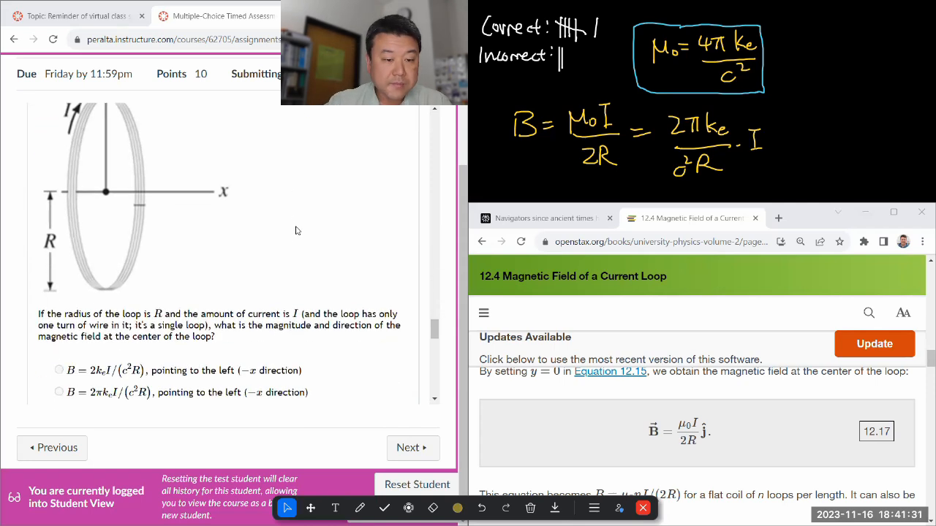
pyautogui.scroll(-3)
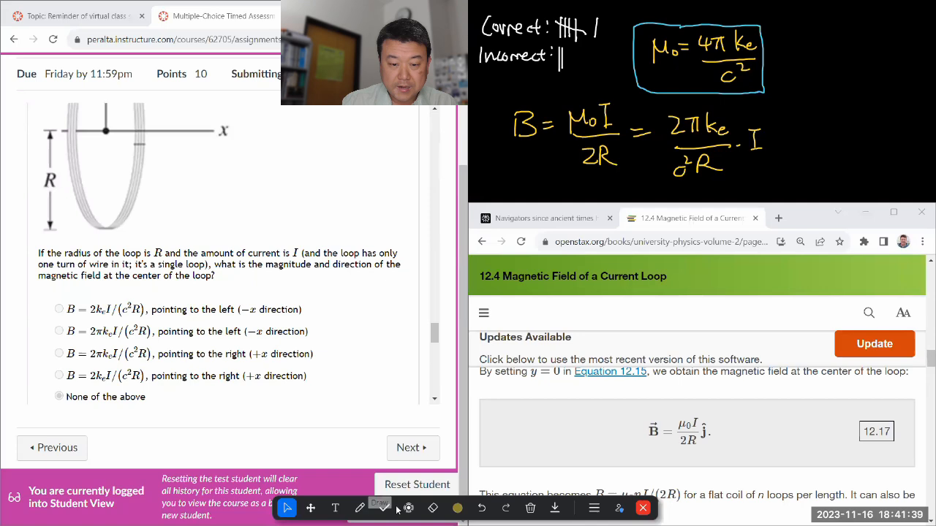
# Tally Question 9 as Incorrect, erase the stray Correct mark, and underline the formula in green.
pyautogui.click(360, 508)
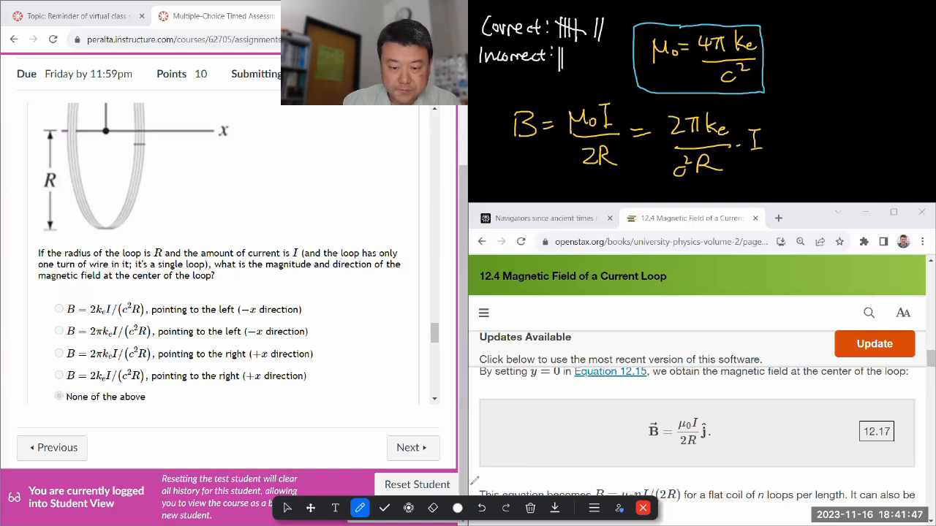
pyautogui.click(458, 508)
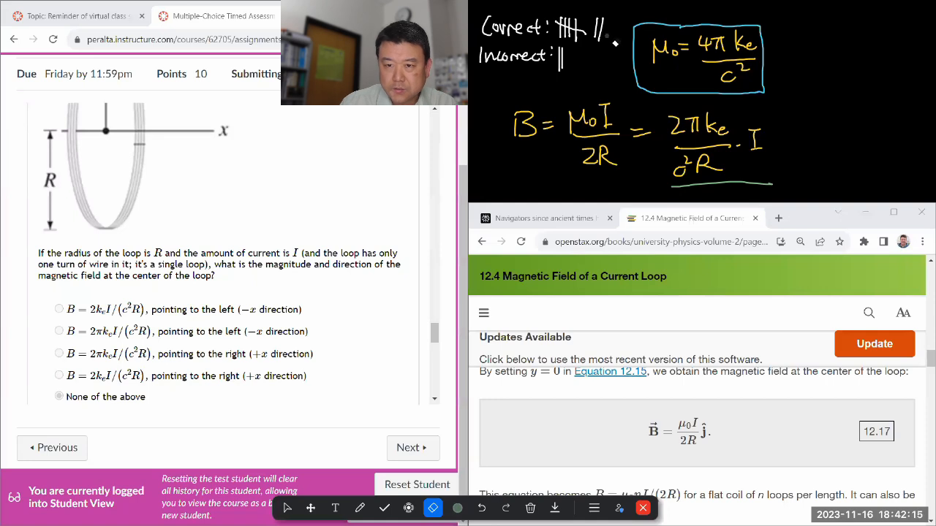
pyautogui.click(359, 508)
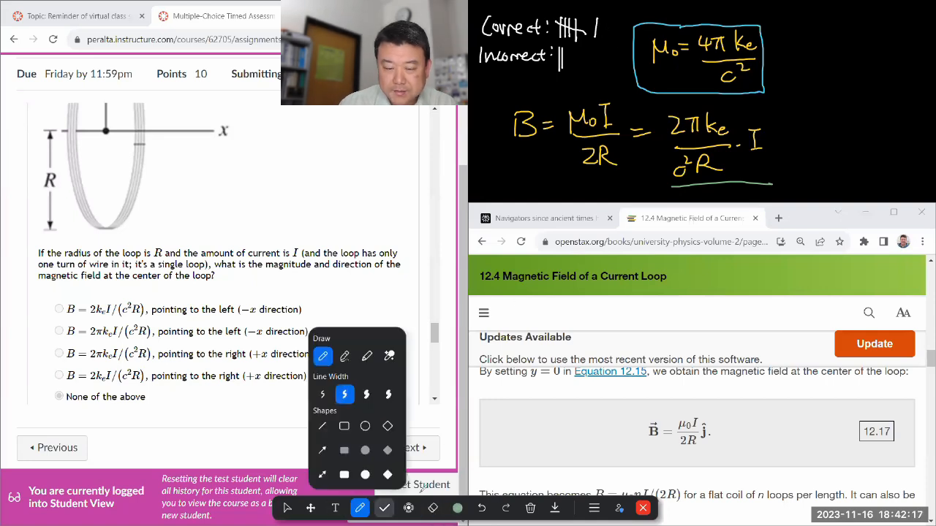
pyautogui.click(457, 508)
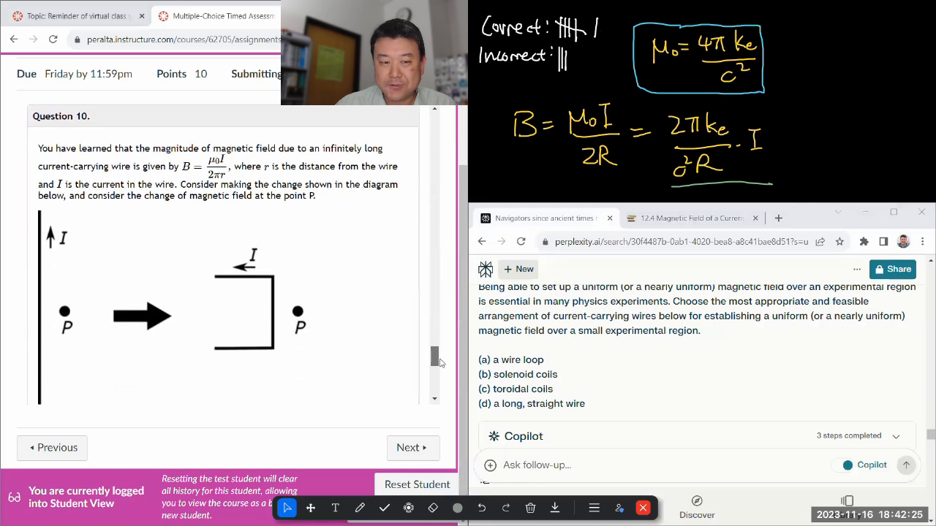
# Read Question 10's bent horseshoe wire and Perplexity's explanation that none of the options fit.
pyautogui.scroll(-3)
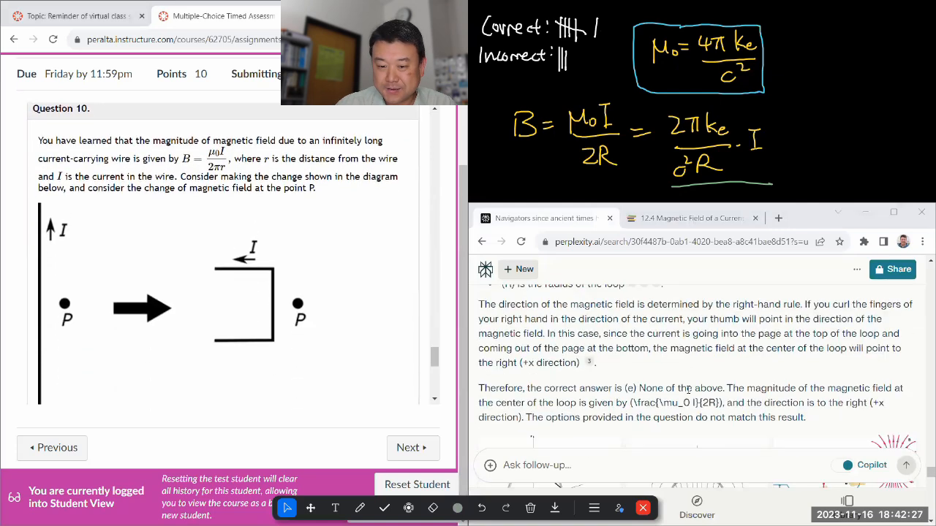
pyautogui.scroll(-3)
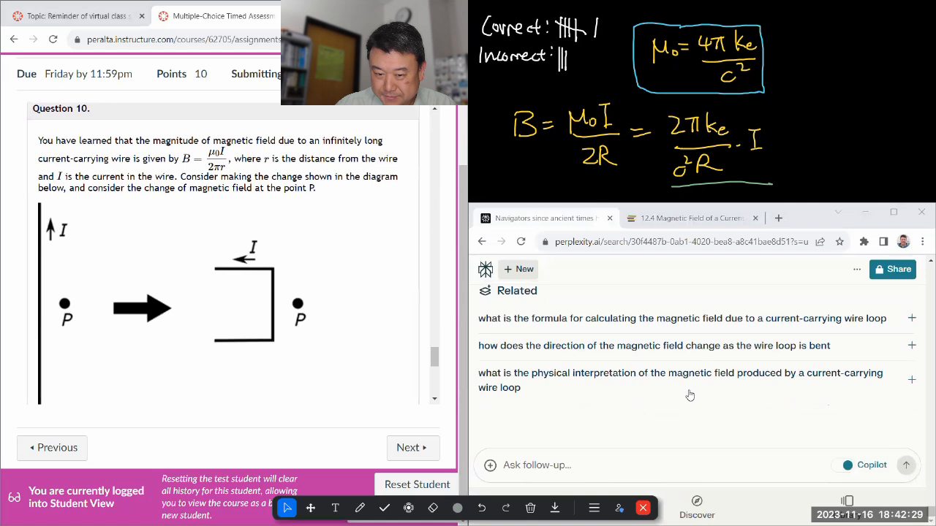
pyautogui.scroll(-3)
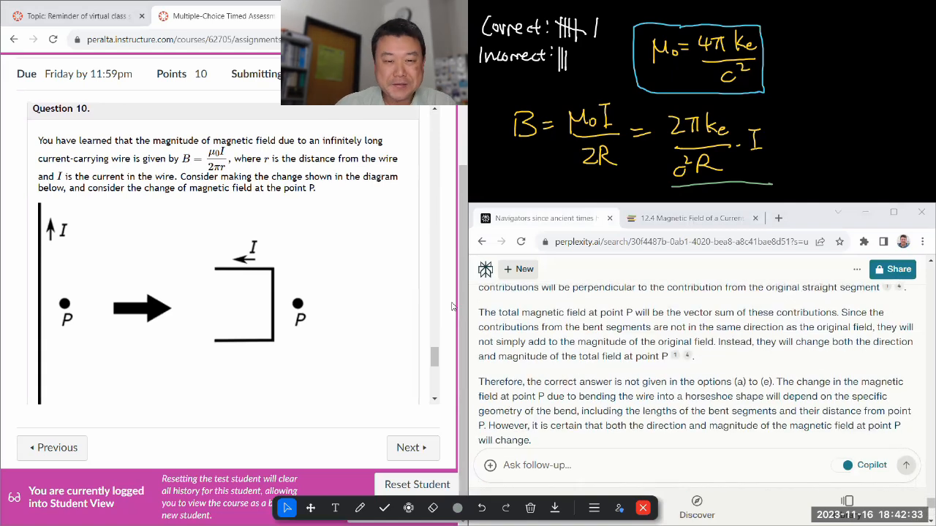
pyautogui.scroll(-3)
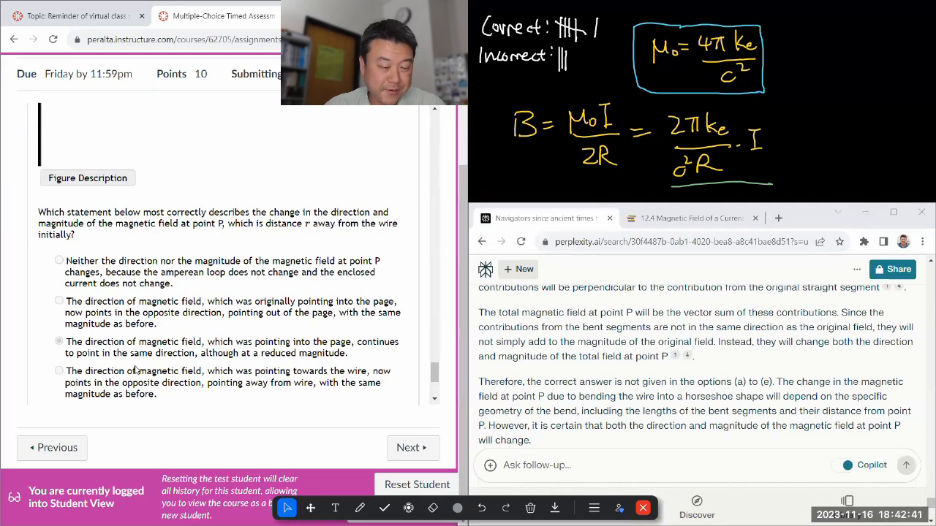
pyautogui.moveTo(307, 365)
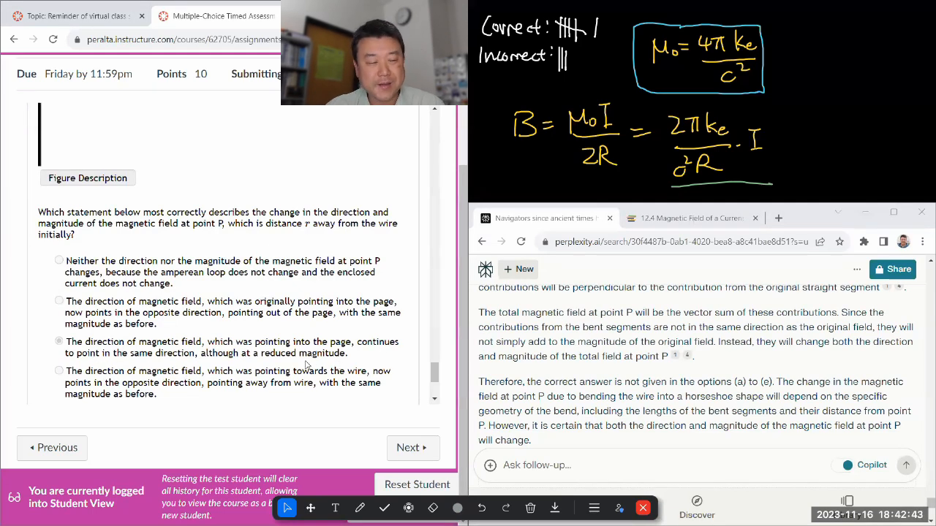
pyautogui.scroll(3)
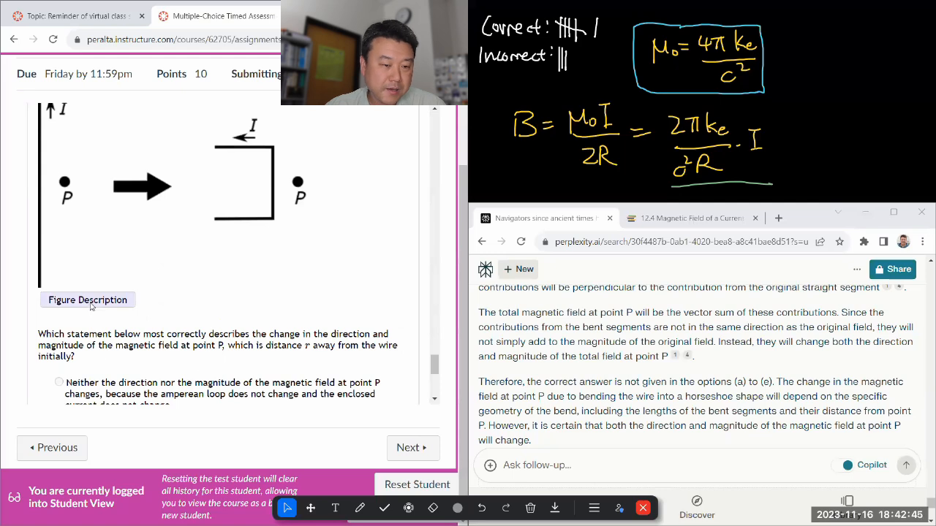
pyautogui.scroll(3)
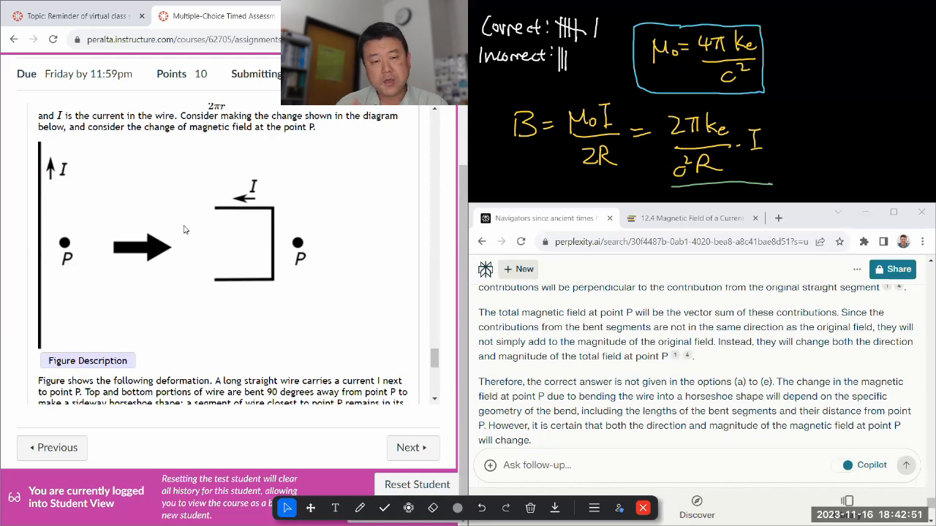
pyautogui.moveTo(397, 329)
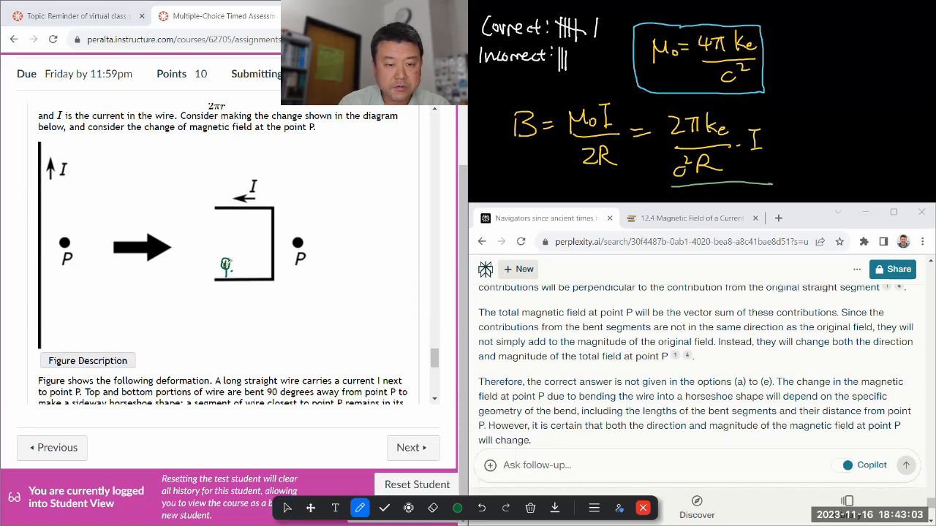
# Sketch green field circles around the horseshoe's bottom segment and inside the bend, erasing and redrawing some.
pyautogui.moveTo(225, 275); pyautogui.dragTo(228, 307)
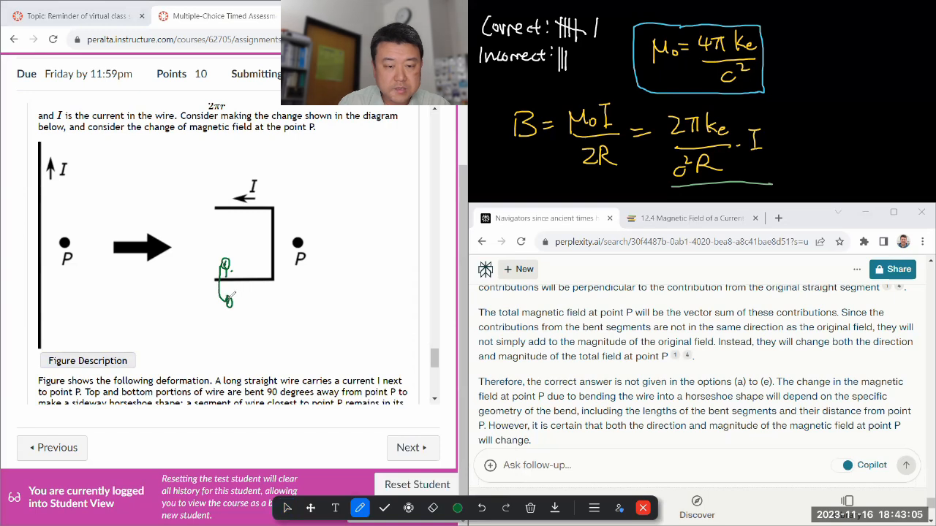
pyautogui.moveTo(226, 300); pyautogui.dragTo(271, 274)
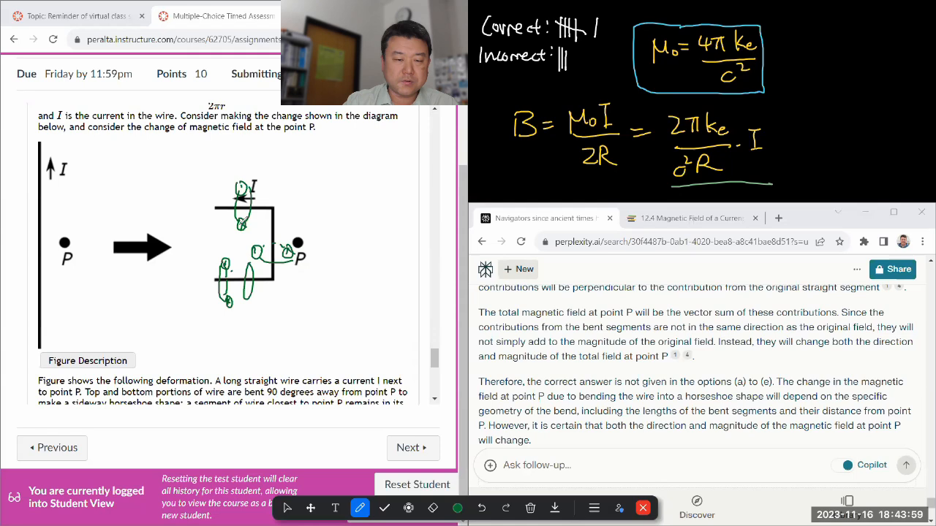
pyautogui.click(433, 508)
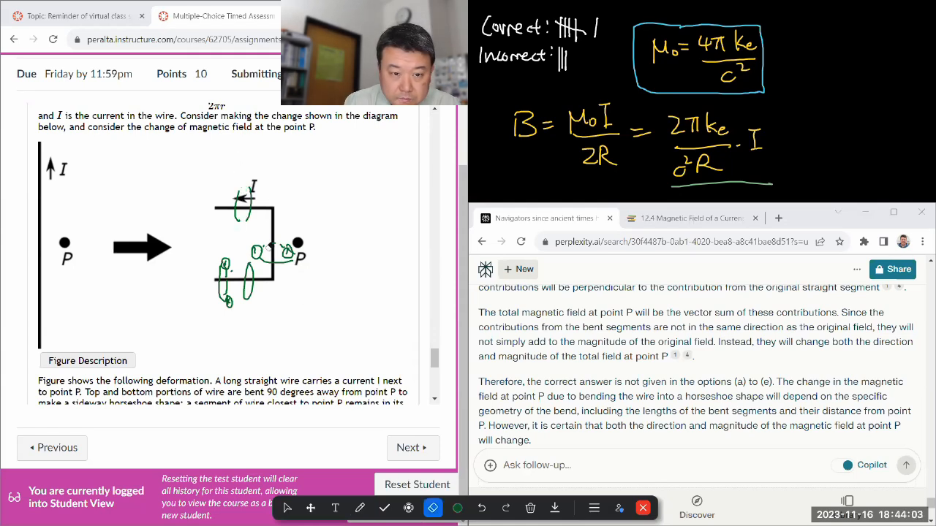
pyautogui.click(359, 509)
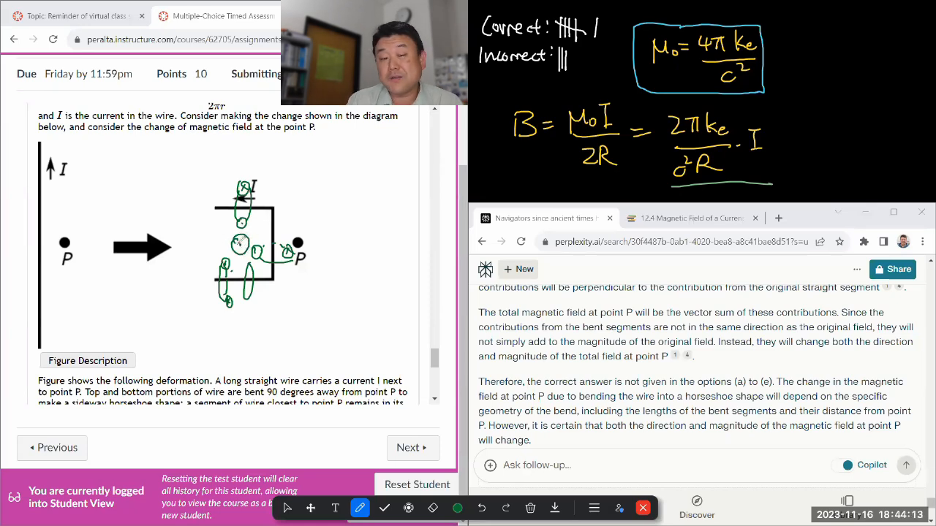
pyautogui.moveTo(277, 234); pyautogui.dragTo(300, 267)
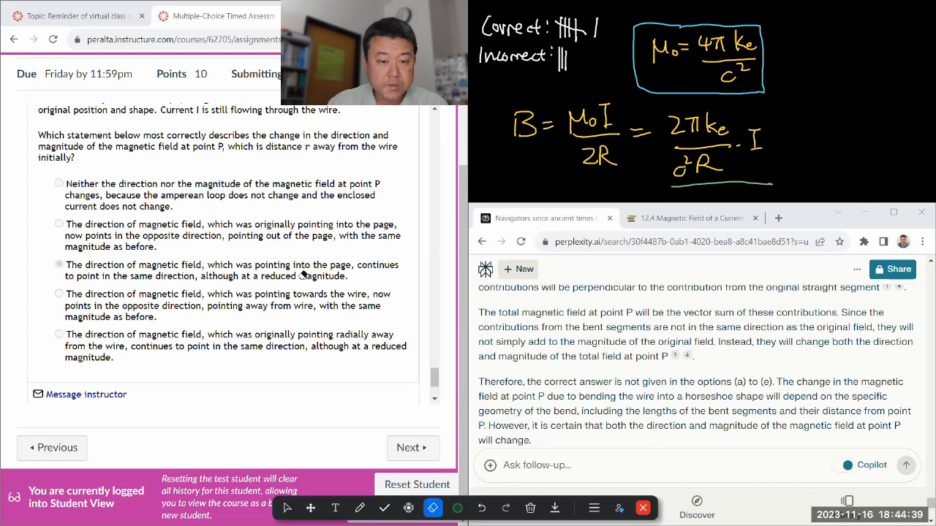
pyautogui.moveTo(288, 509)
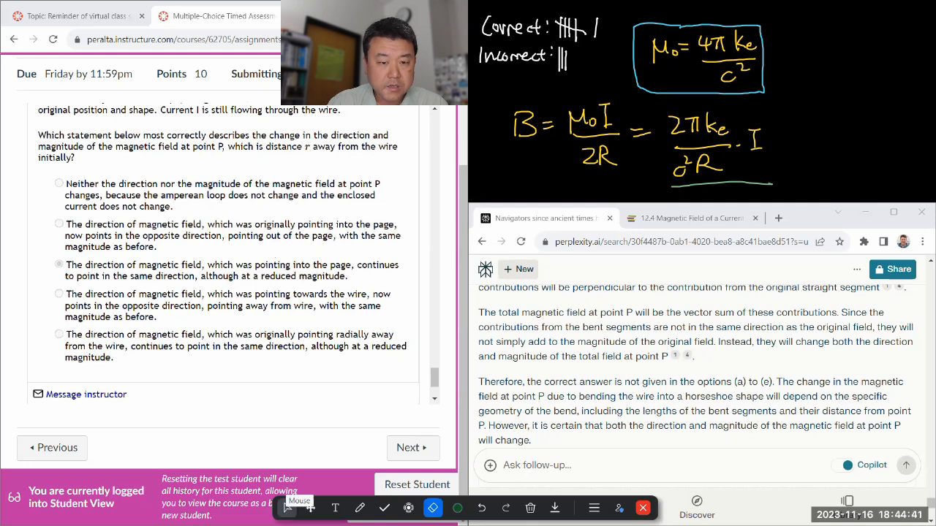
# Tally Question 10 as Correct, making seven correct and three incorrect, then start erasing the B formula.
pyautogui.scroll(3)
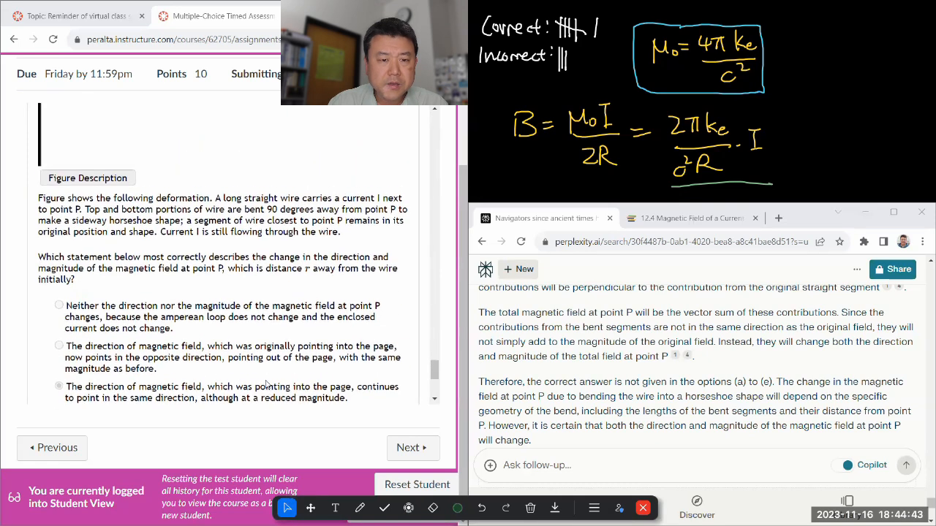
pyautogui.scroll(3)
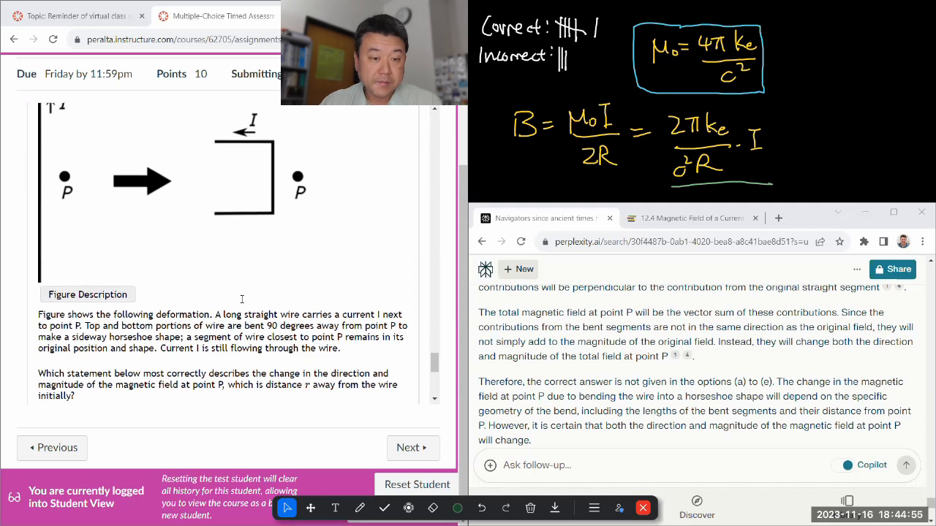
pyautogui.scroll(-3)
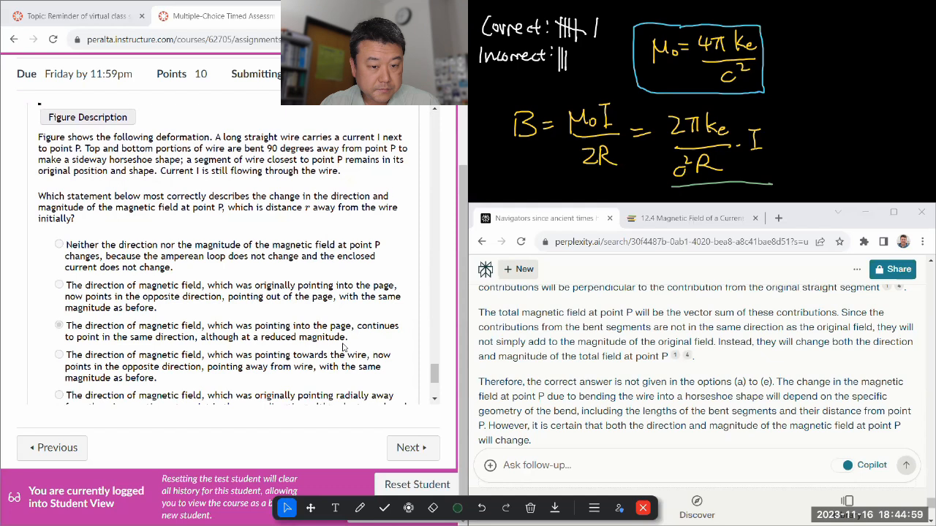
pyautogui.scroll(3)
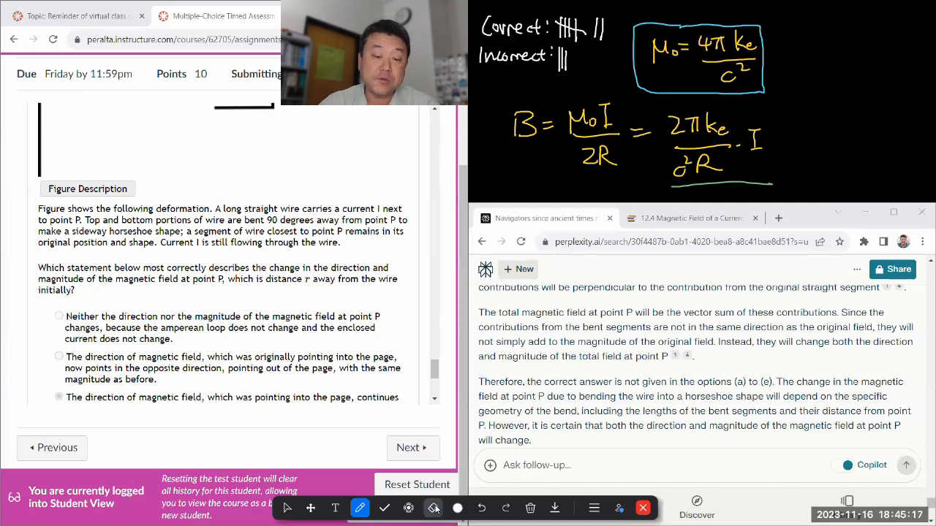
pyautogui.click(433, 508)
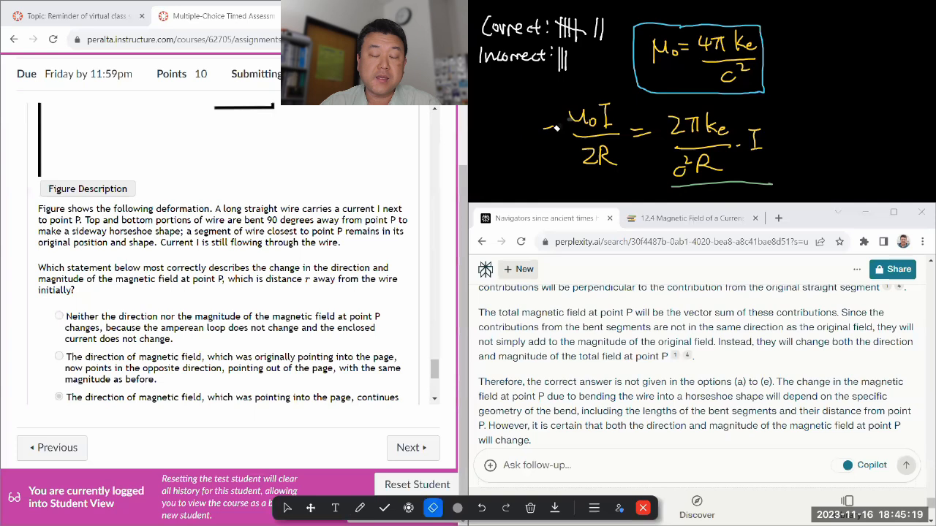